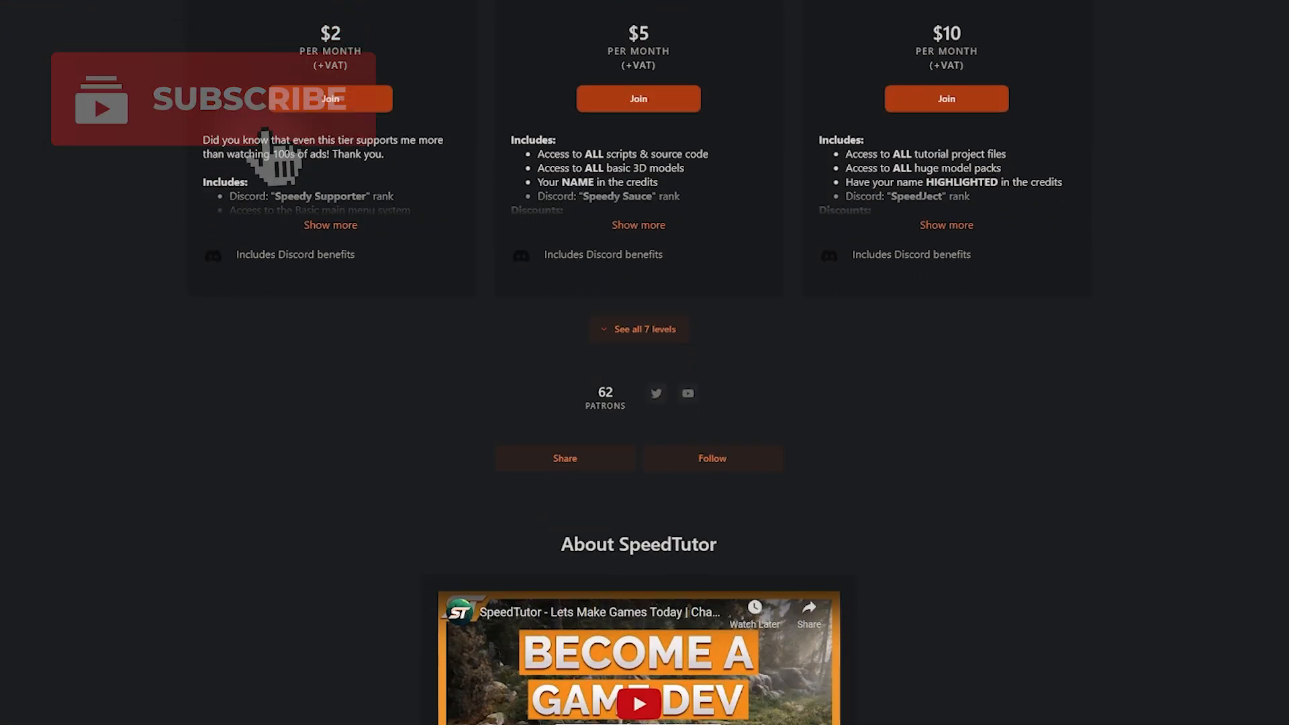
Select the High Pass Filter radio to show its Audio Source and high-pass filter components
scroll(down, 3)
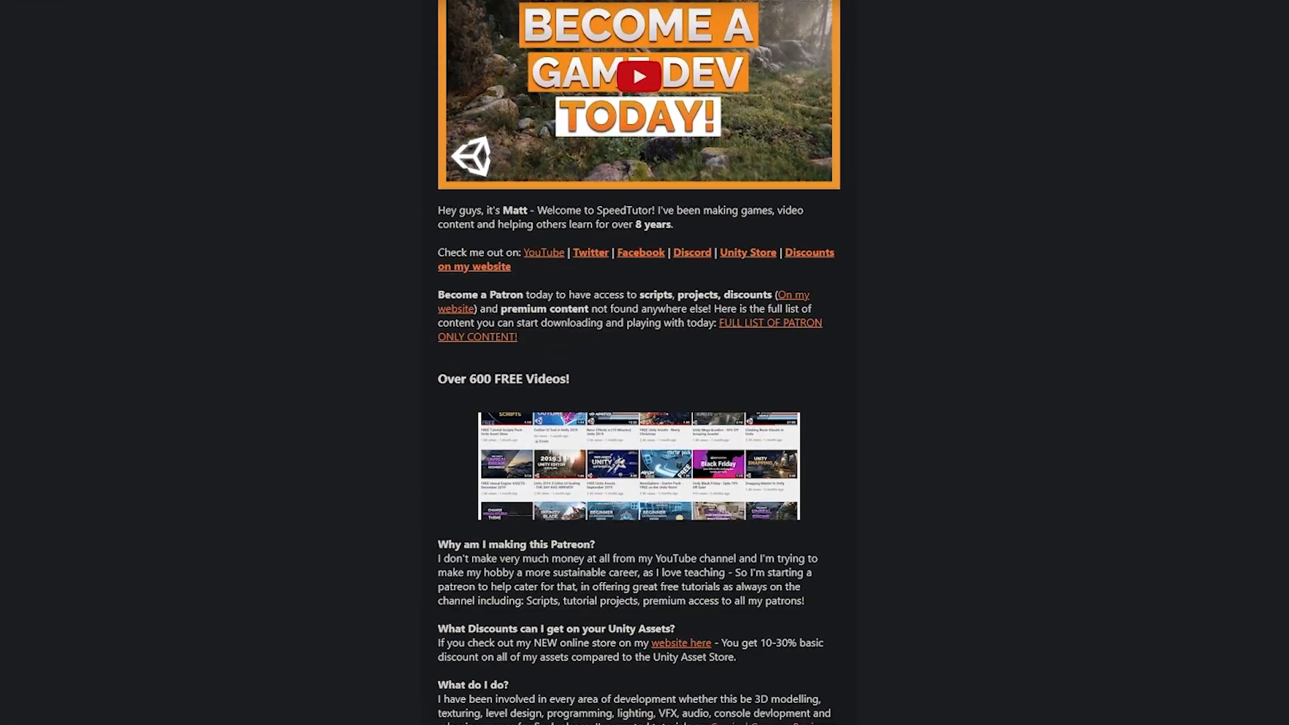
scroll(down, 3)
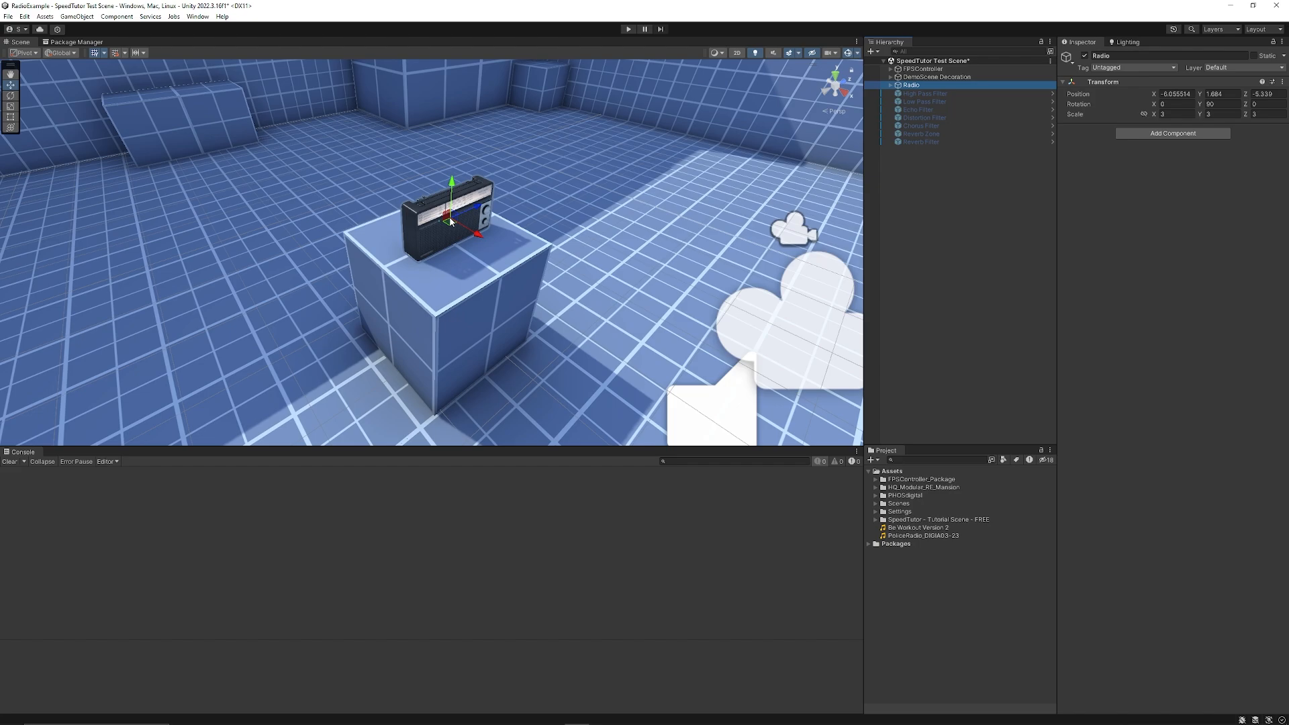
click(925, 92)
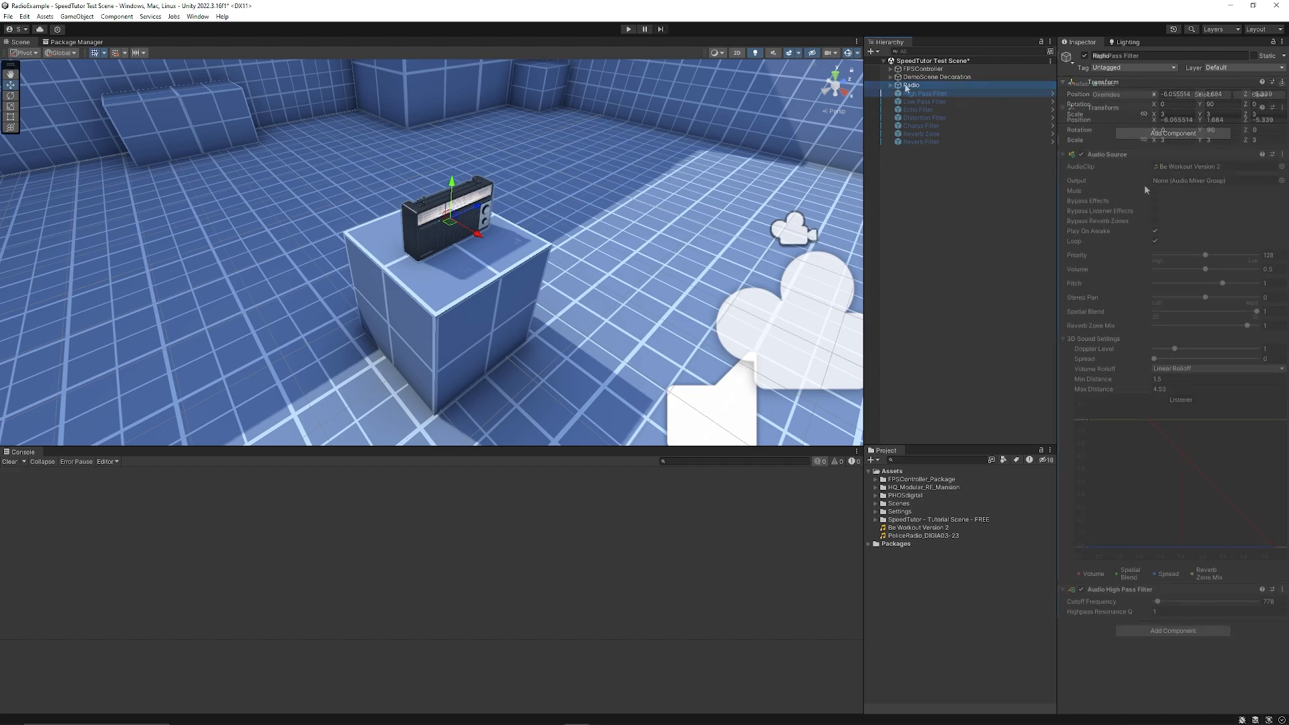
click(923, 93)
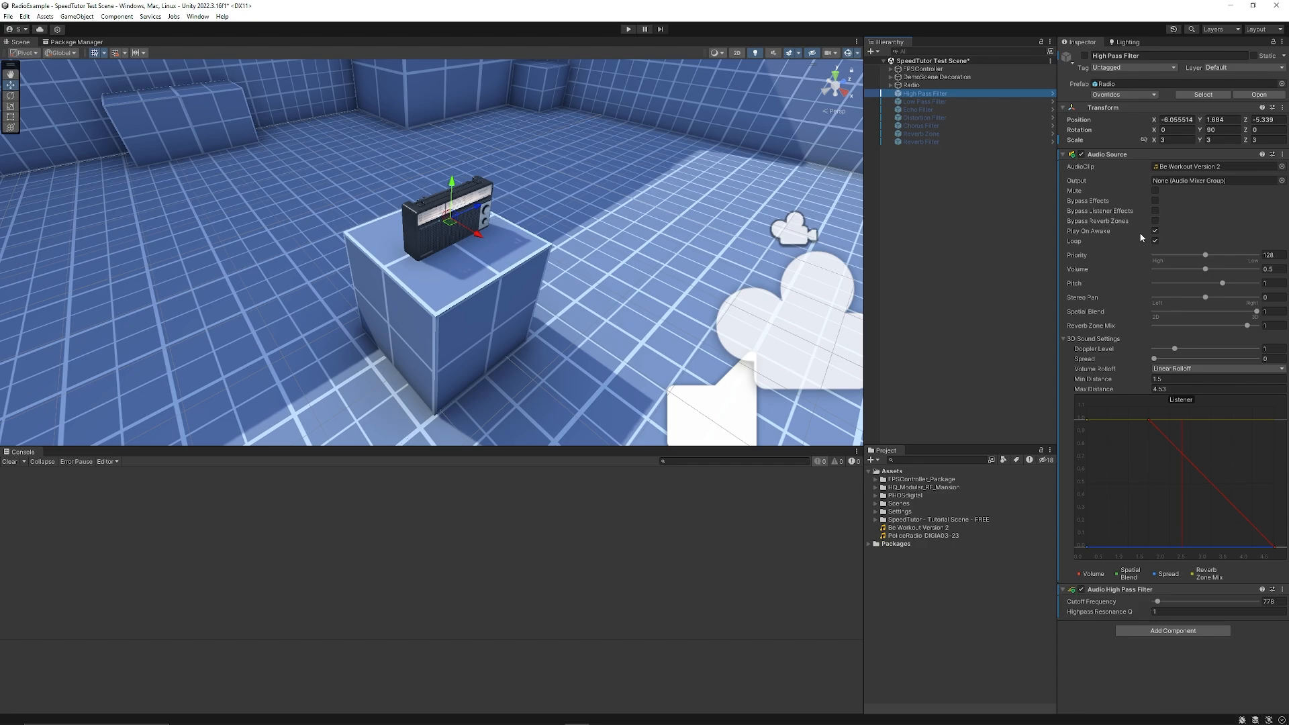
mouse_move(1132, 324)
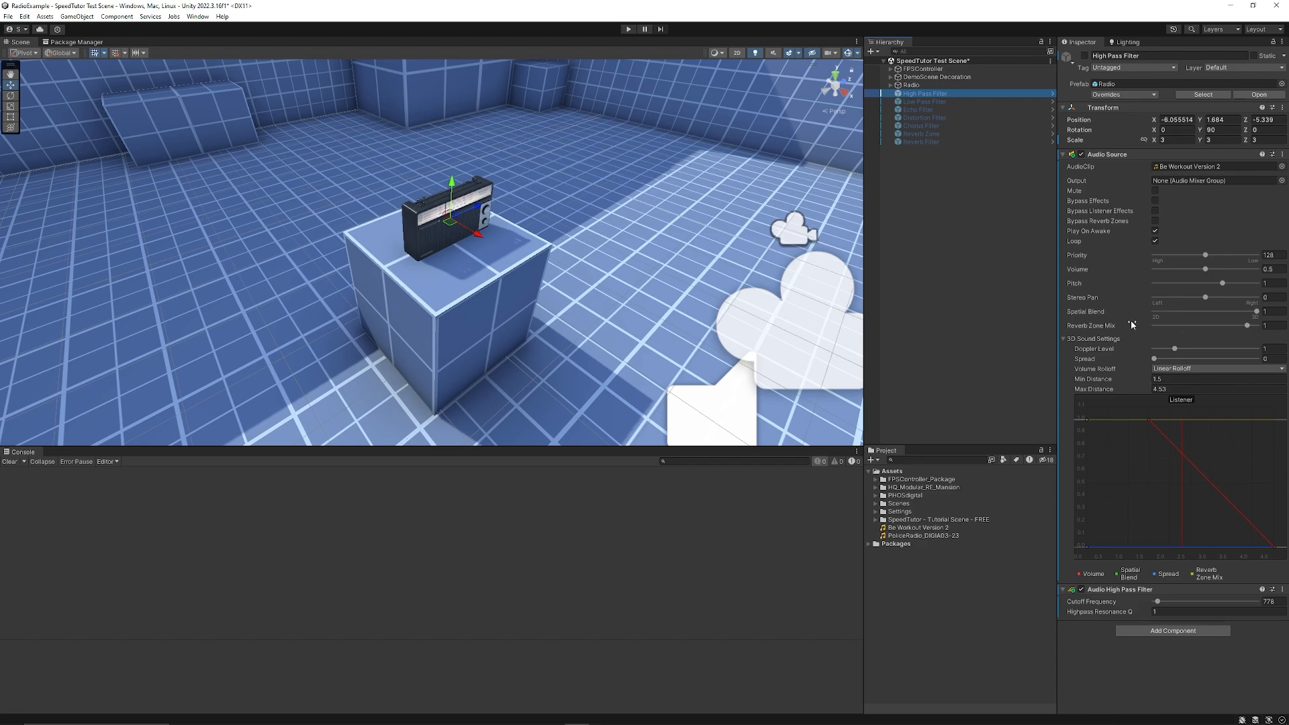
mouse_move(702, 137)
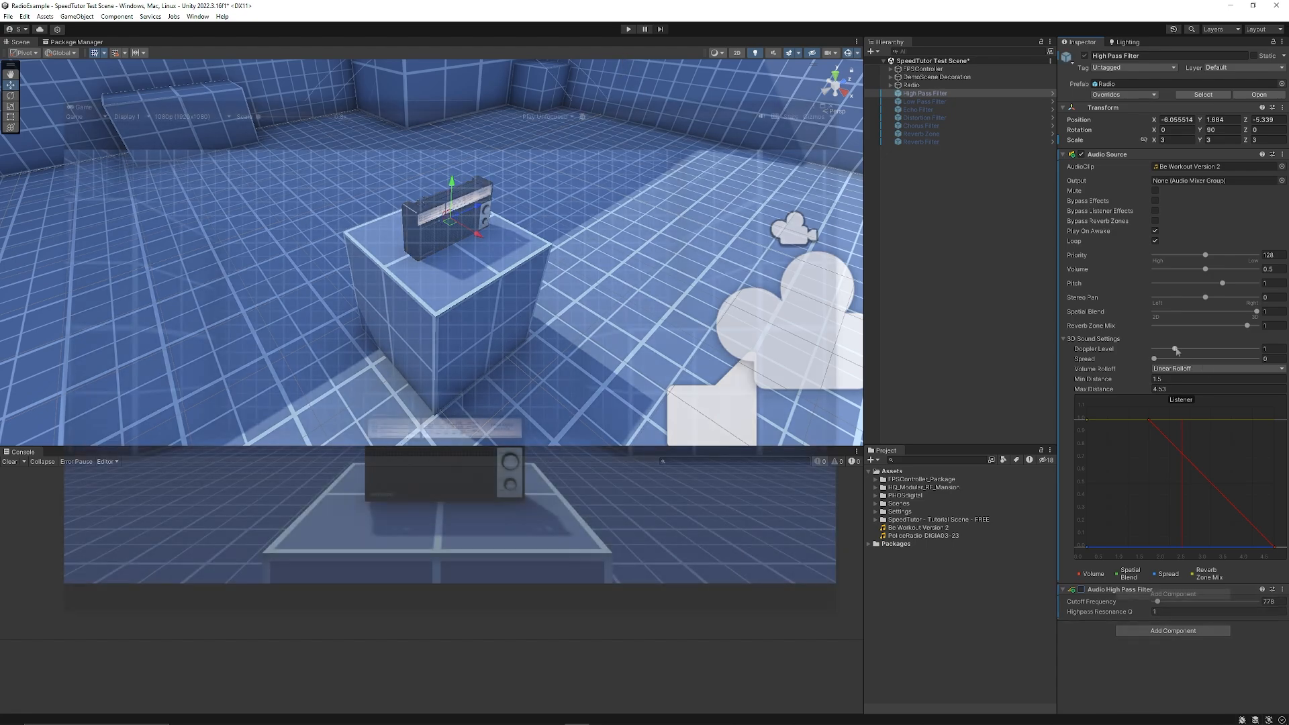
Add an Audio High Pass Filter to the radio with cutoff frequency 1000
click(1172, 356)
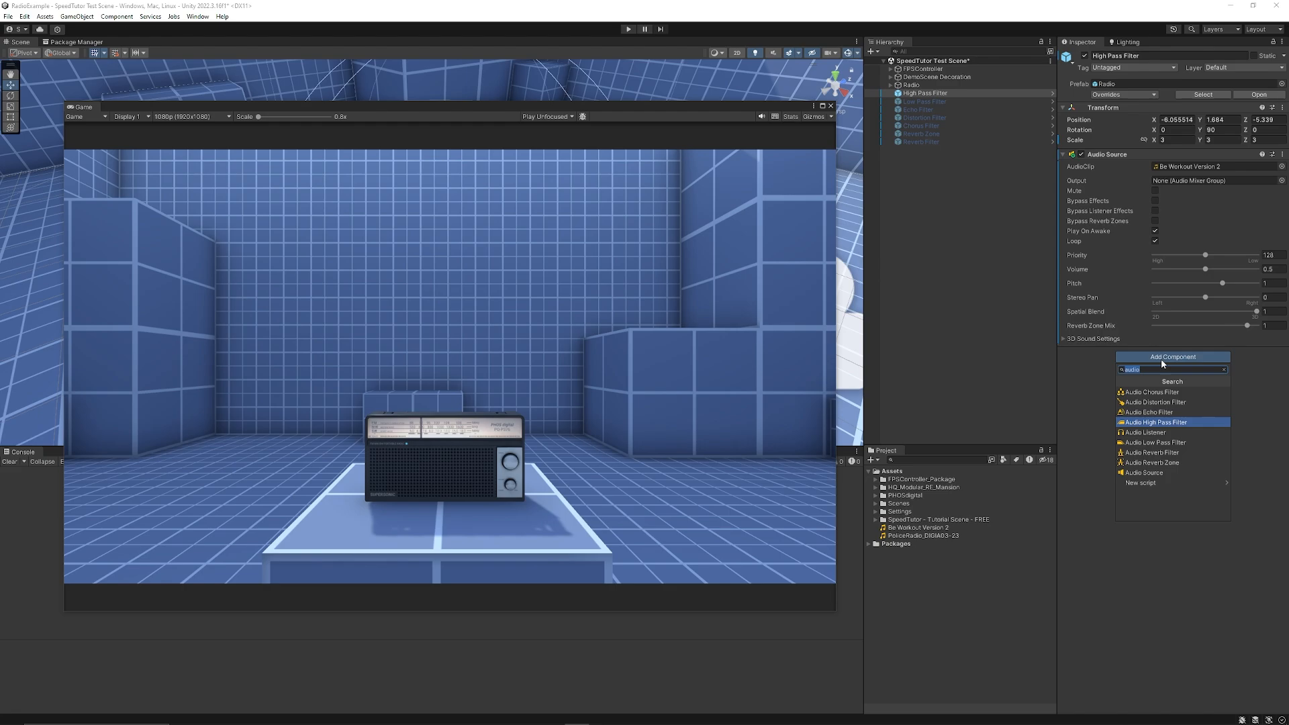
click(1156, 422)
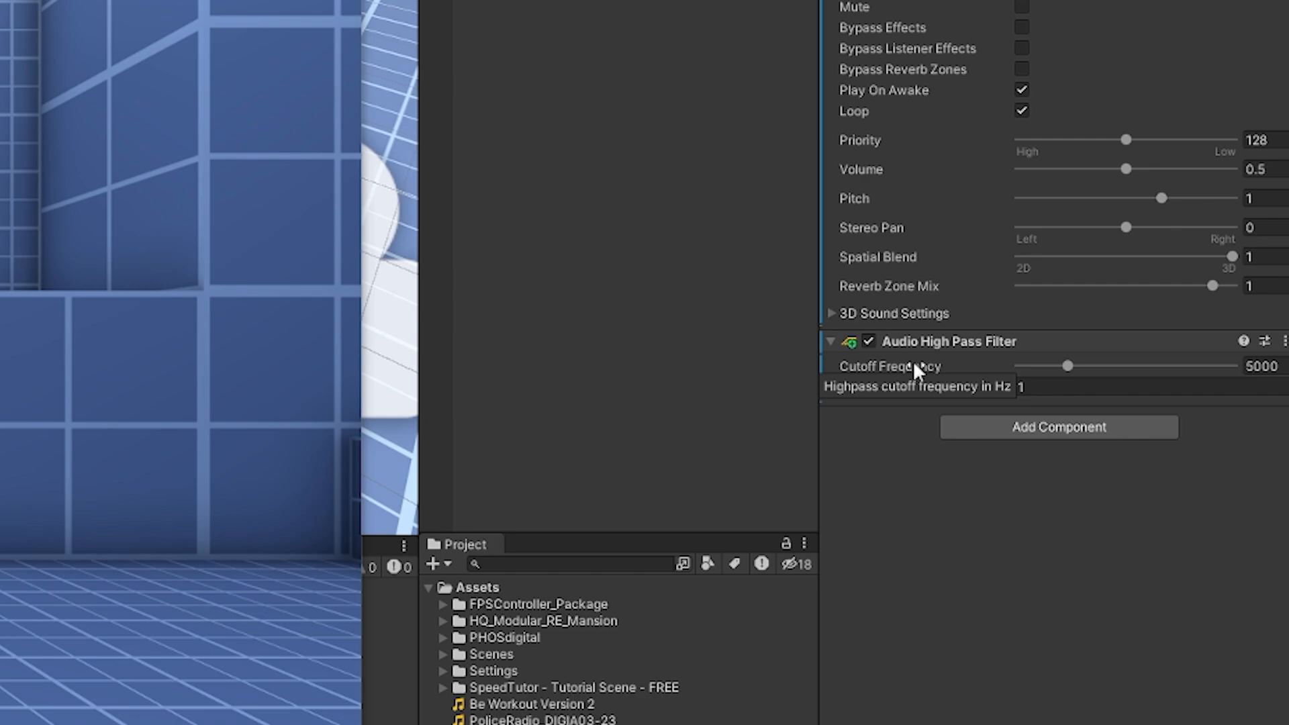
click(1260, 366)
text(1000)
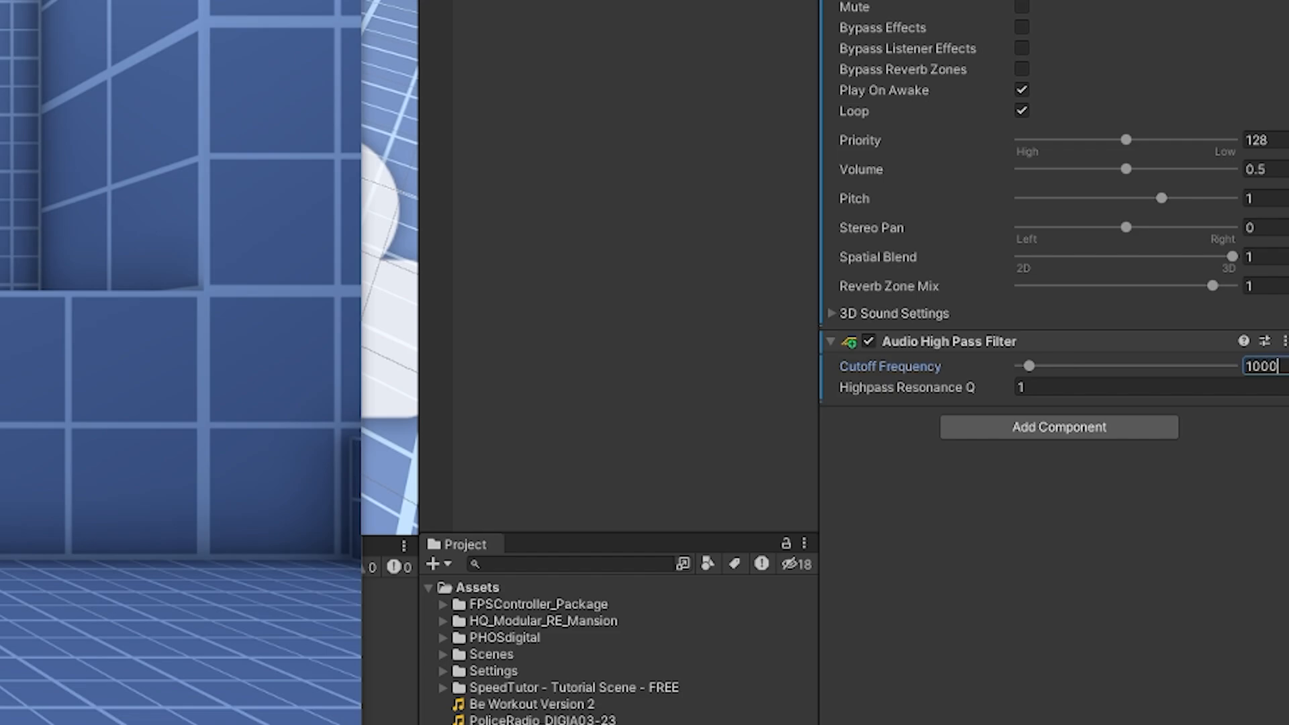
mouse_move(1157, 517)
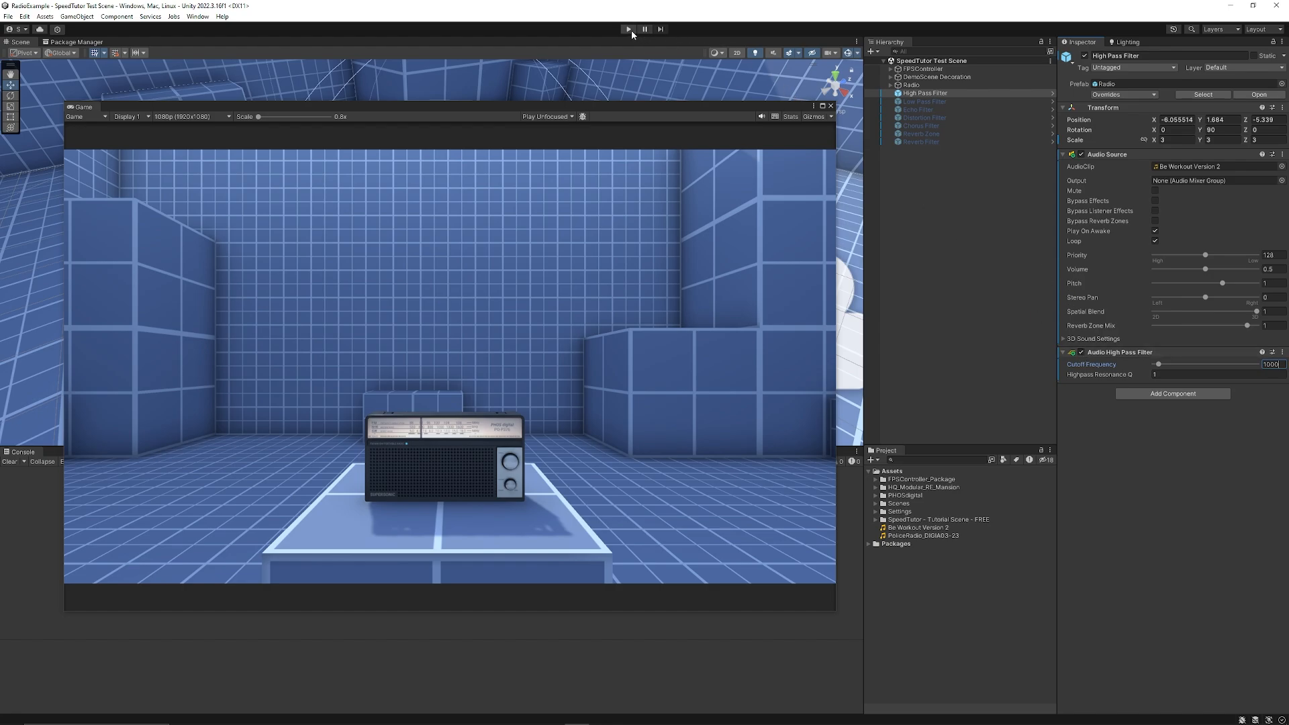
Play the scene, toggle the high-pass filter off and on, and raise cutoff to 8330
click(627, 29)
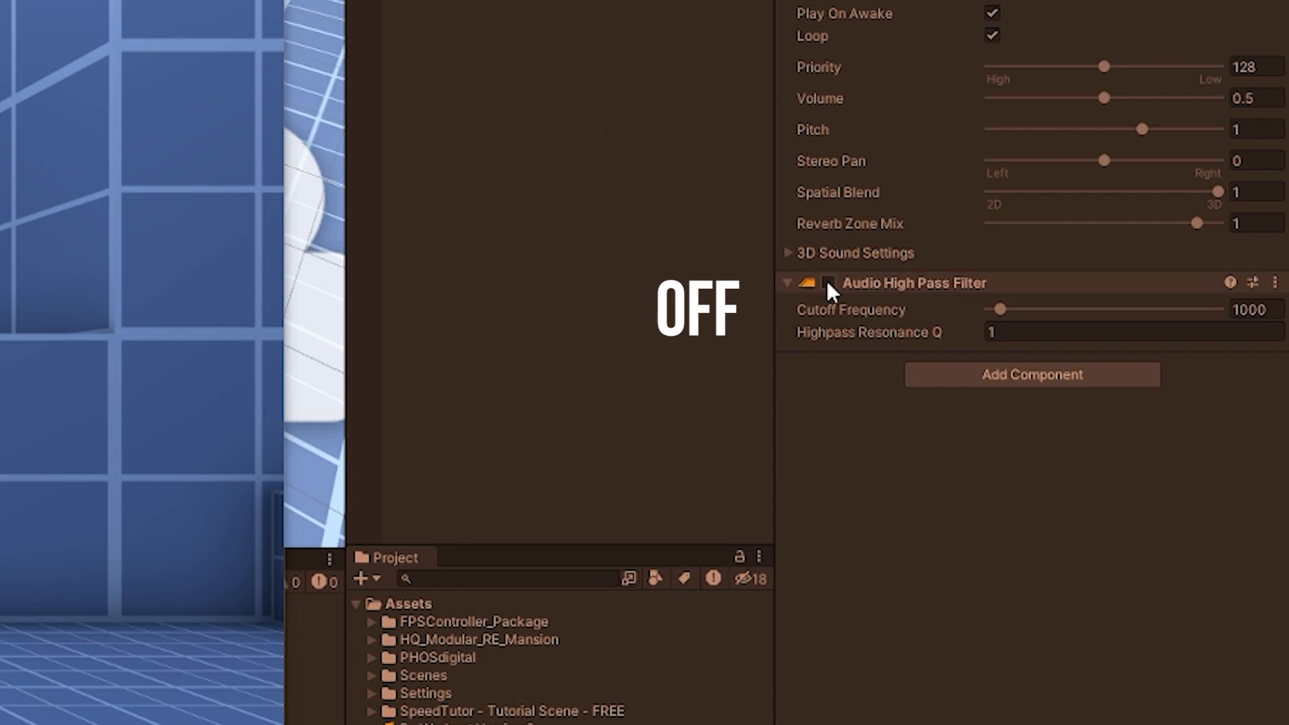
click(828, 283)
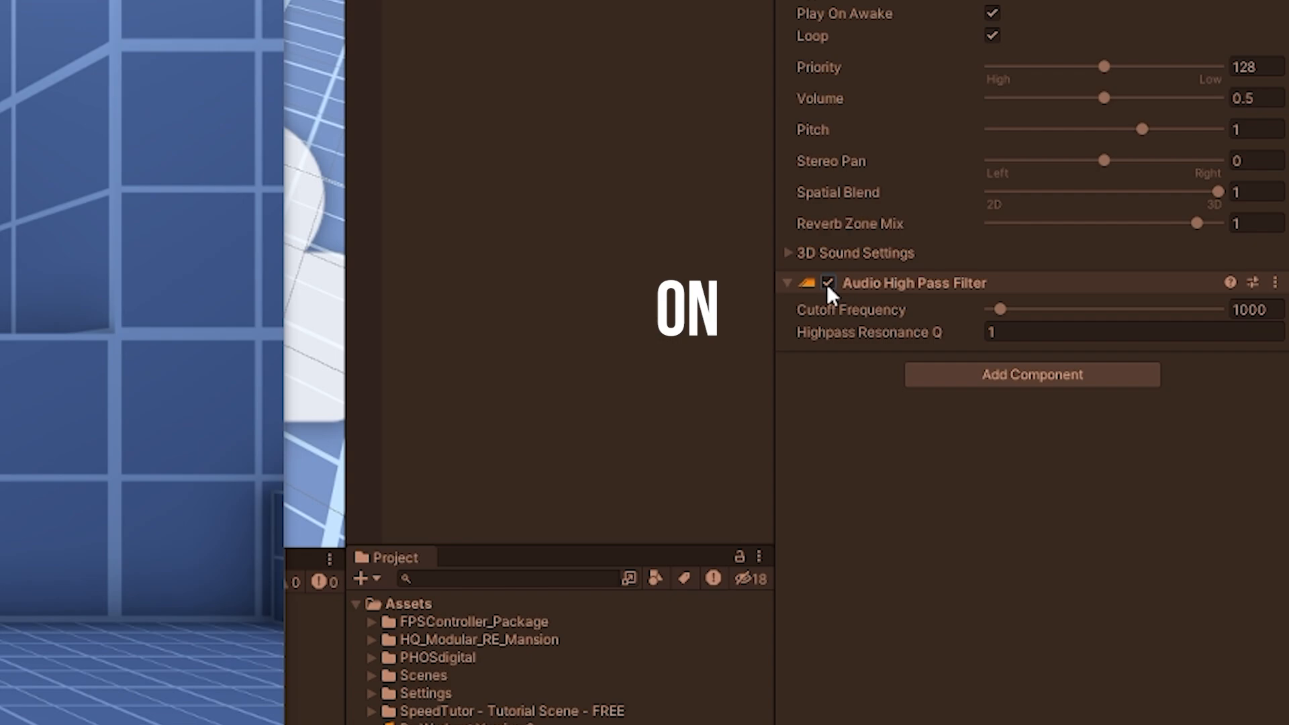
click(828, 283)
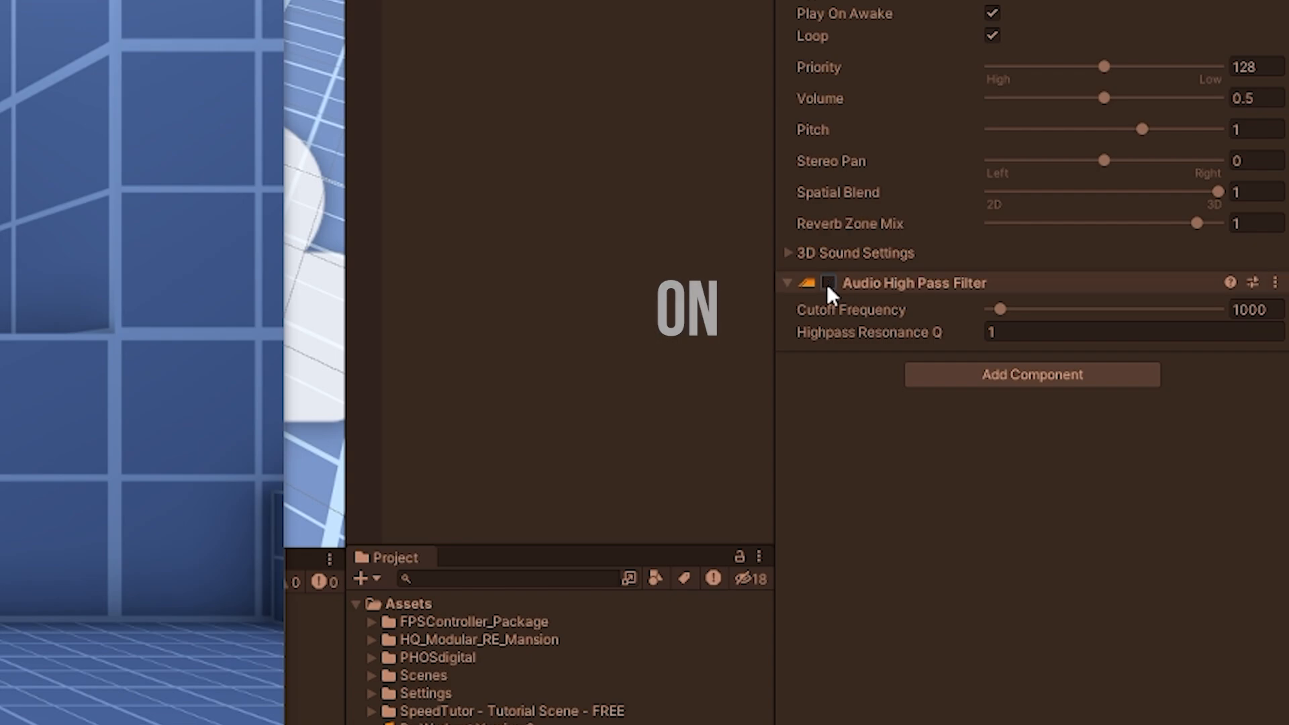
click(828, 283)
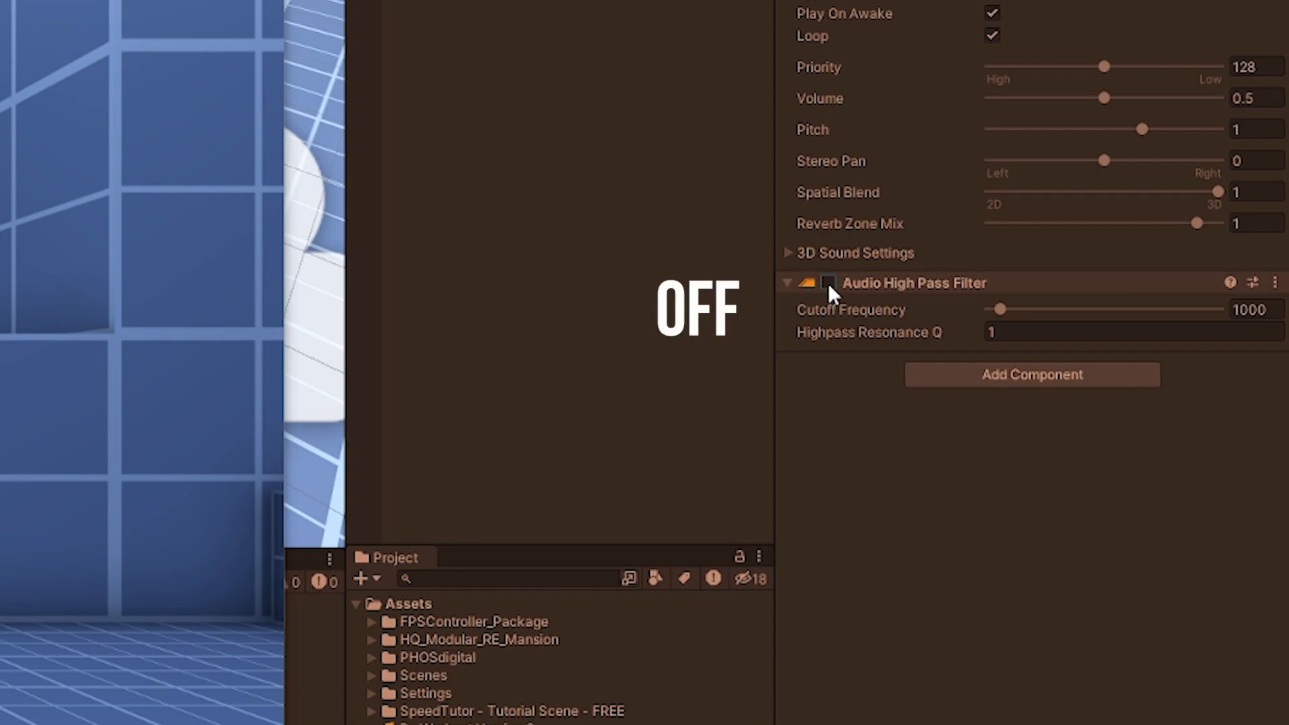
click(827, 283)
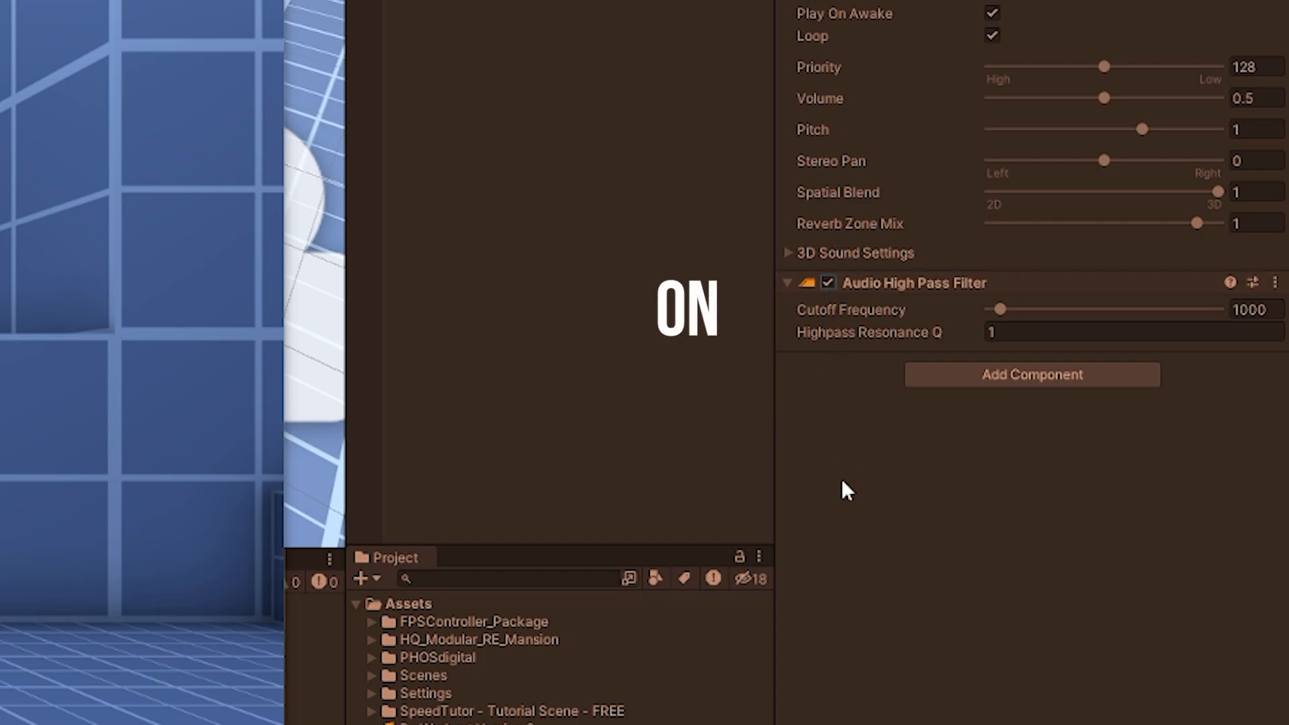
mouse_move(846, 323)
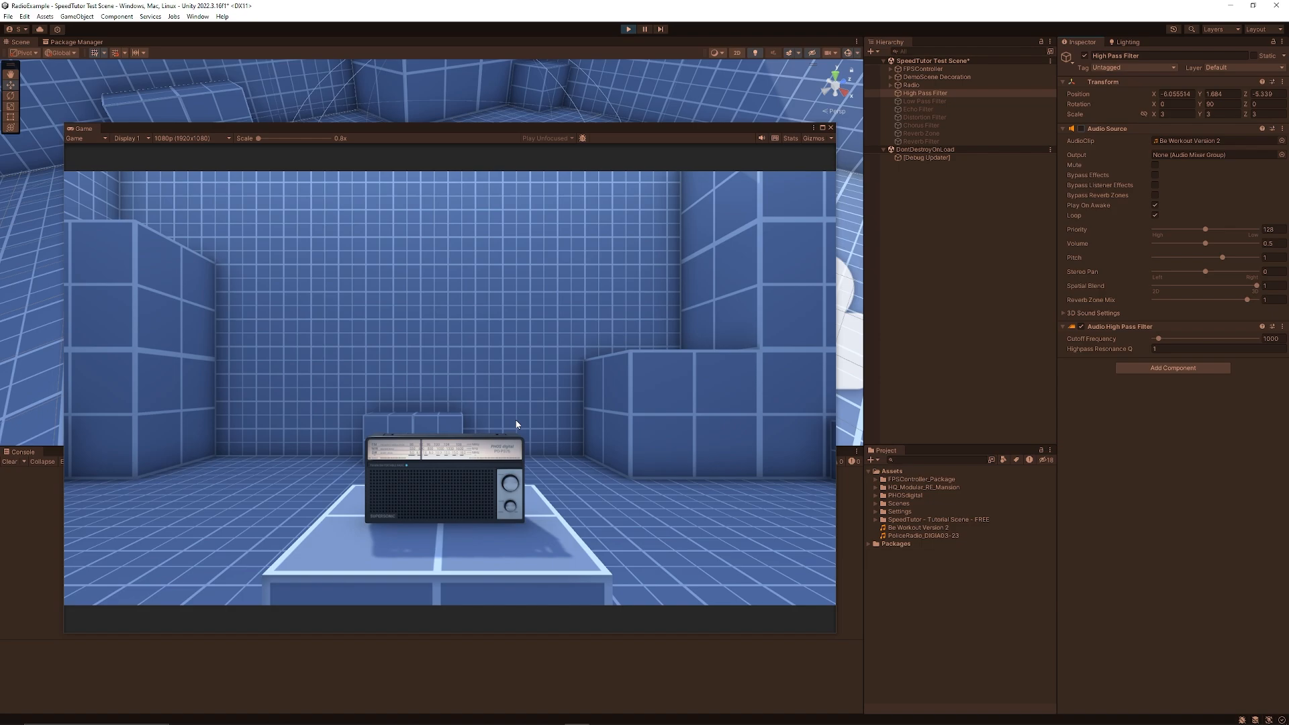
mouse_move(585, 433)
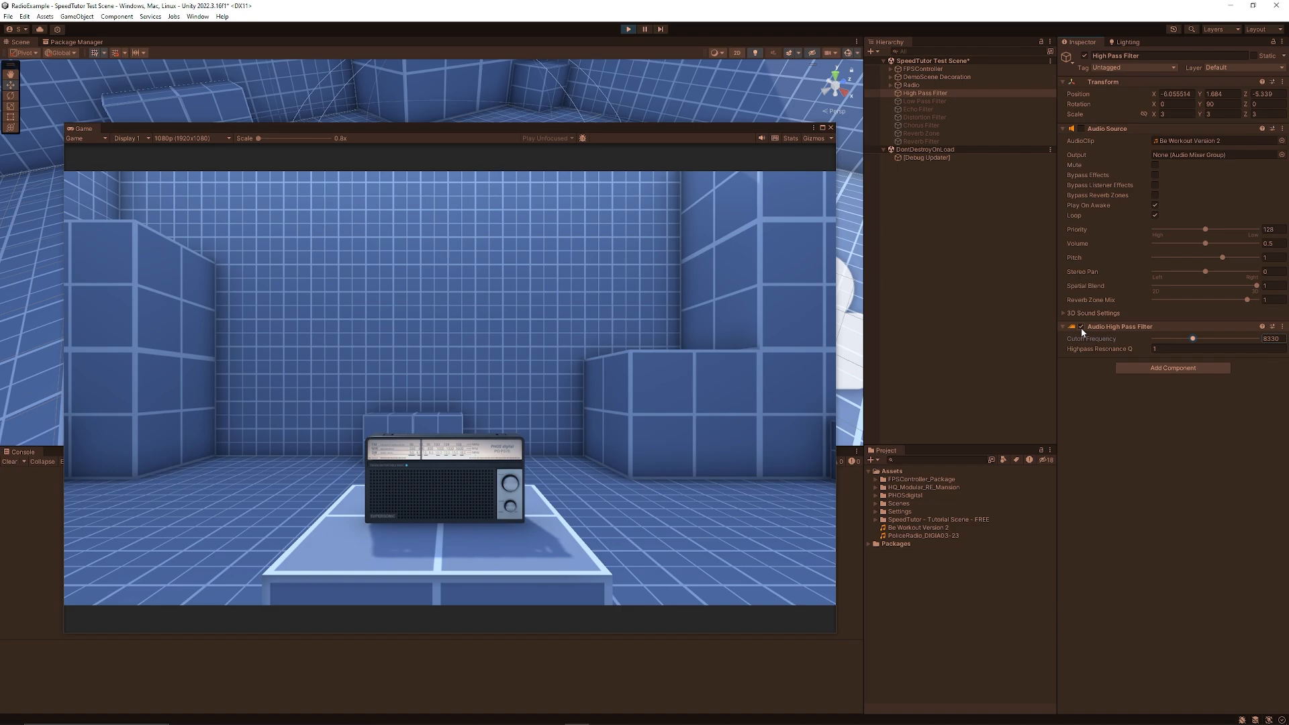
click(1073, 128)
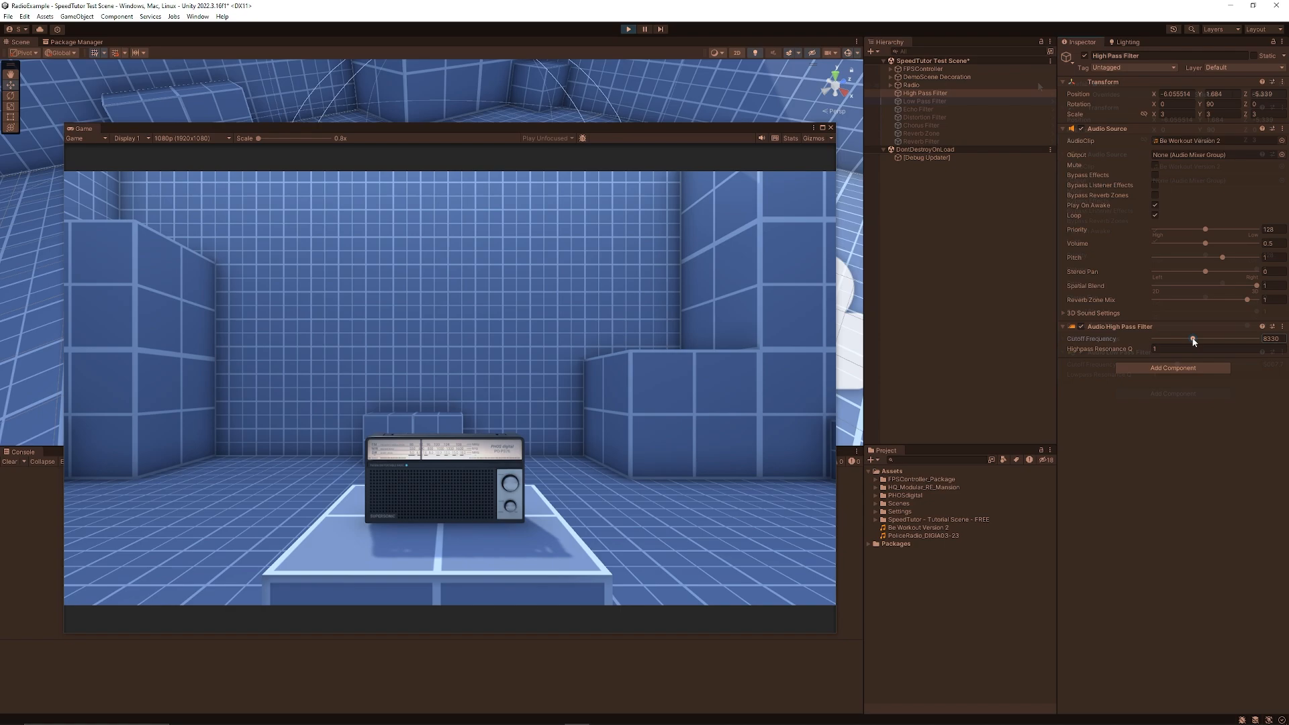
Add an Audio Low Pass Filter (cutoff 5007.7) to the Low Pass Filter radio and play
click(923, 102)
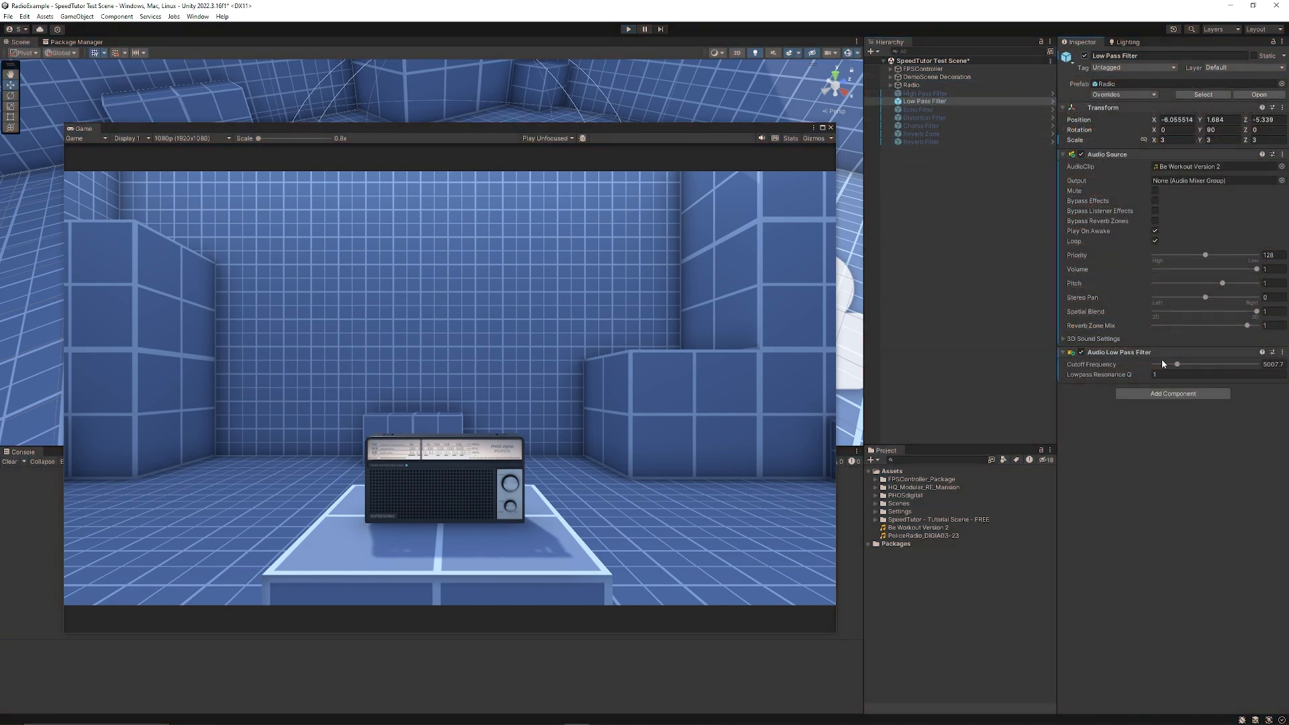
click(1172, 393)
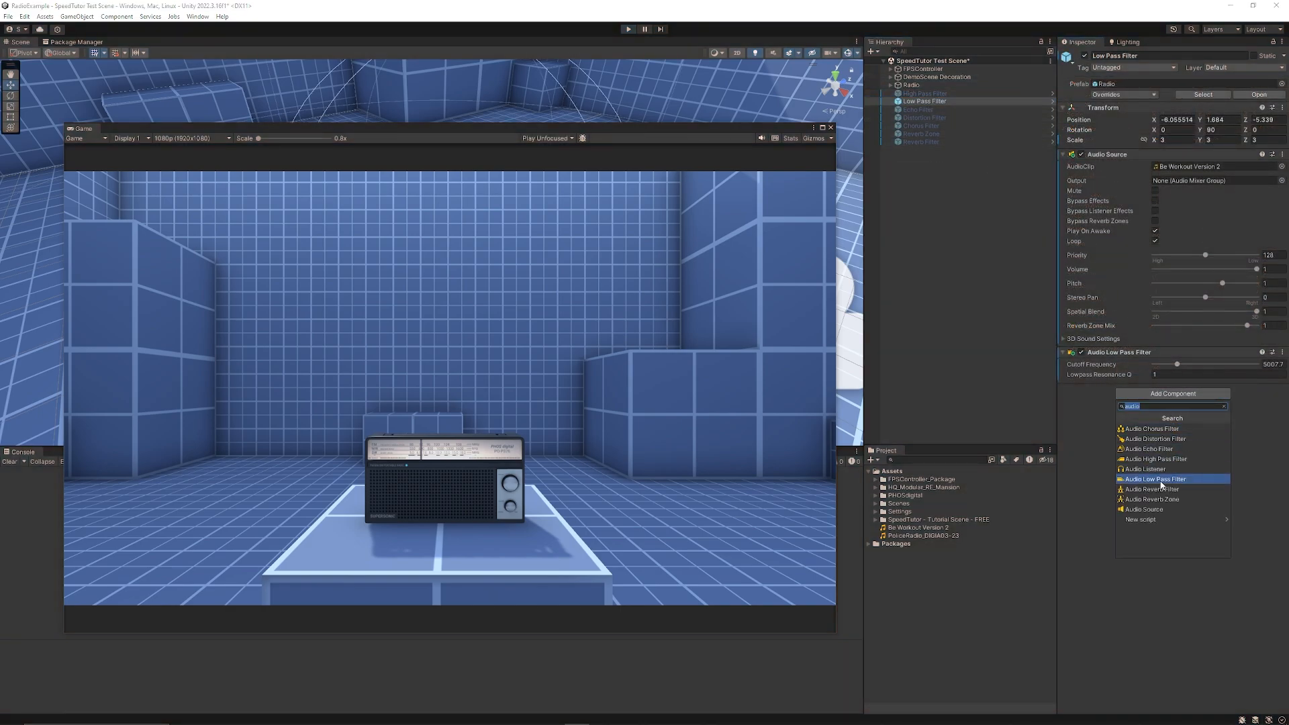
click(1152, 479)
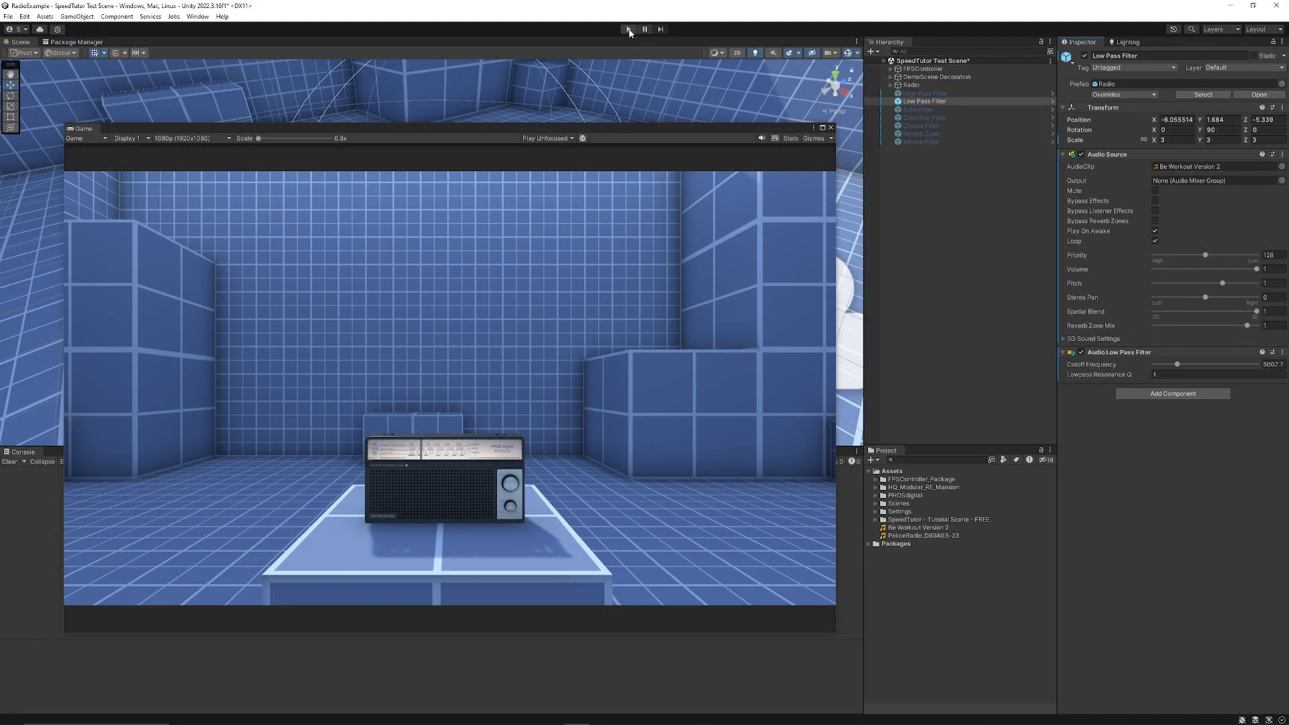
click(629, 29)
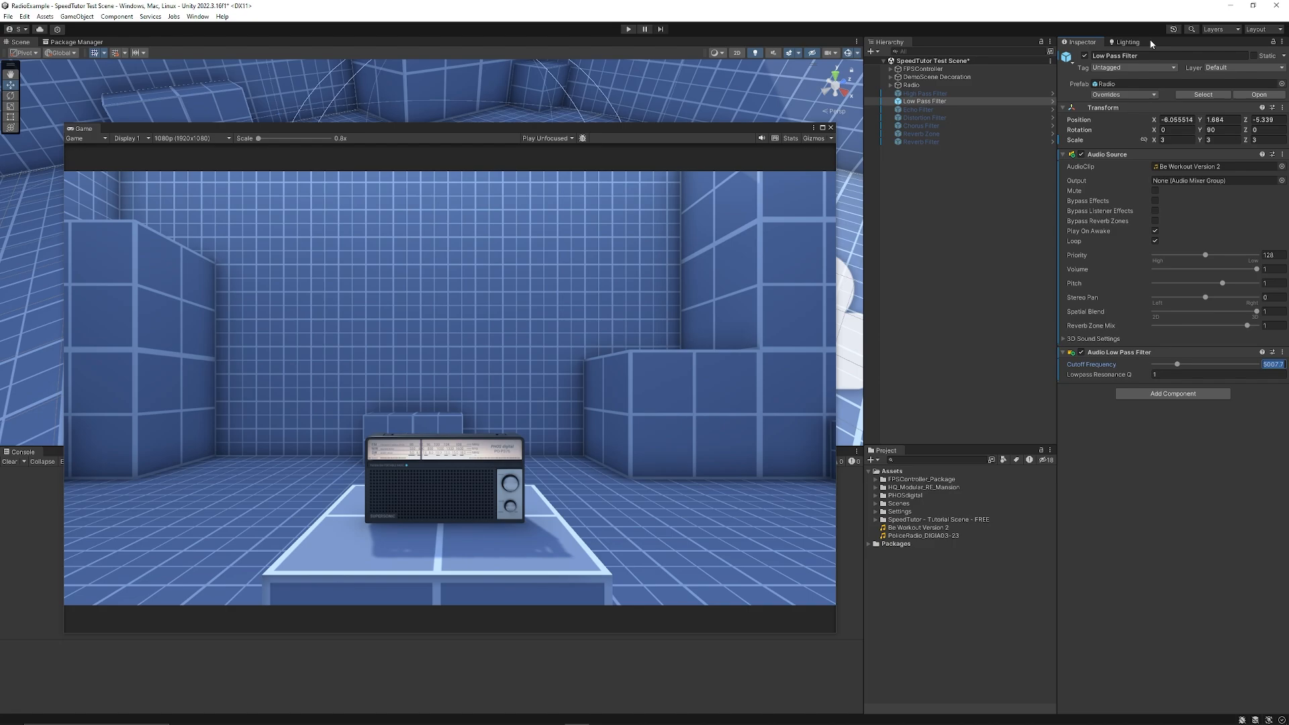
Select the Echo Filter radio and audition its echo (delay 500, decay 0.5) in Play mode
click(1171, 392)
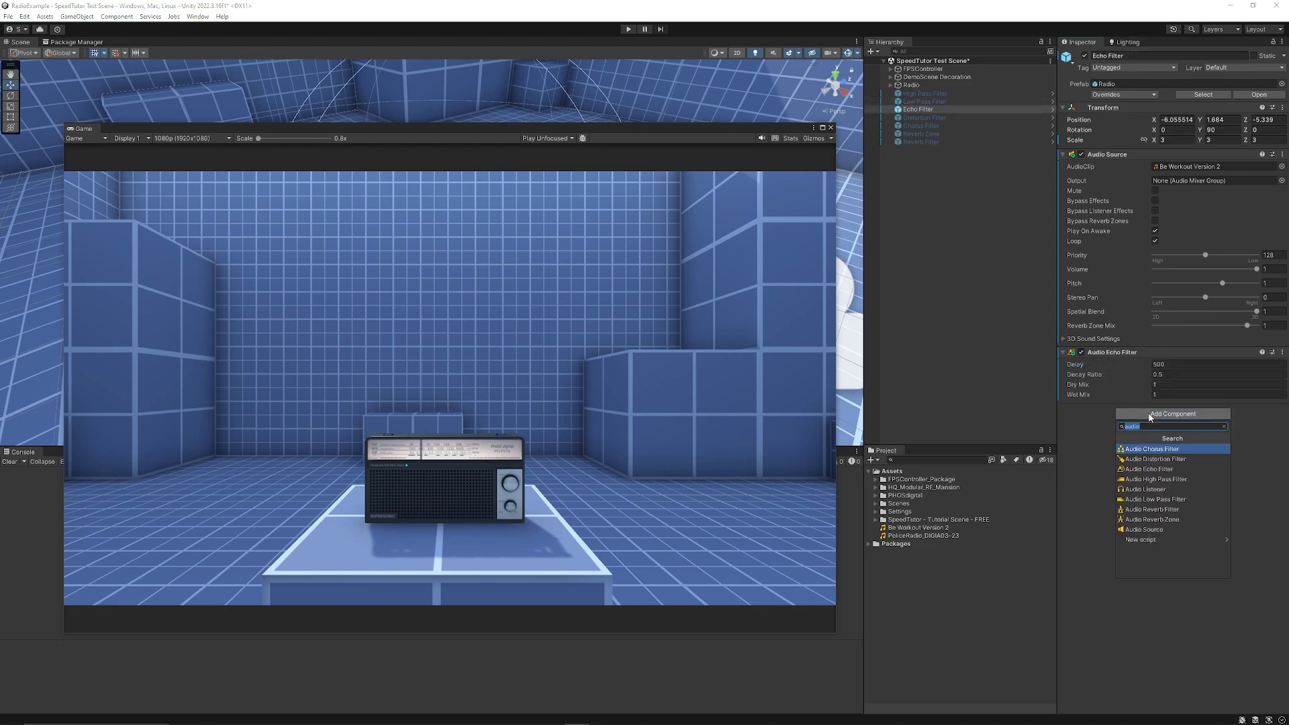
mouse_move(1143, 469)
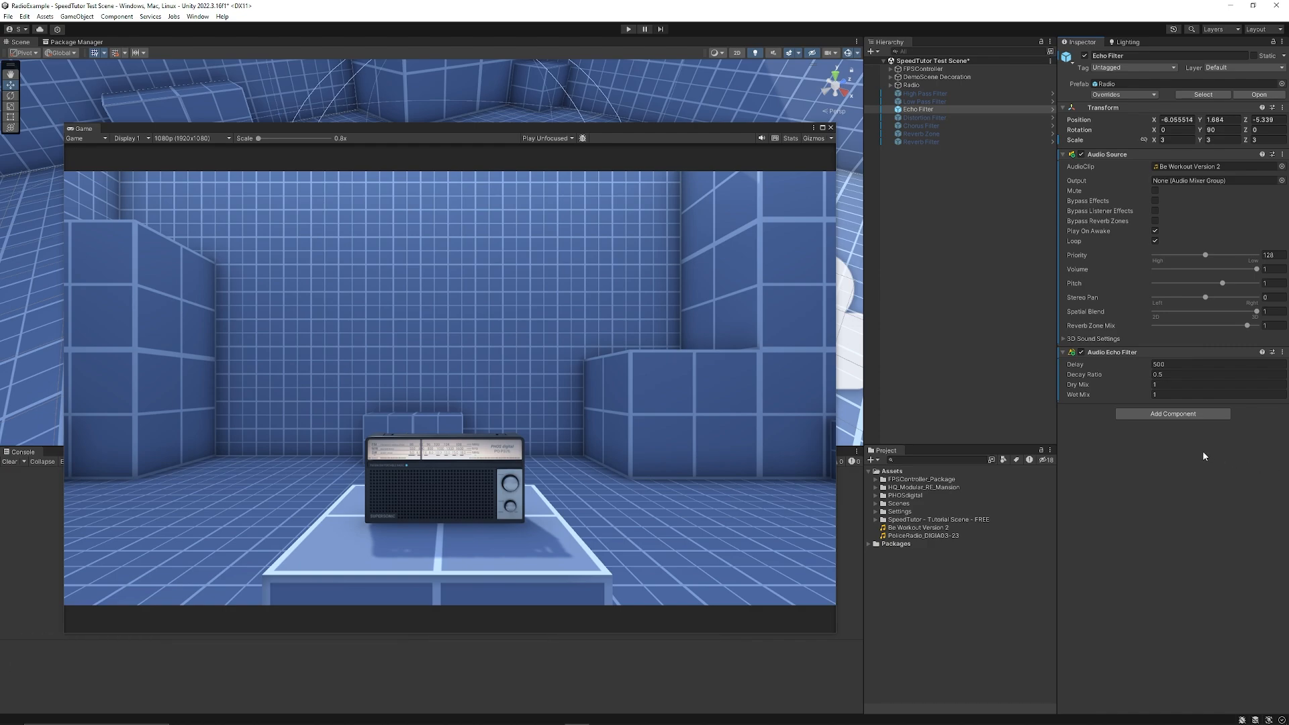
click(1216, 375)
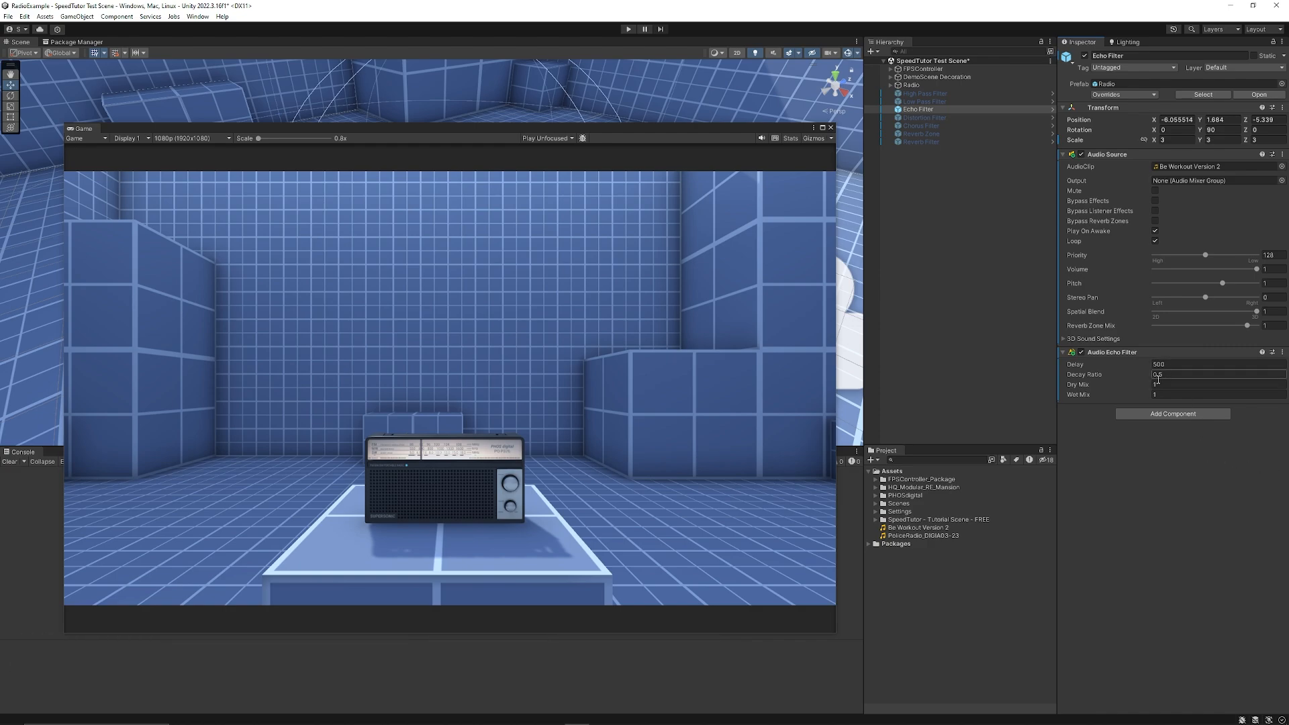
click(921, 535)
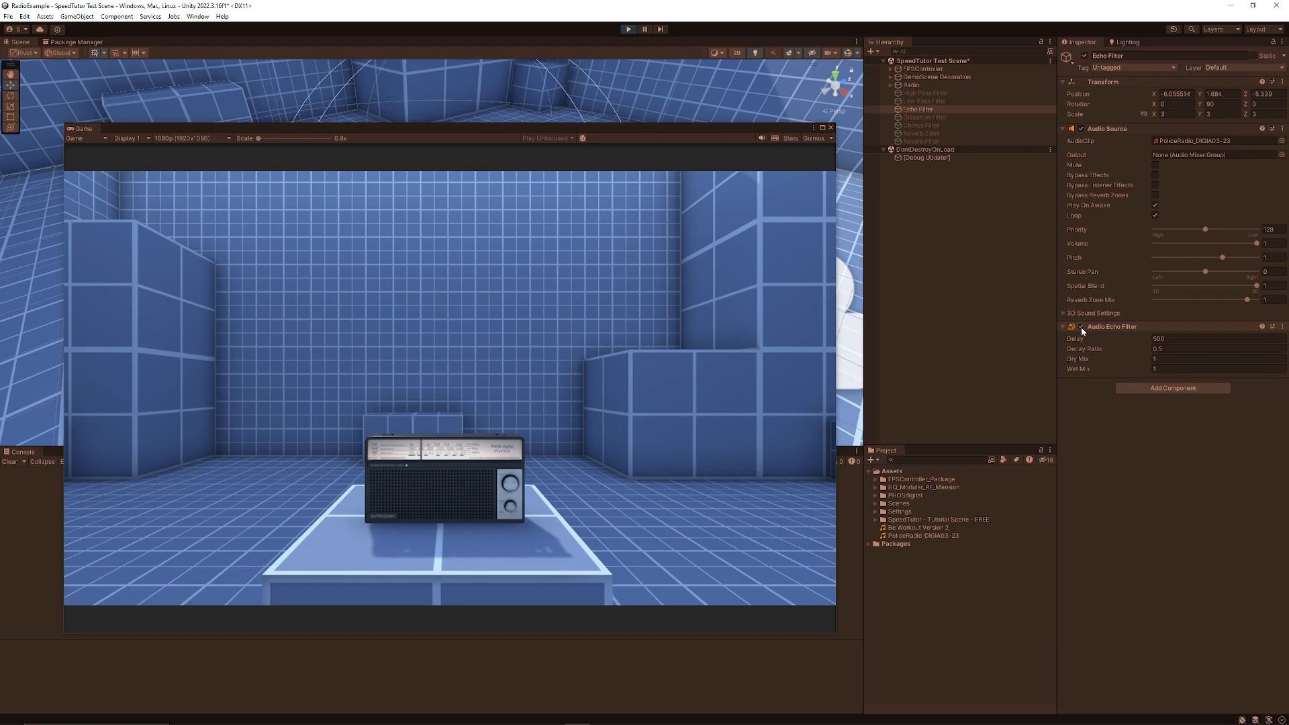
click(1082, 326)
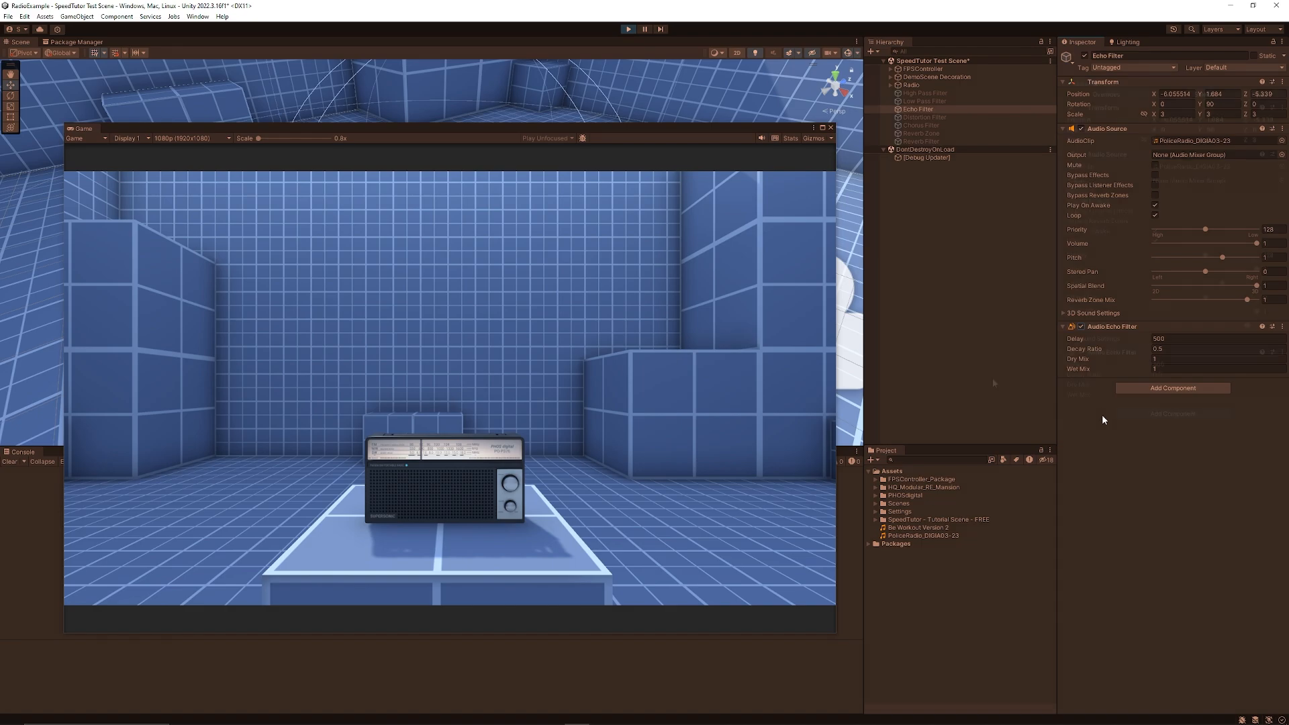
click(917, 109)
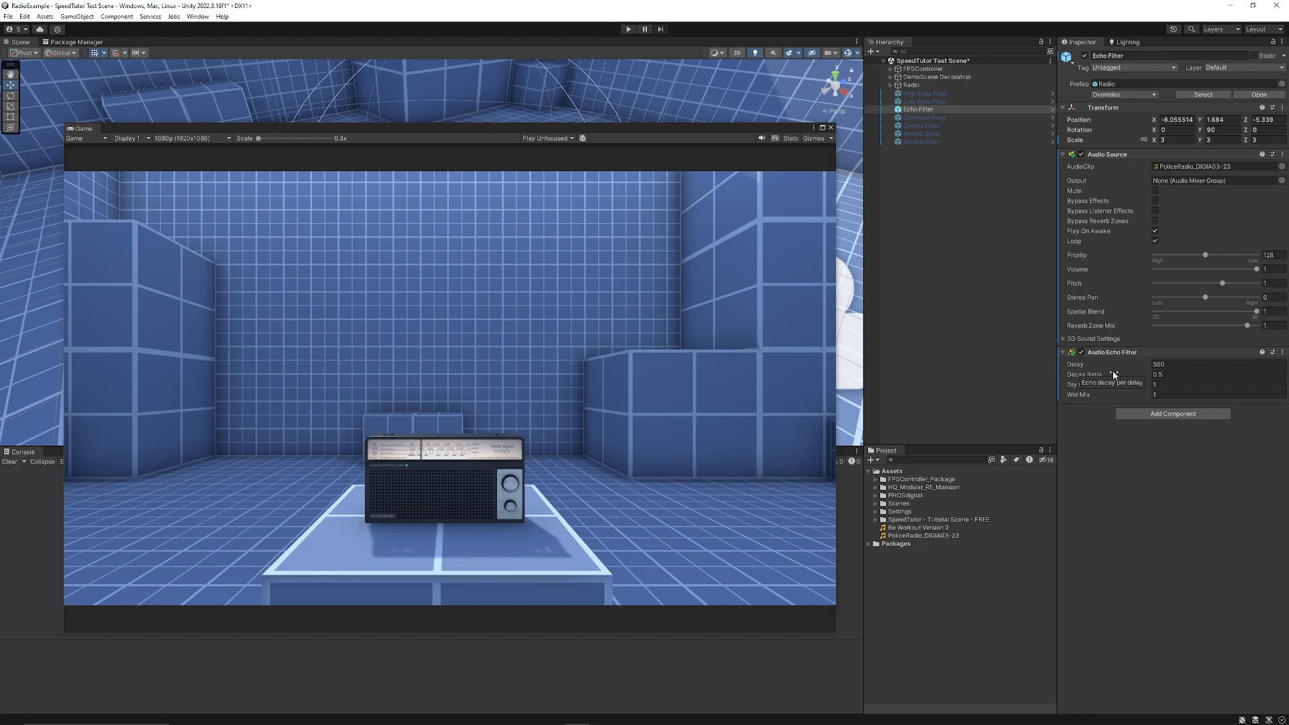
Select the Distortion Filter radio and enter a distortion level of 0.9
click(924, 117)
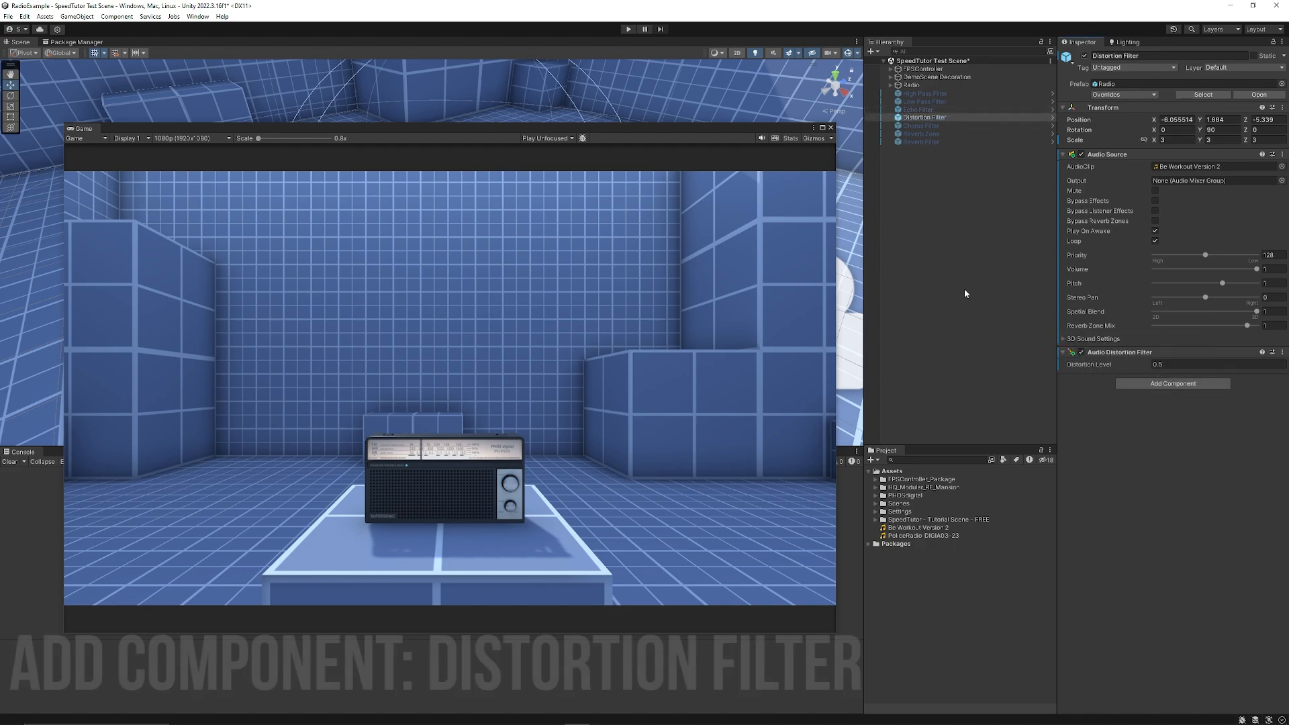
mouse_move(1141, 377)
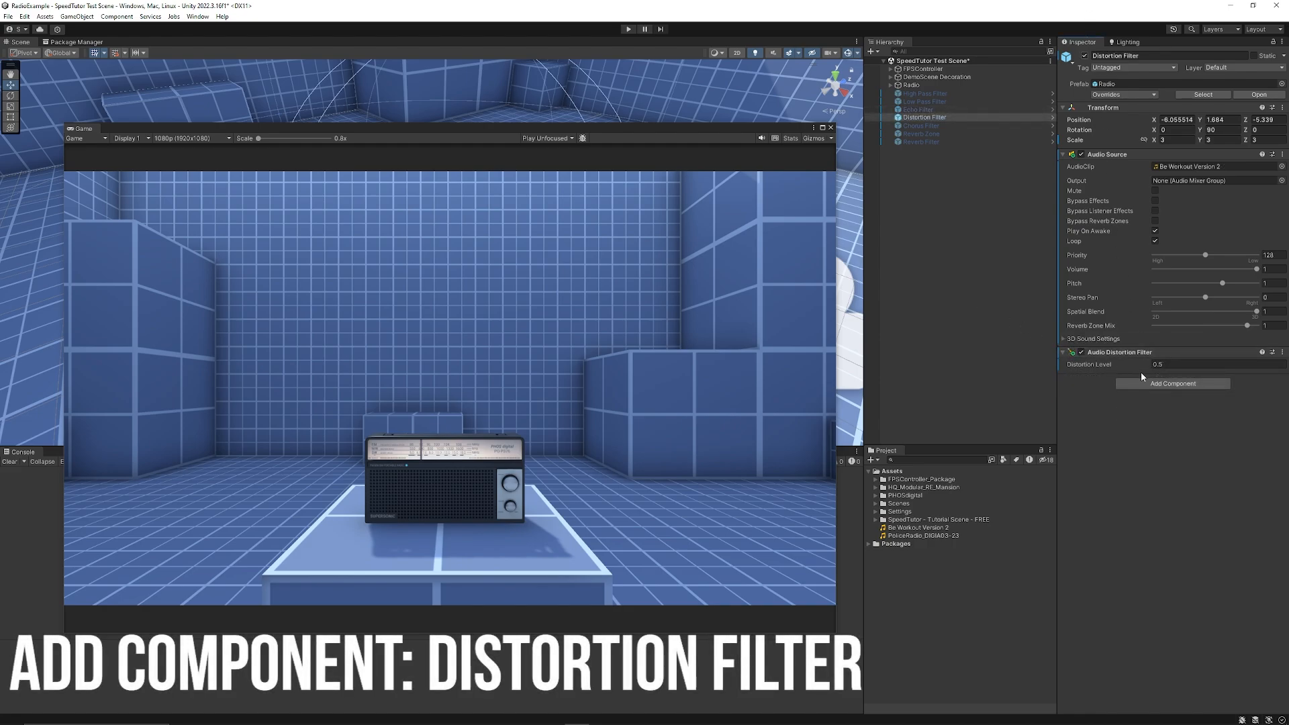
click(629, 29)
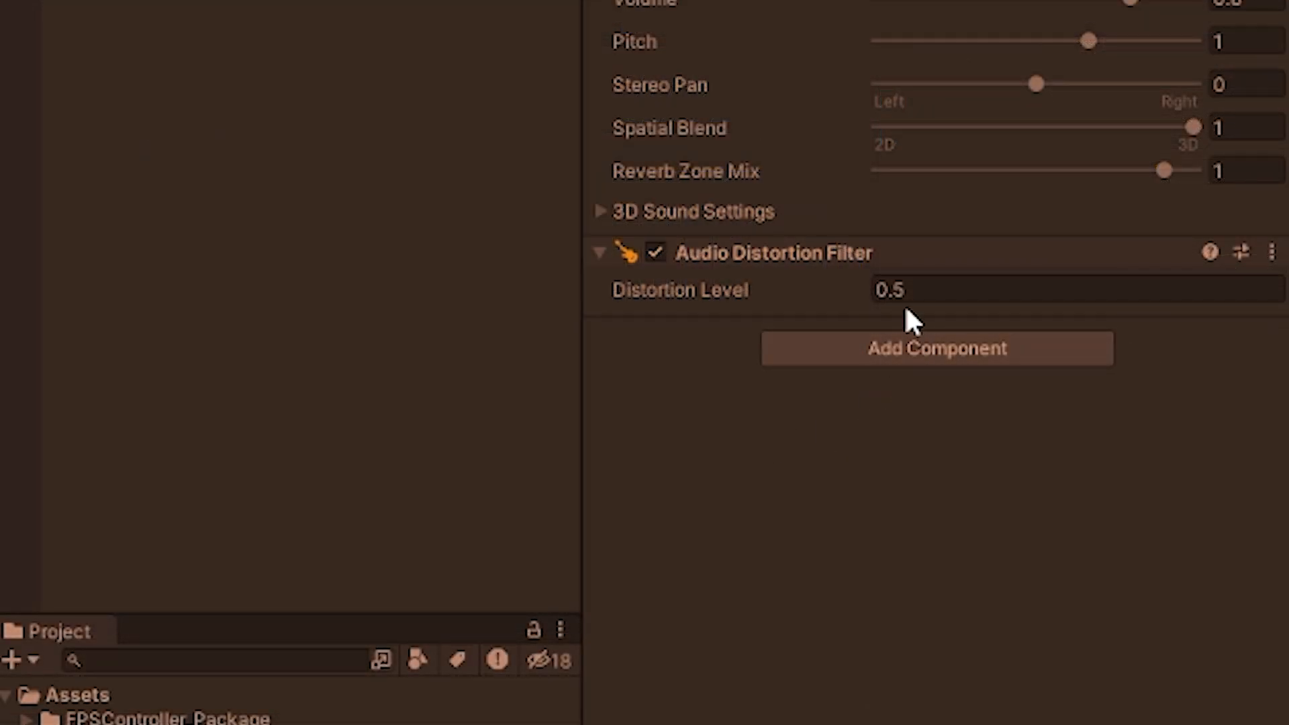
mouse_move(859, 292)
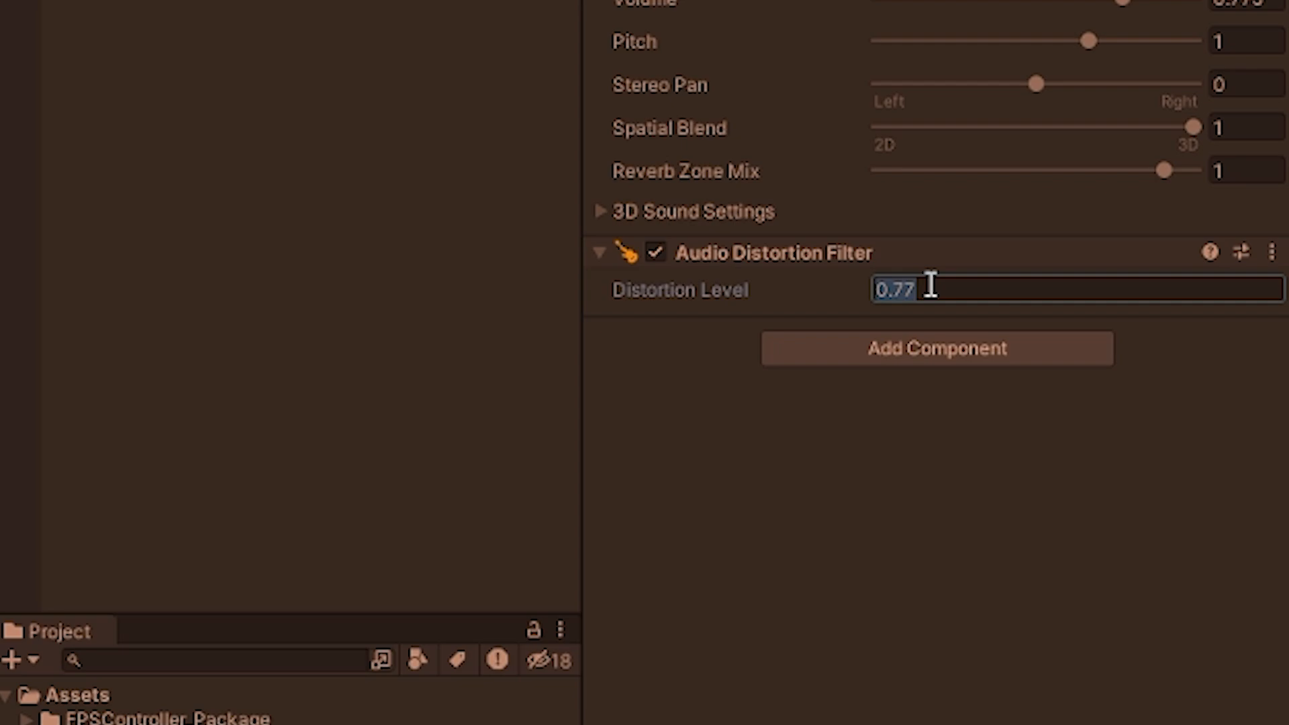
text(0.9)
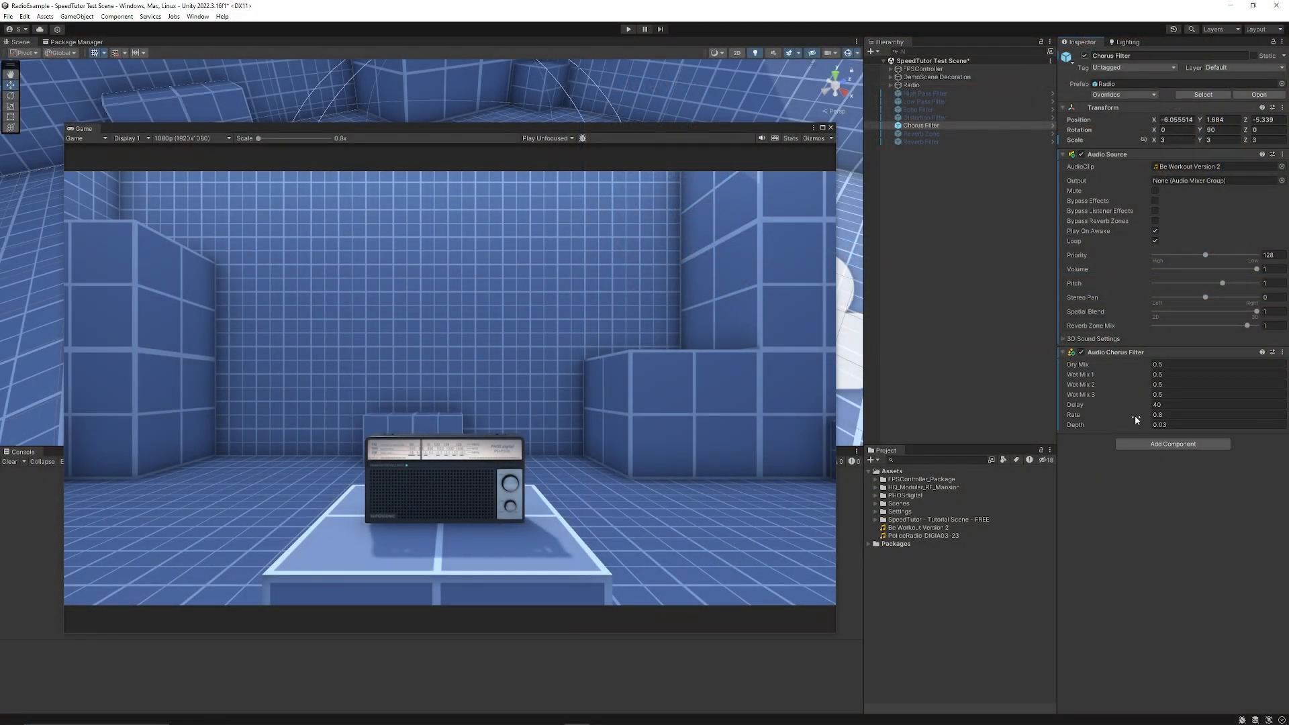
Set the Chorus Filter radio's Wet Mix 2 to 1 and toggle the chorus off and on
click(1173, 444)
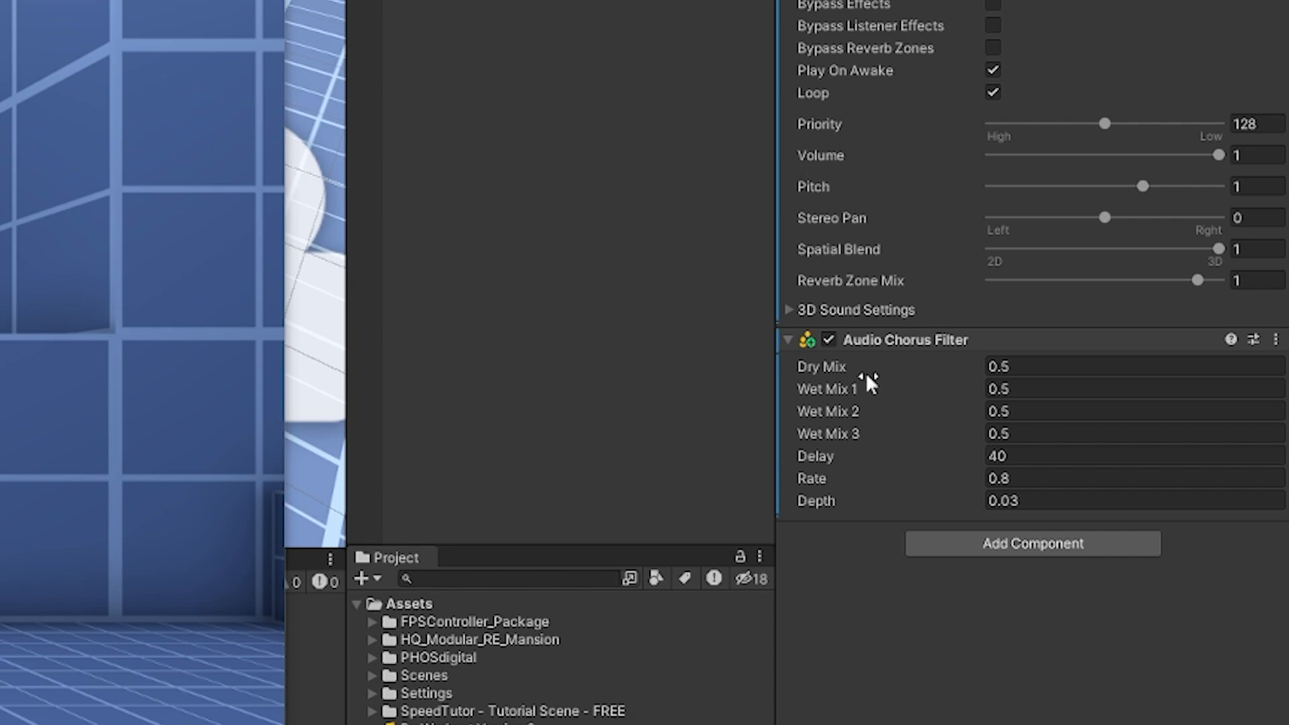
mouse_move(881, 382)
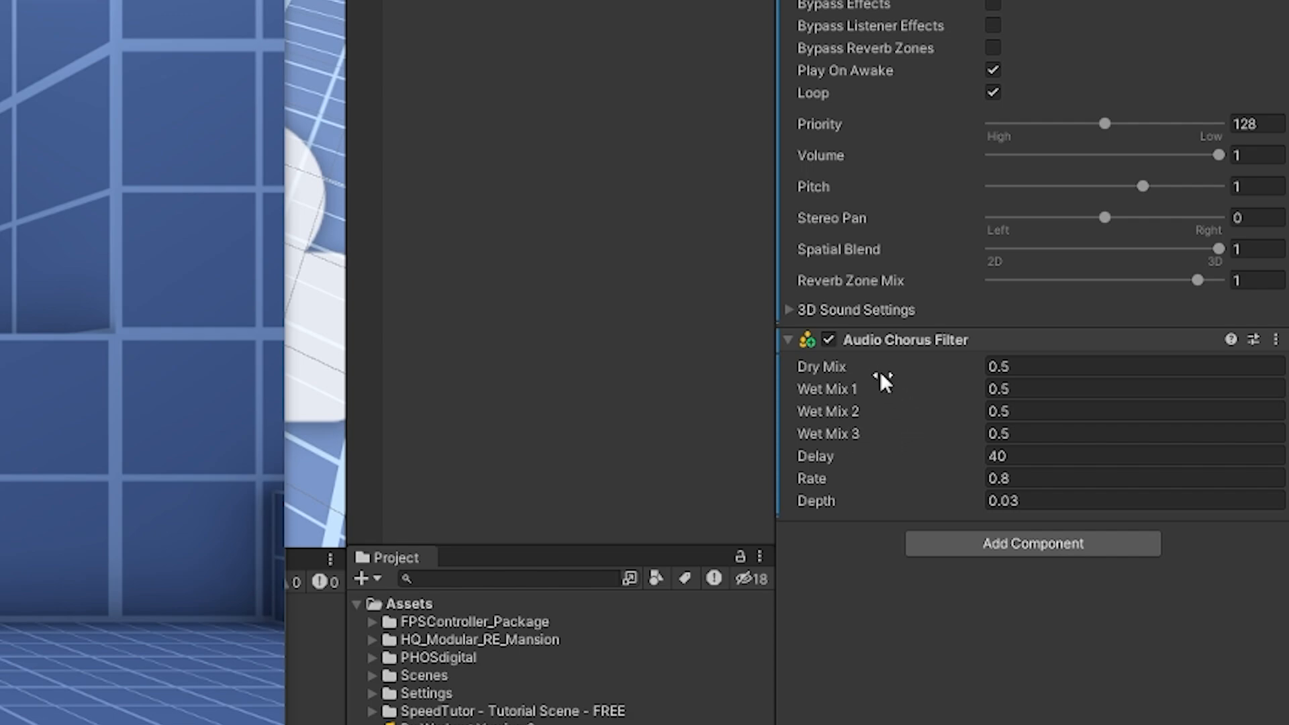
mouse_move(923, 663)
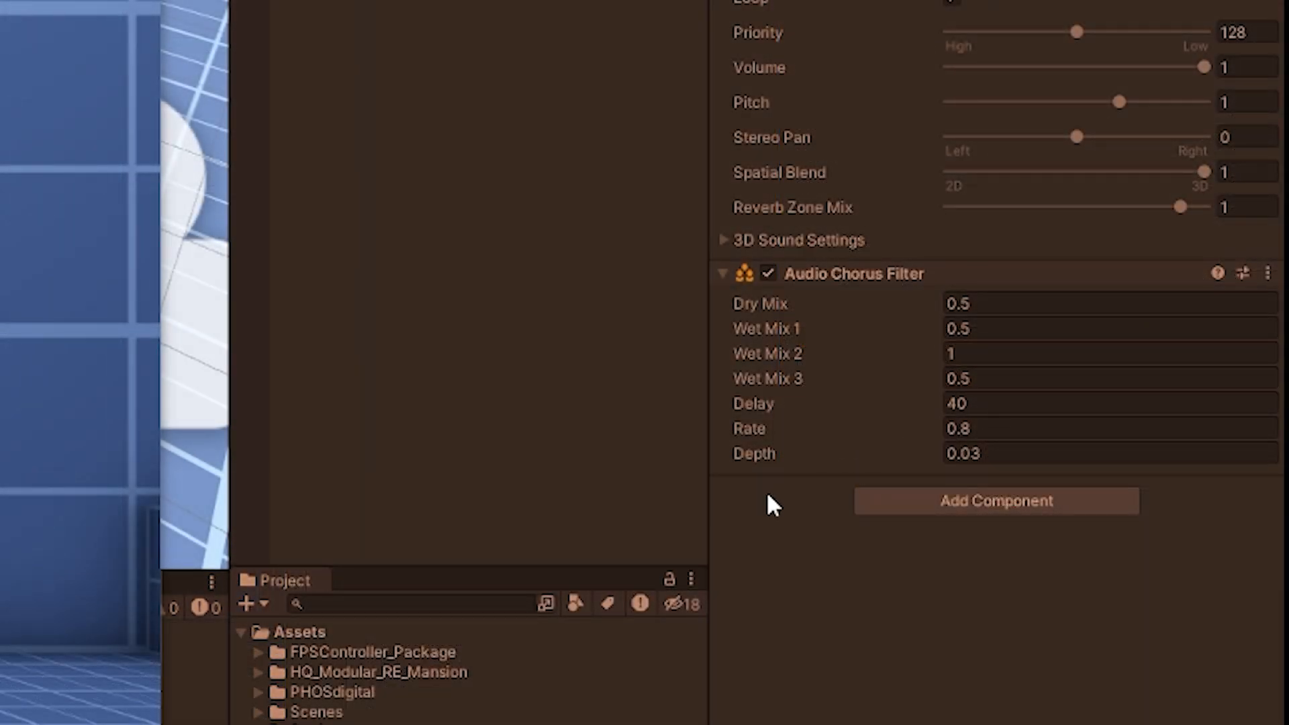
mouse_move(776, 306)
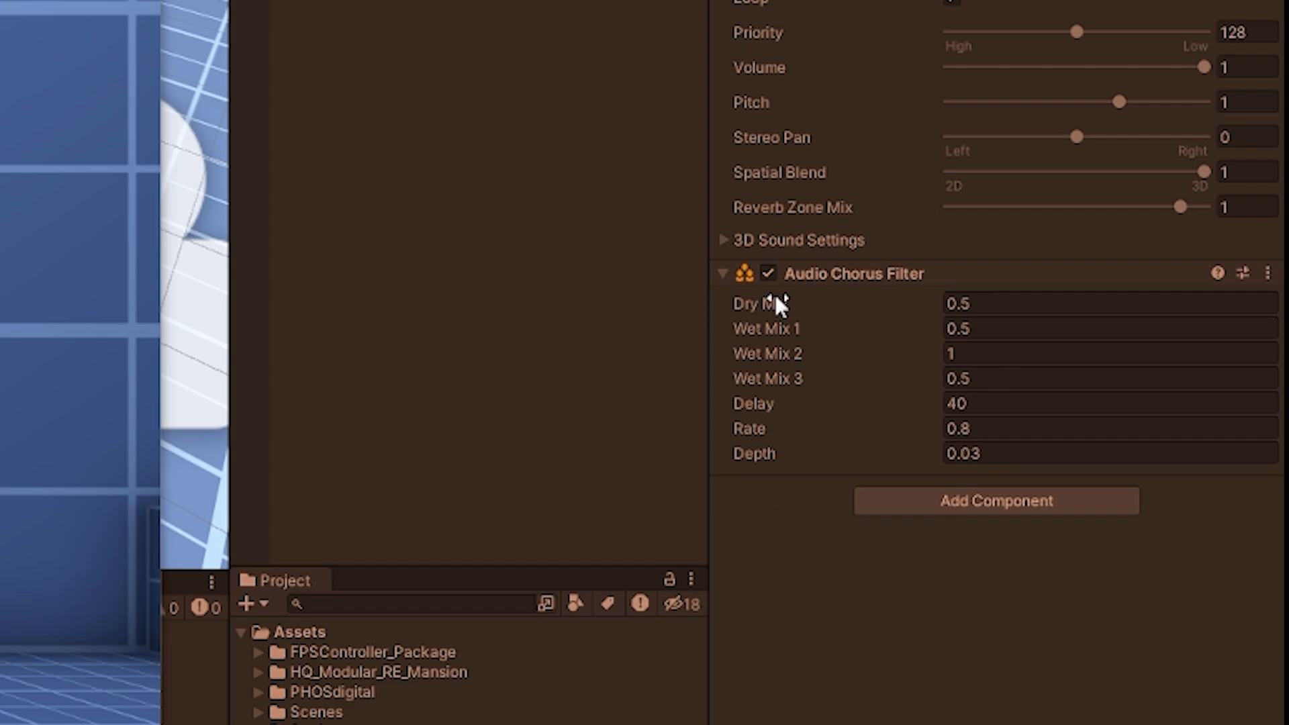
mouse_move(618, 402)
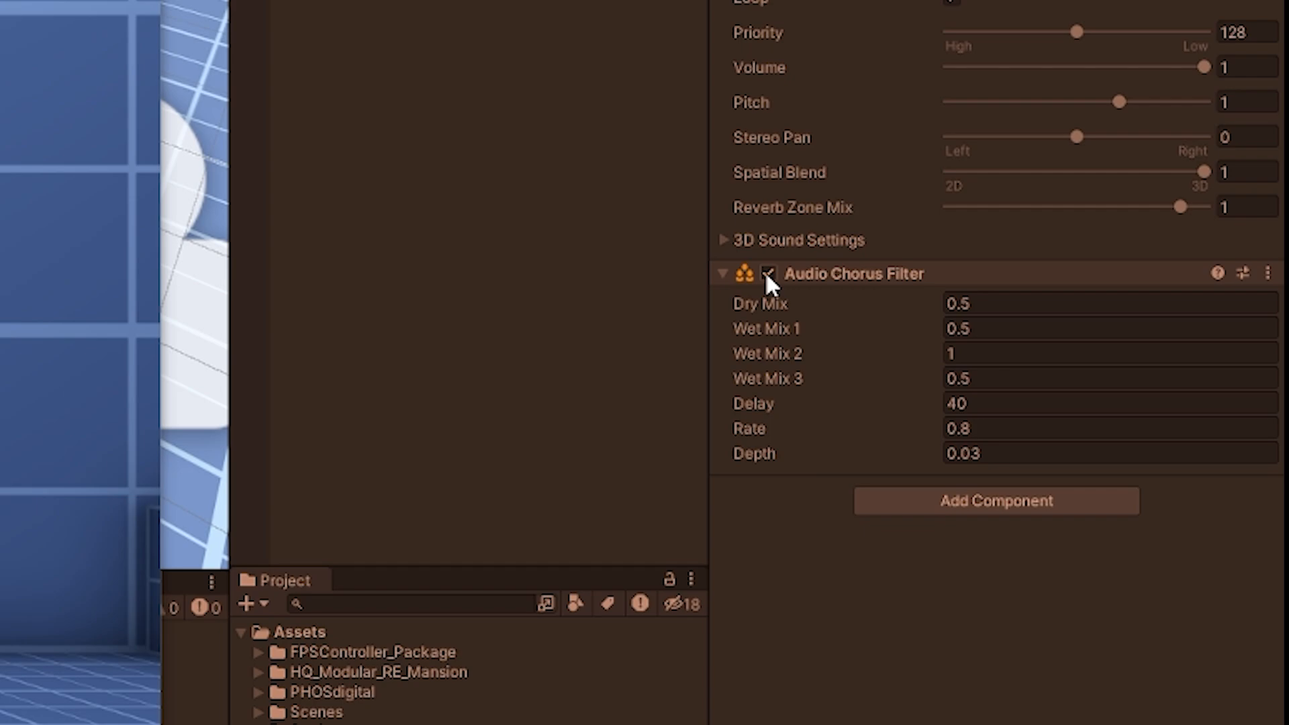
click(768, 273)
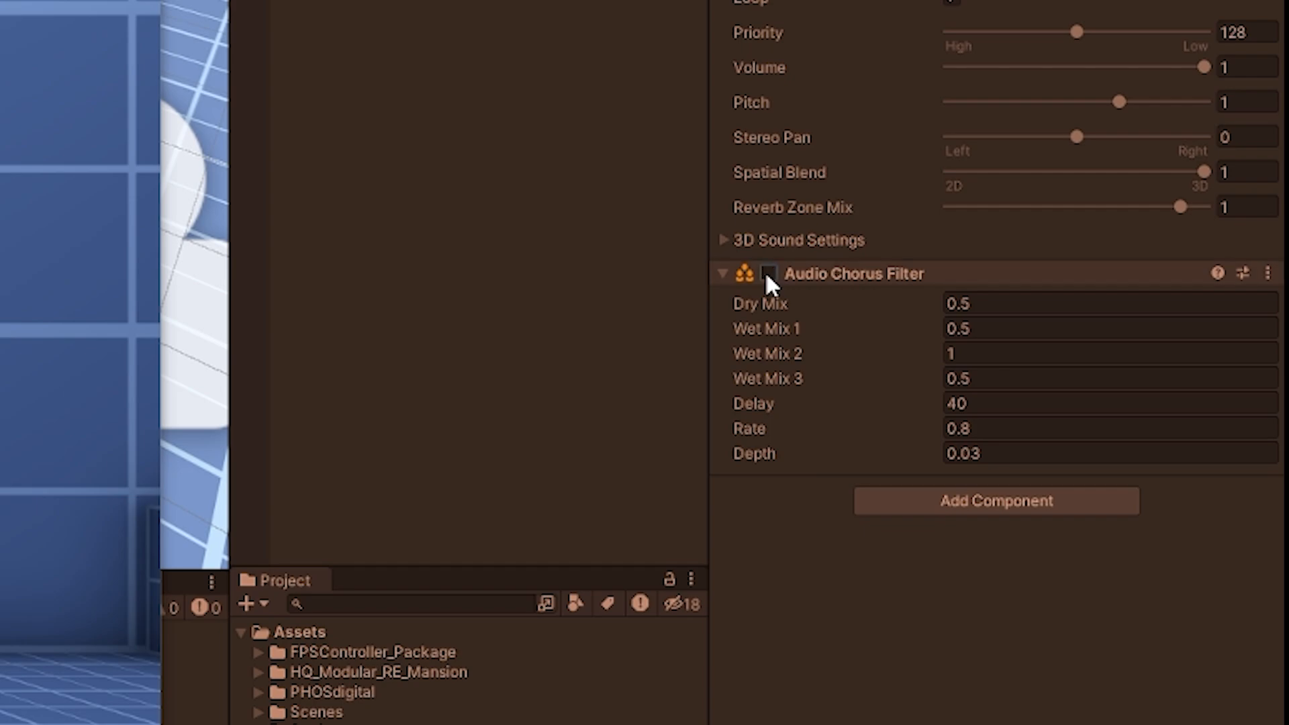
click(768, 273)
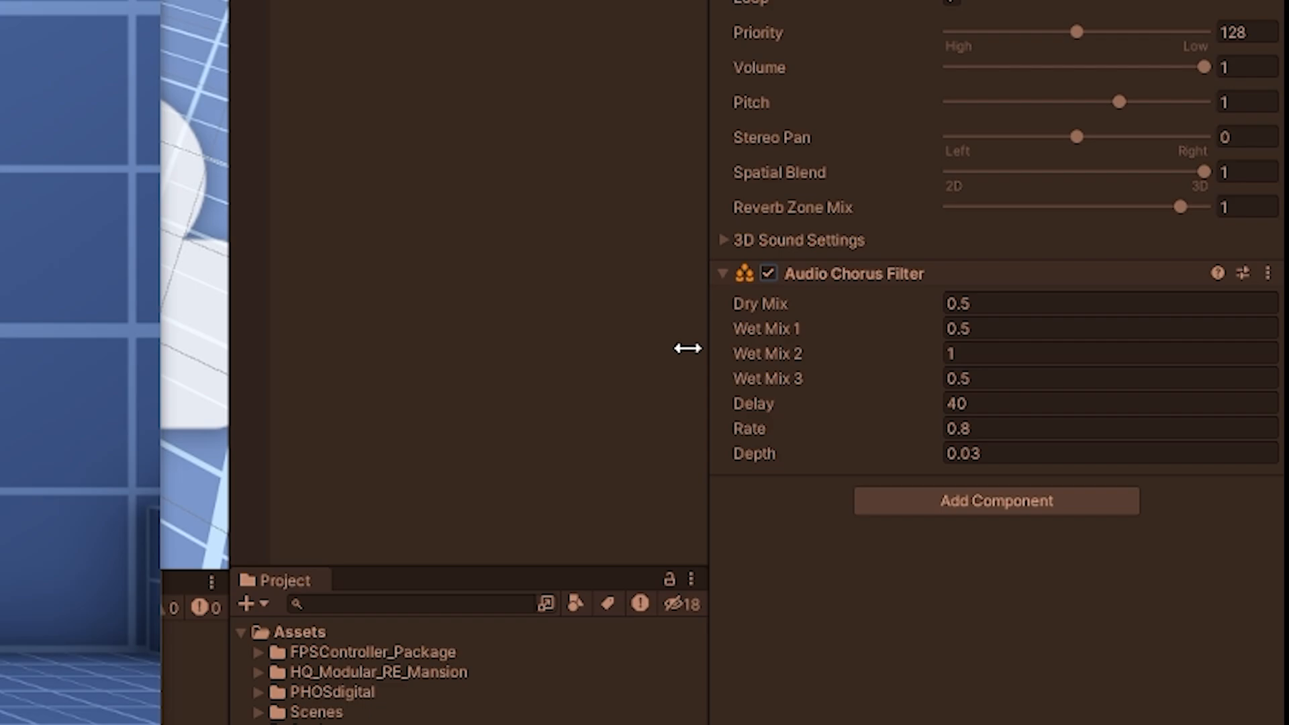
mouse_move(755, 503)
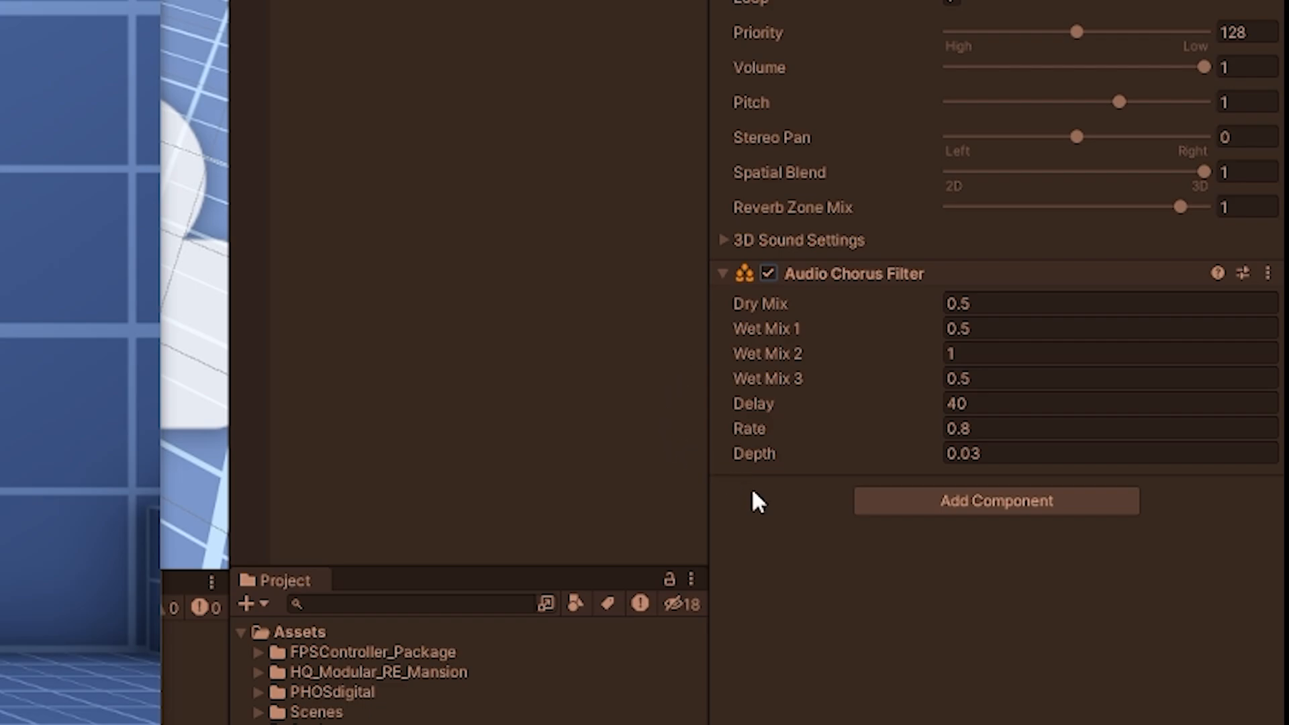
mouse_move(769, 485)
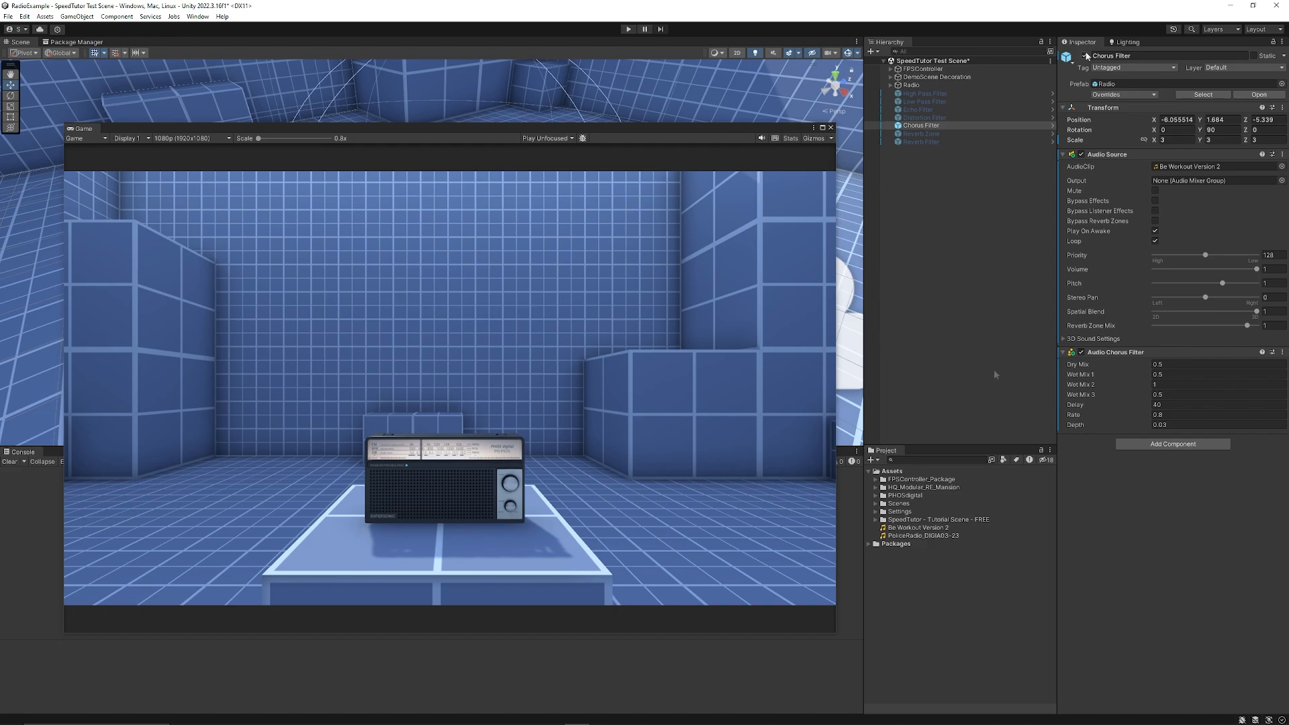
Select the reverb radio, apply the Arena preset, and compare with the filter toggled off and on
click(921, 141)
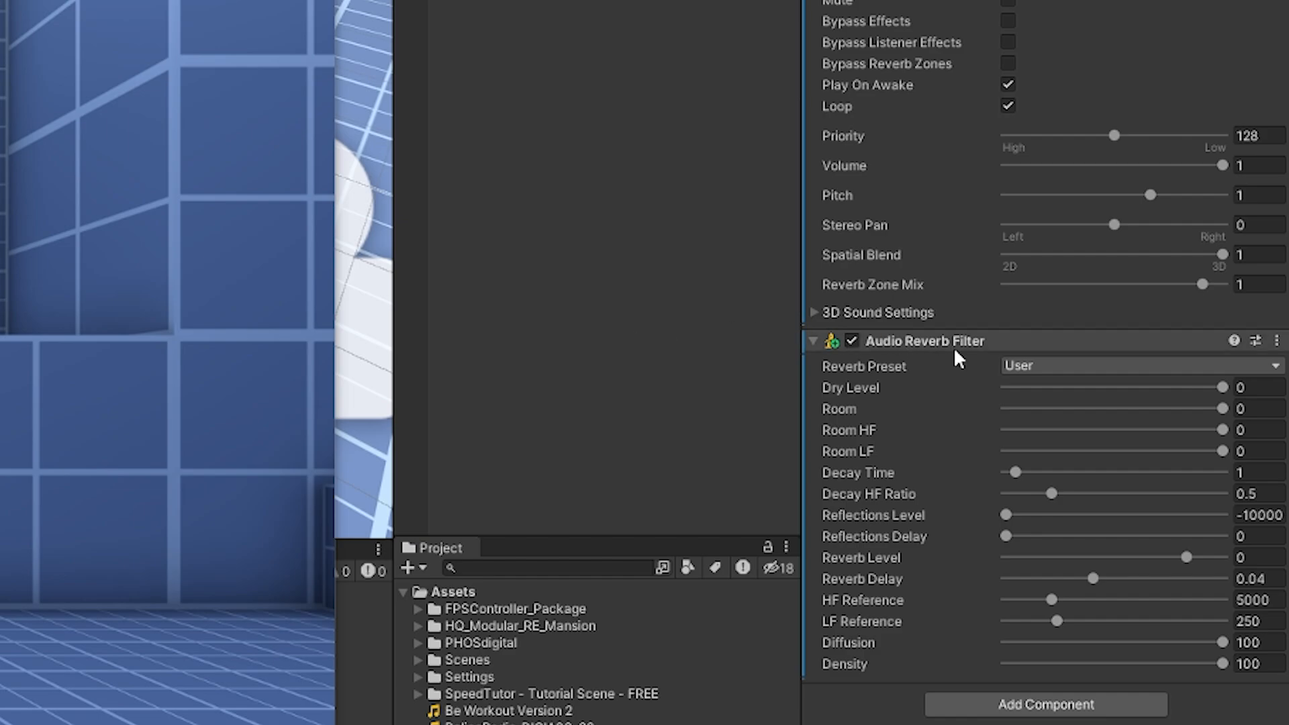
click(1138, 365)
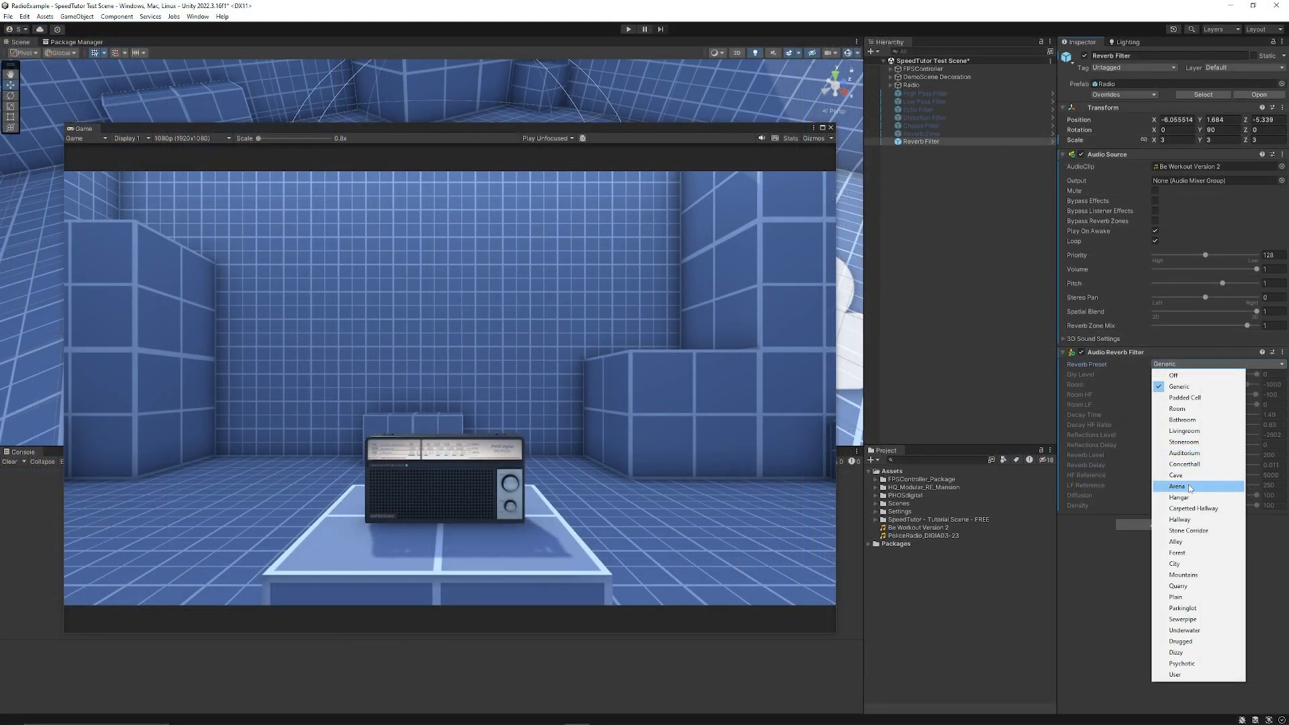
click(1176, 486)
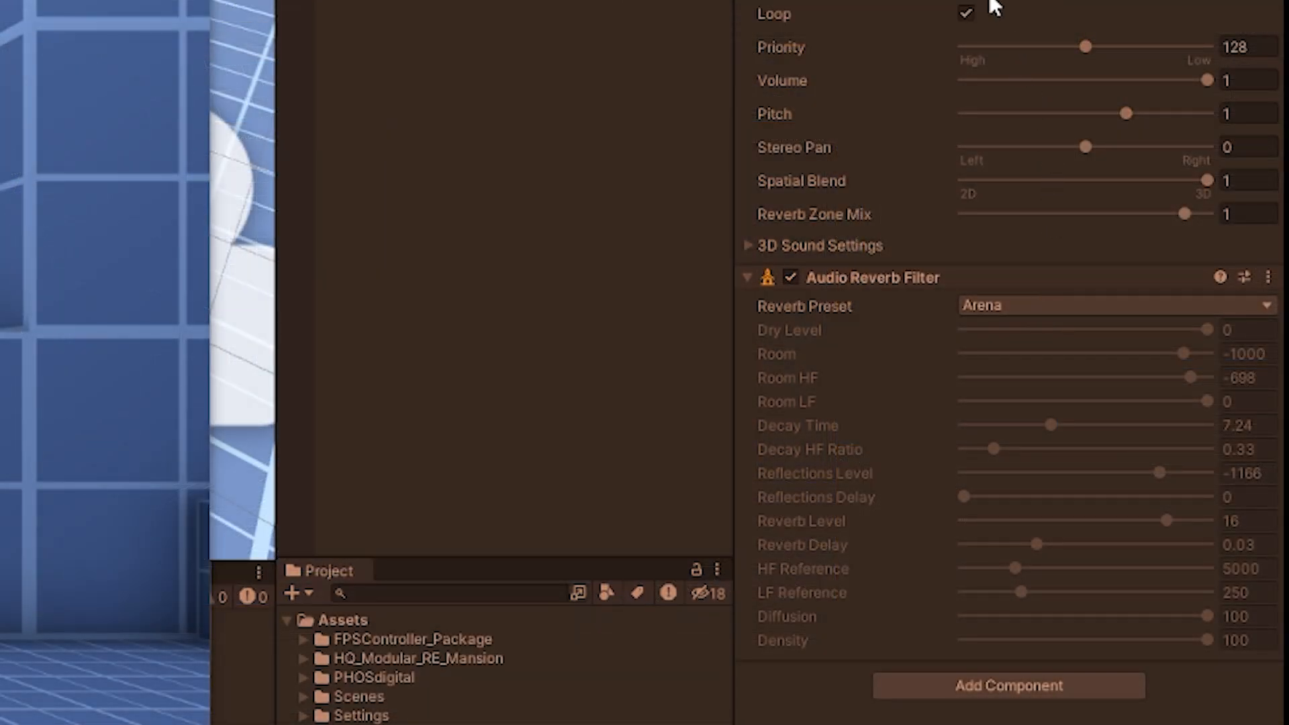
click(792, 278)
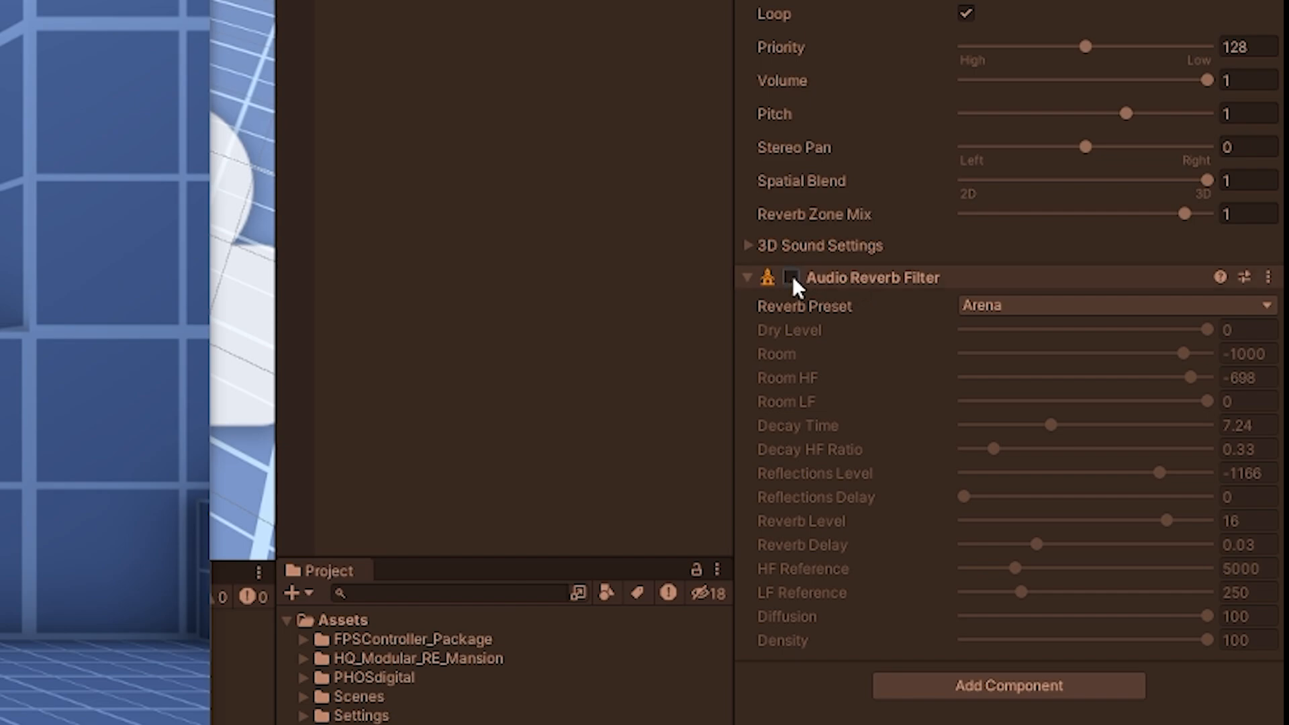
click(792, 277)
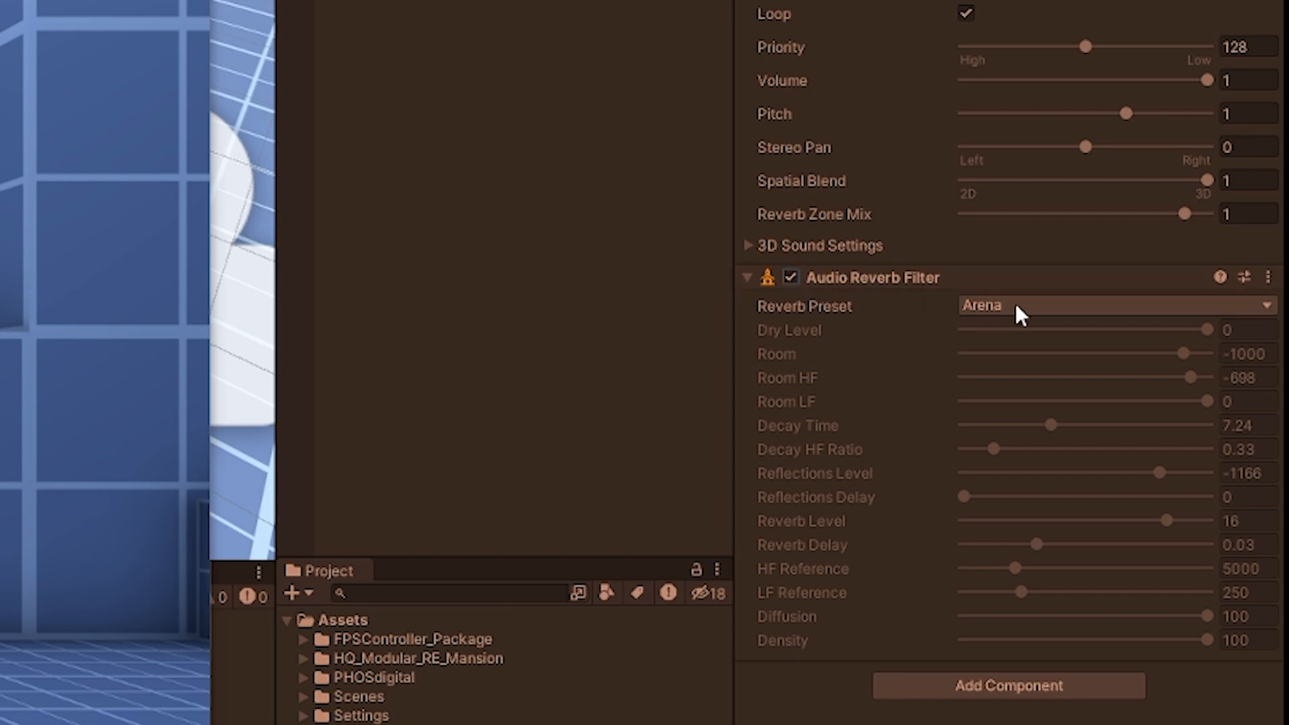
Try the Stone Corridor and Cave presets, toggle the filter, then settle on Bathroom
click(1110, 305)
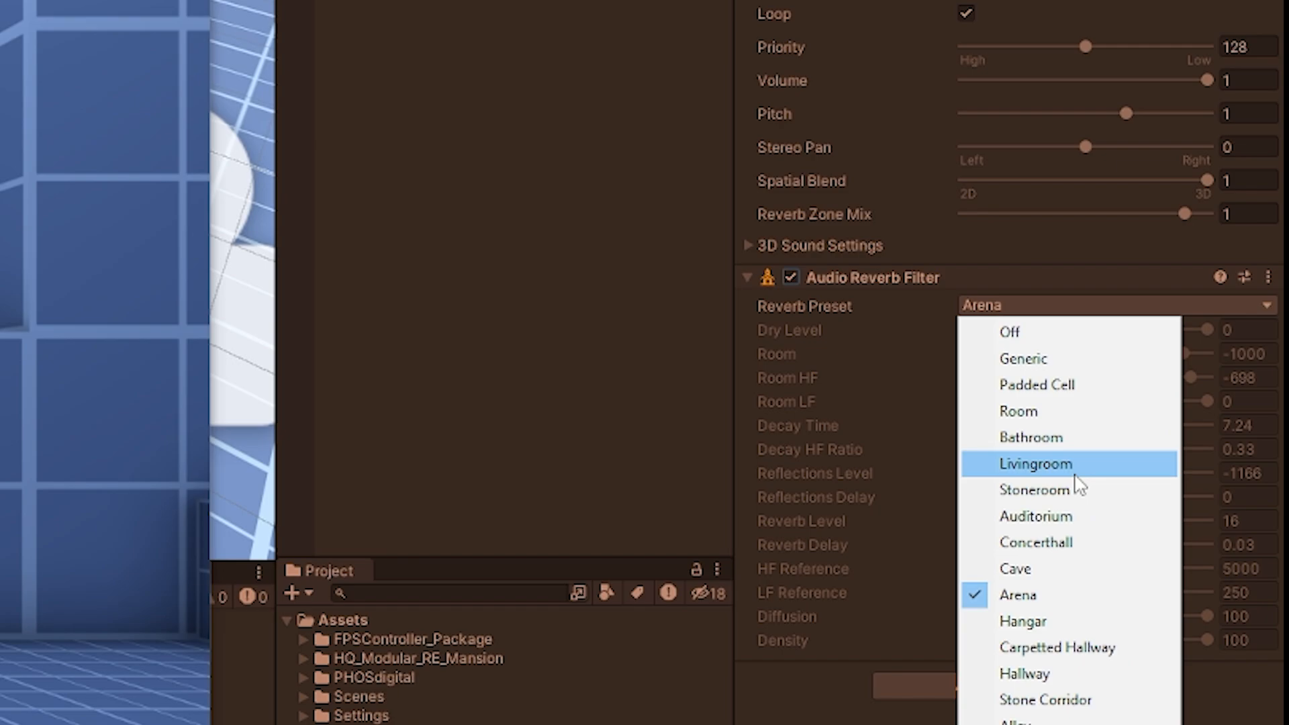
click(1045, 699)
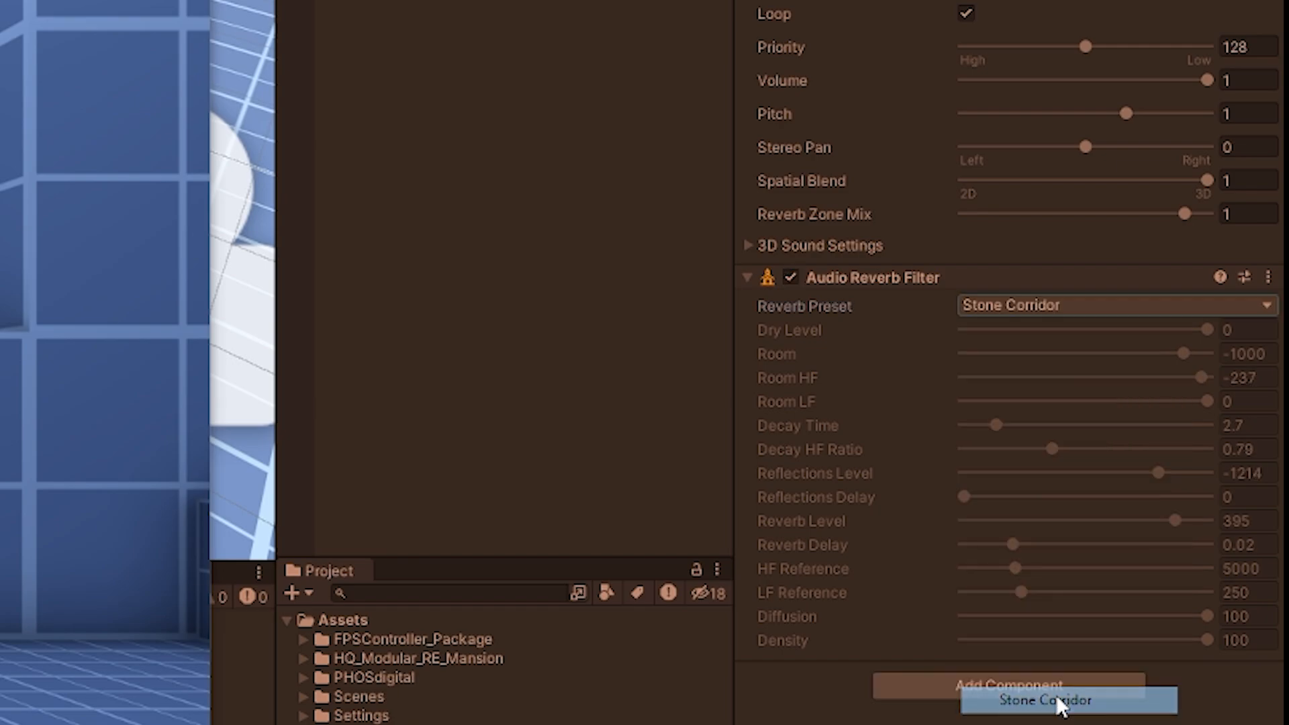
click(1114, 305)
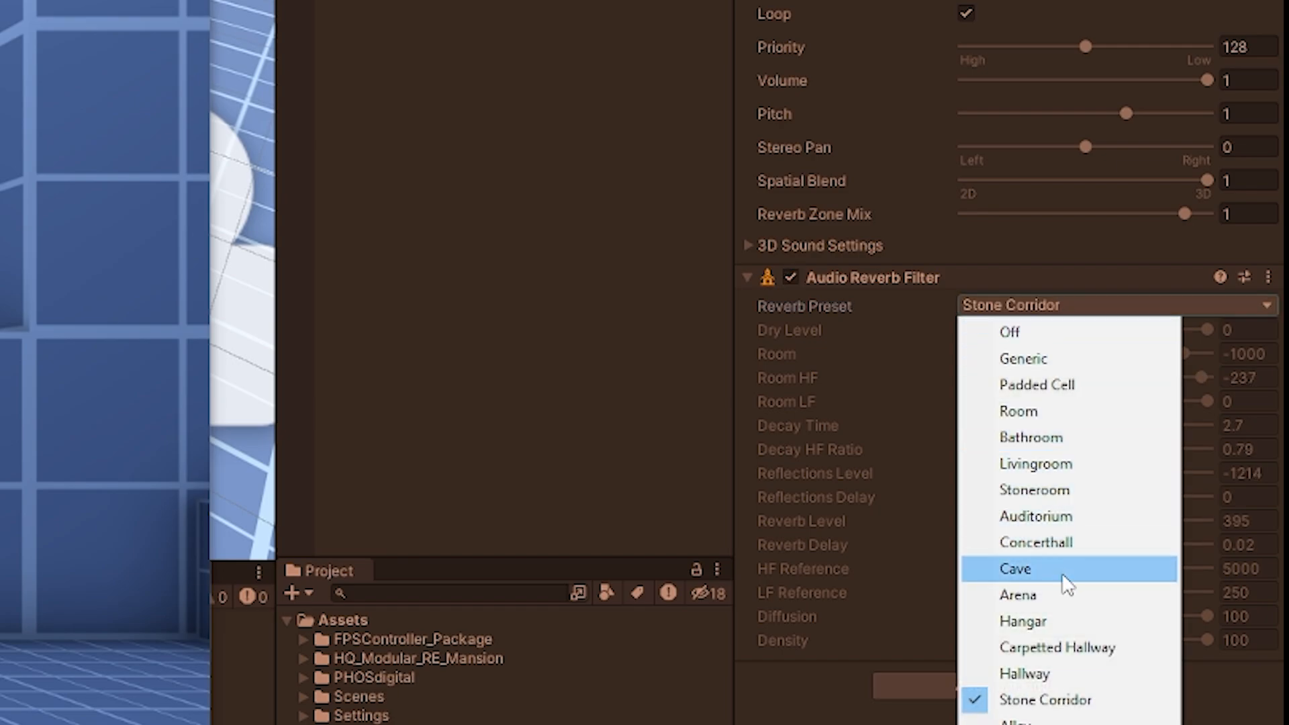
click(1015, 568)
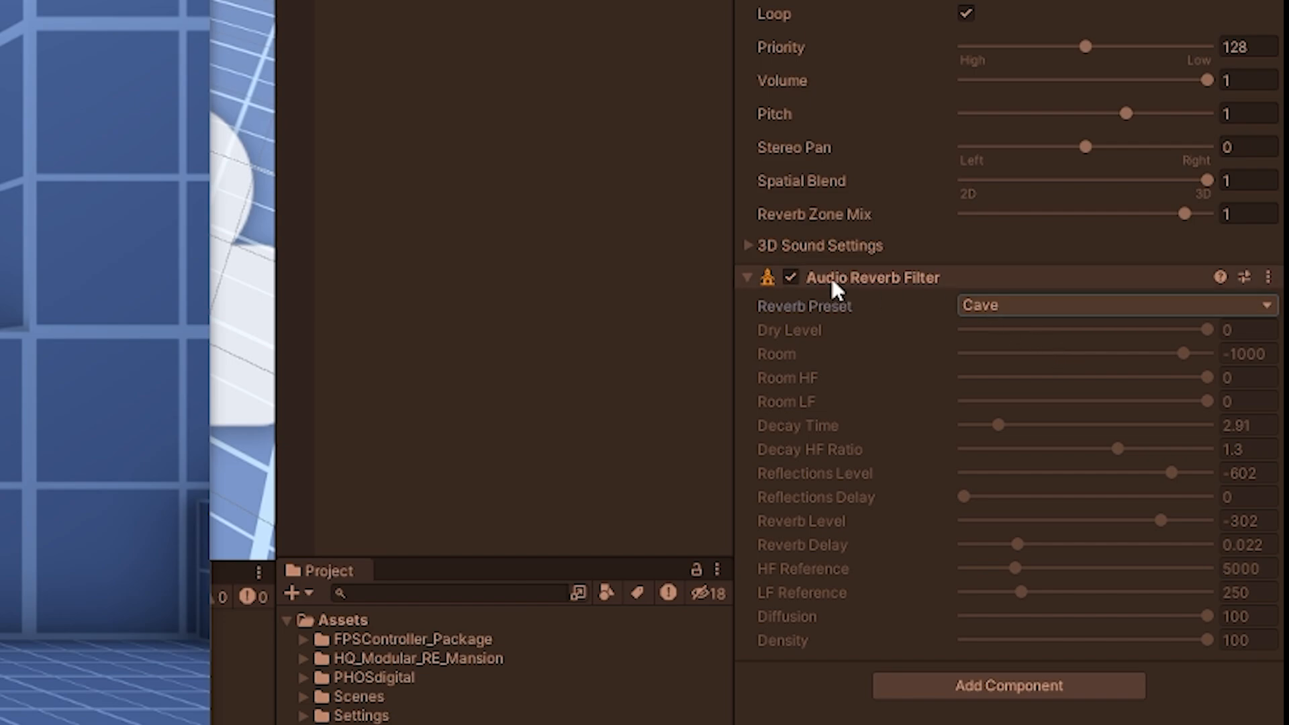
click(791, 277)
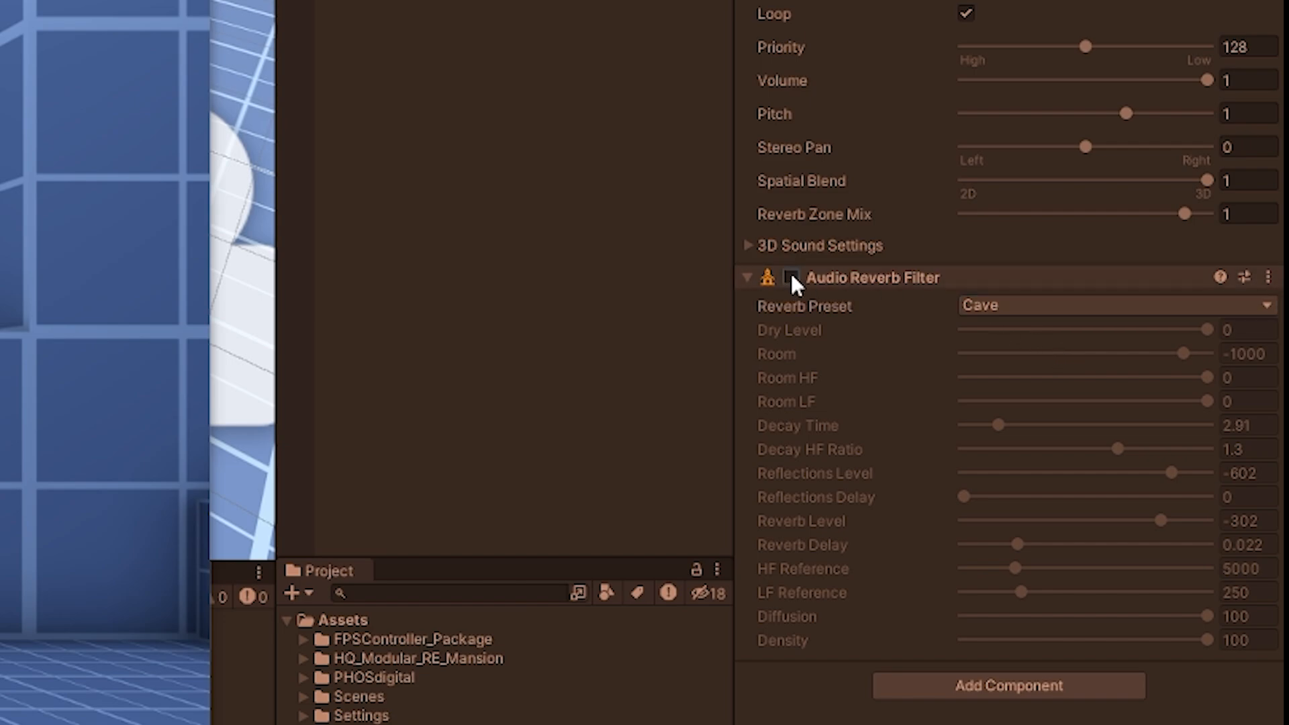
click(791, 277)
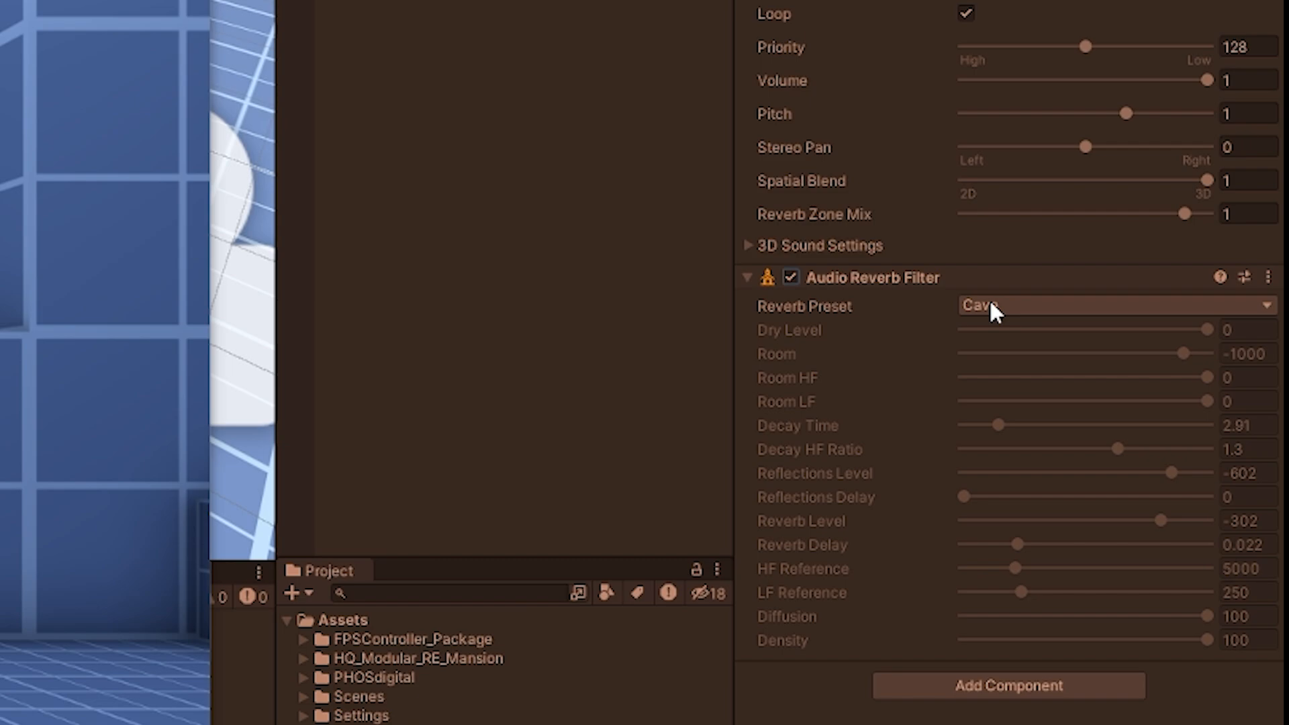
click(1114, 306)
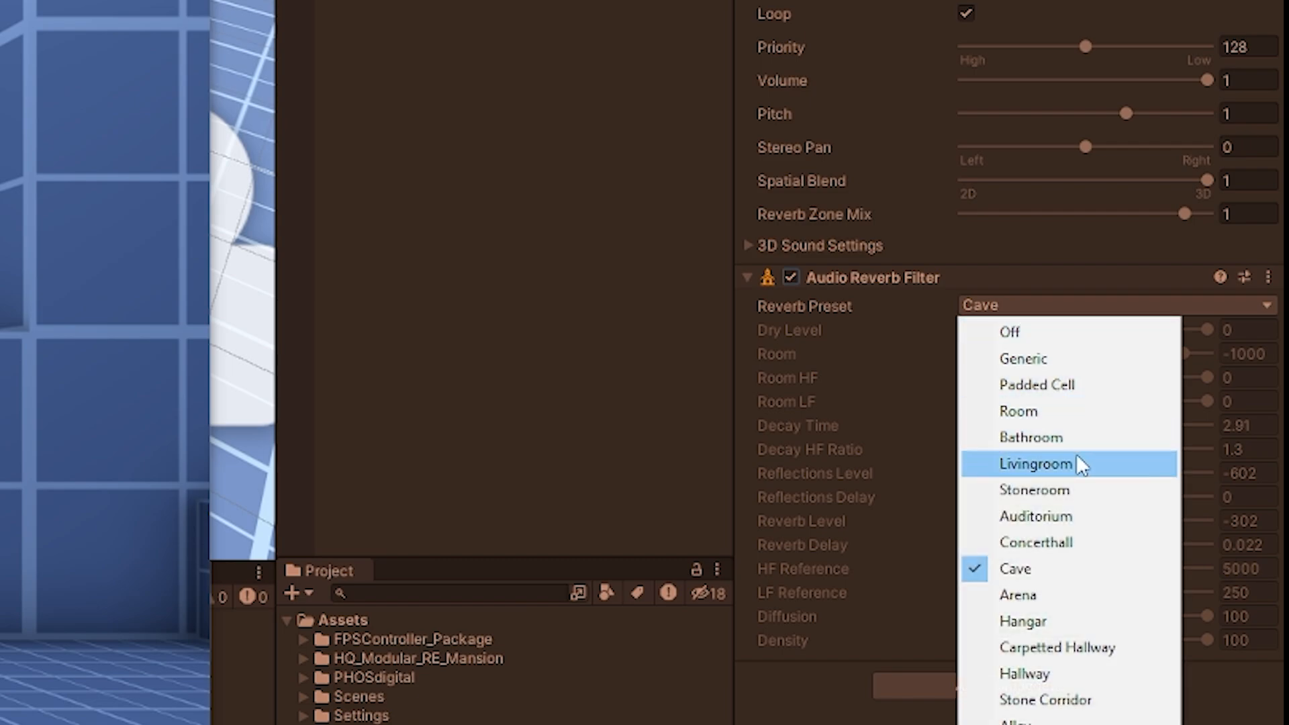
click(1030, 437)
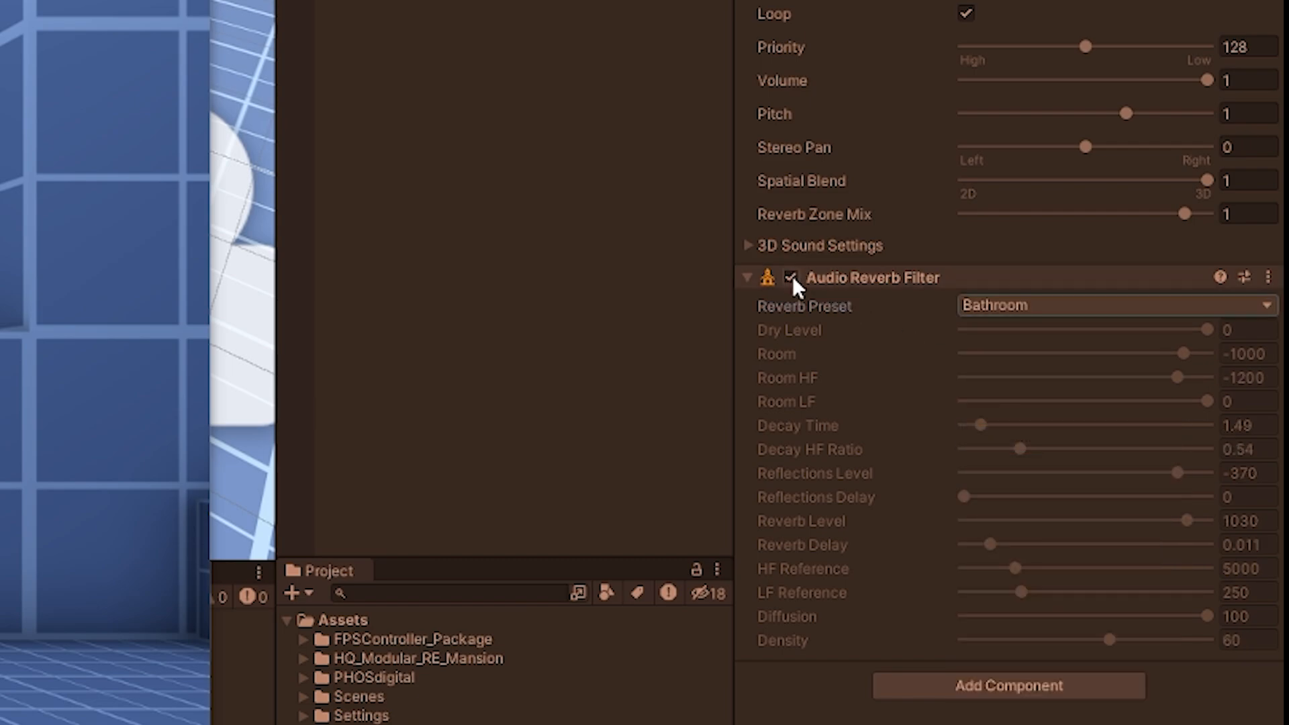
mouse_move(1013, 125)
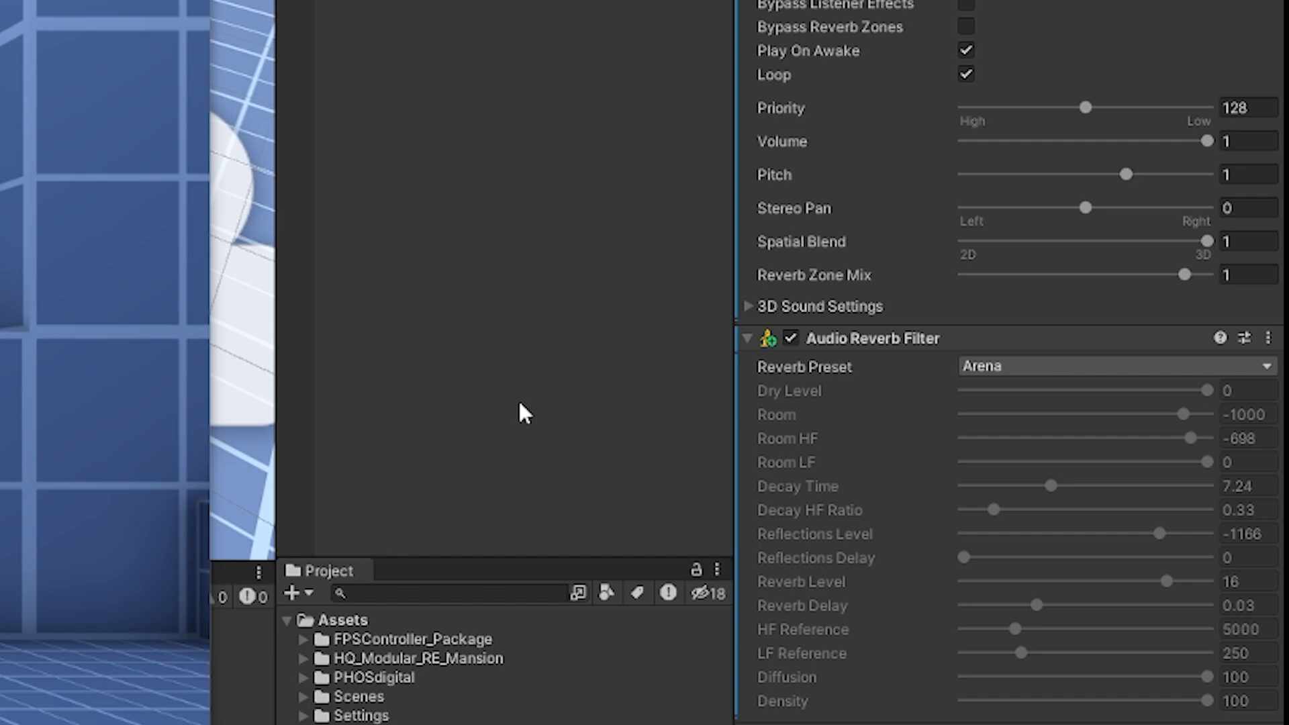
Change the Audio Reverb Filter preset to User, keeping the current reverb values
click(1110, 366)
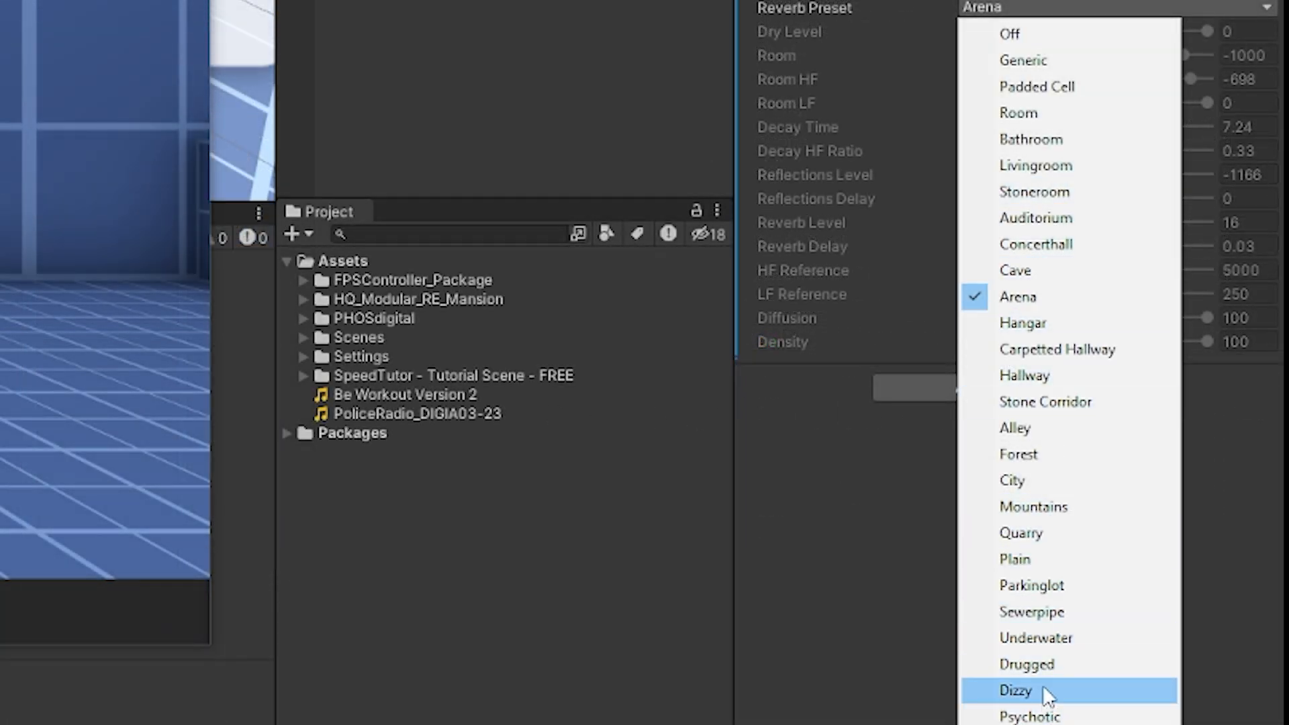
mouse_move(1096, 191)
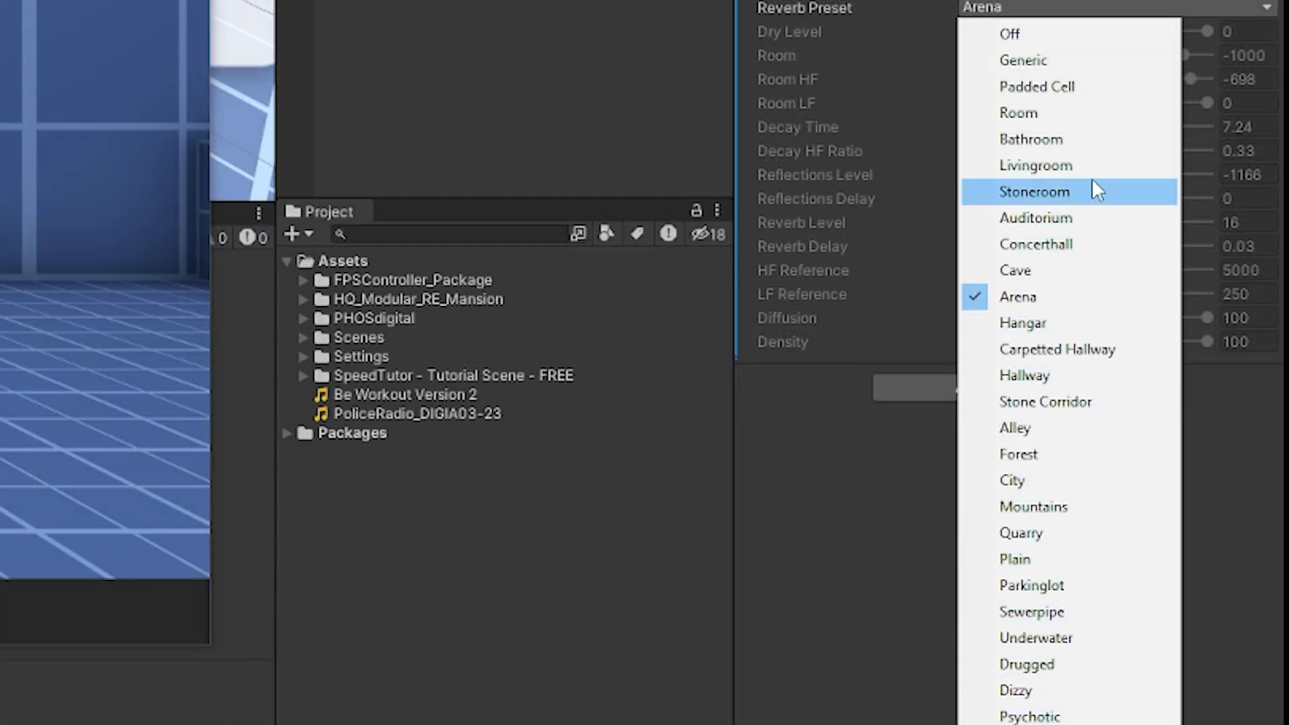
mouse_move(1060, 32)
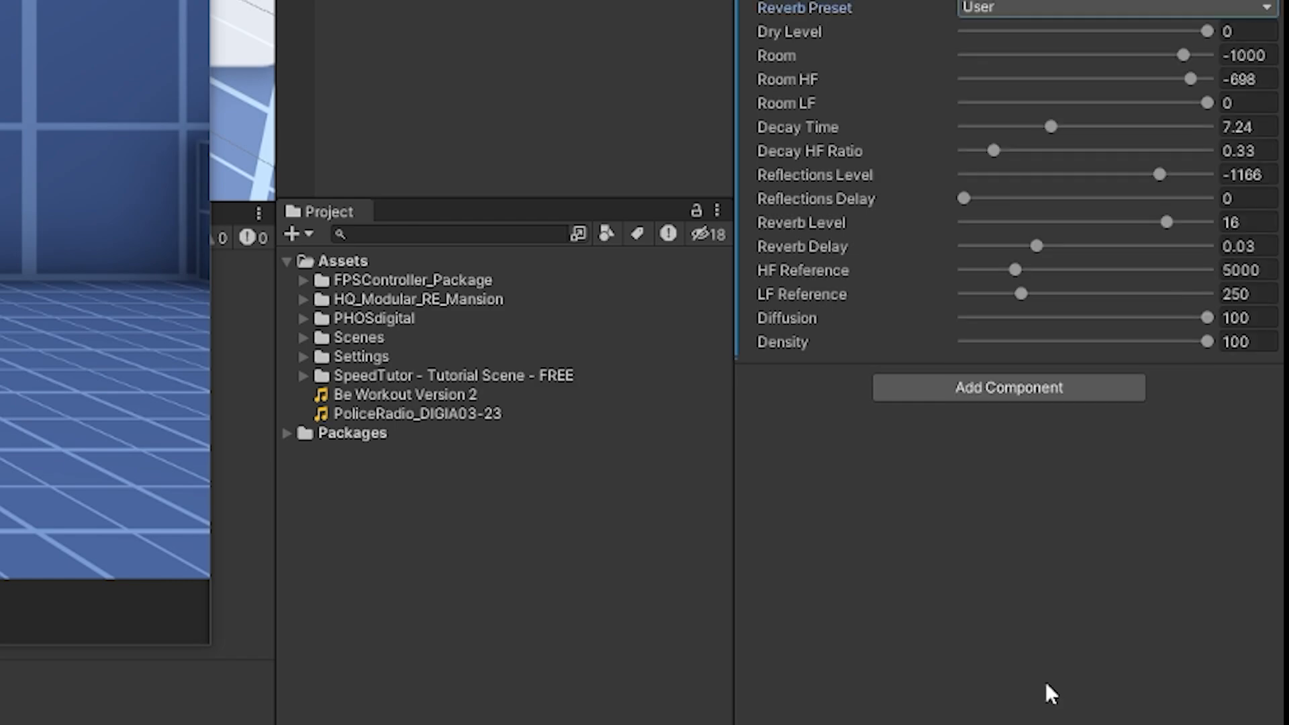
mouse_move(873, 67)
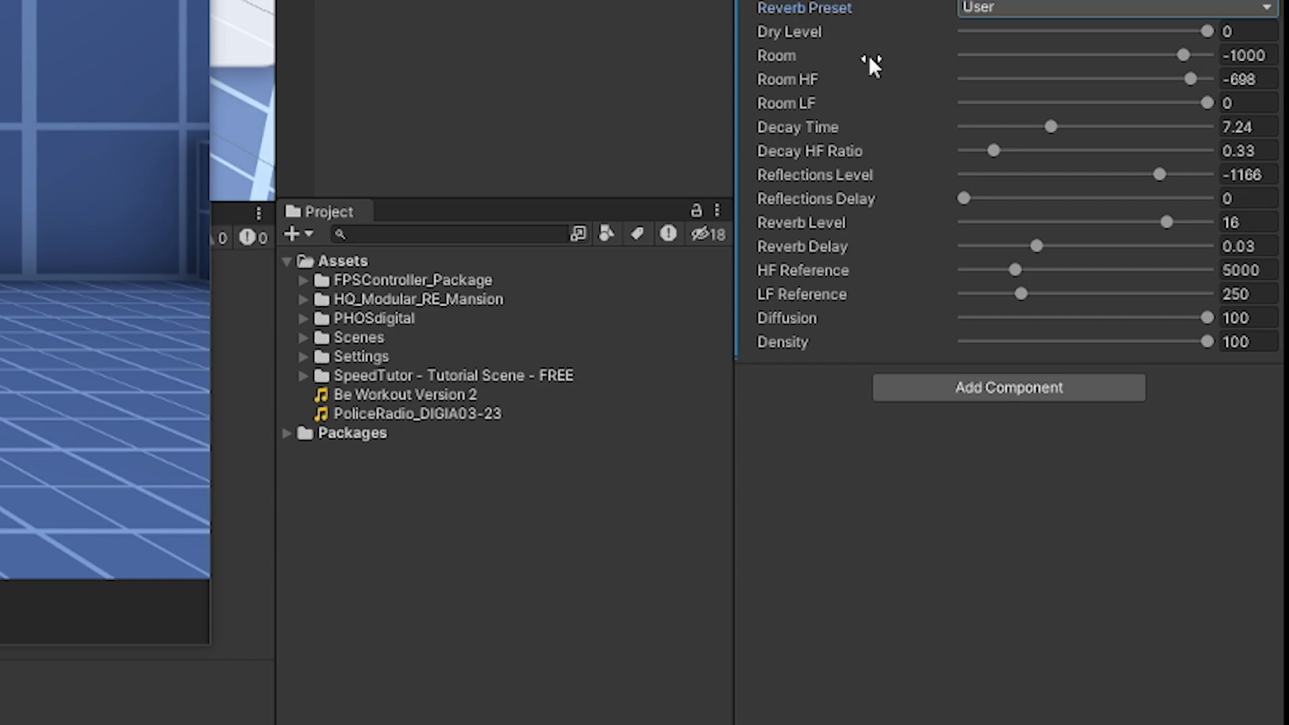
scroll(up, 3)
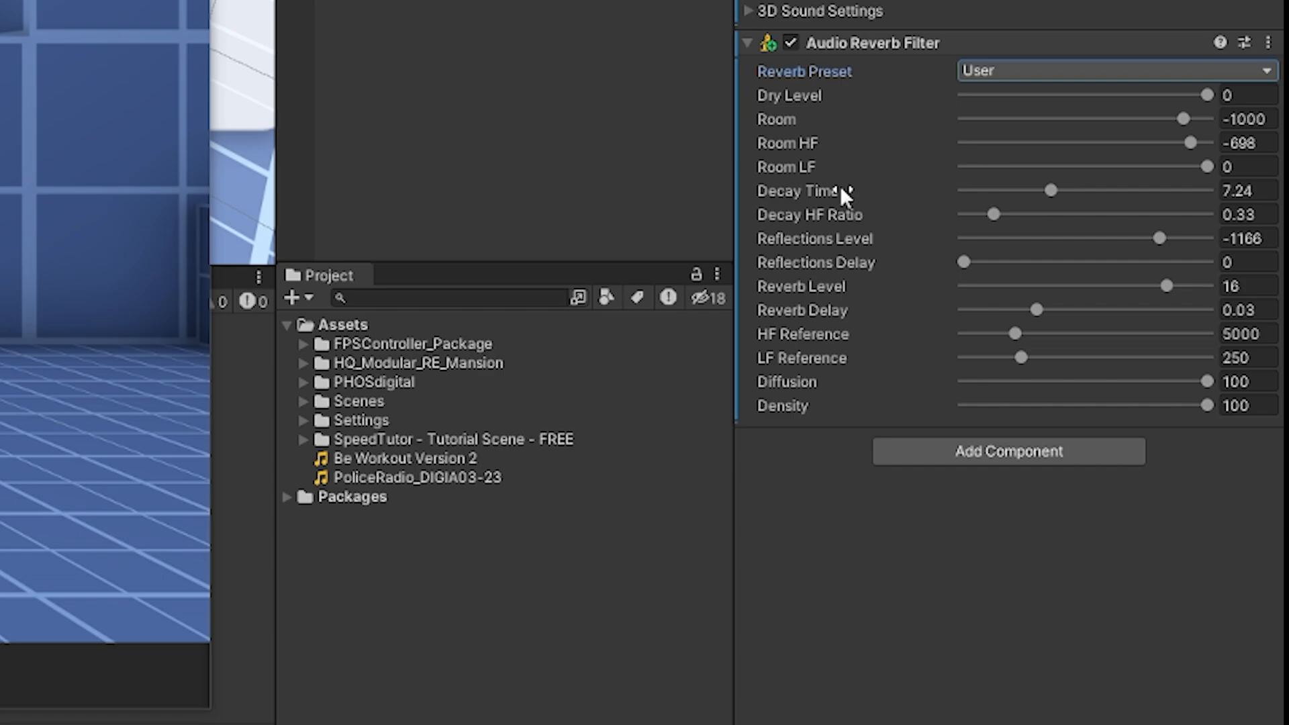
click(1114, 70)
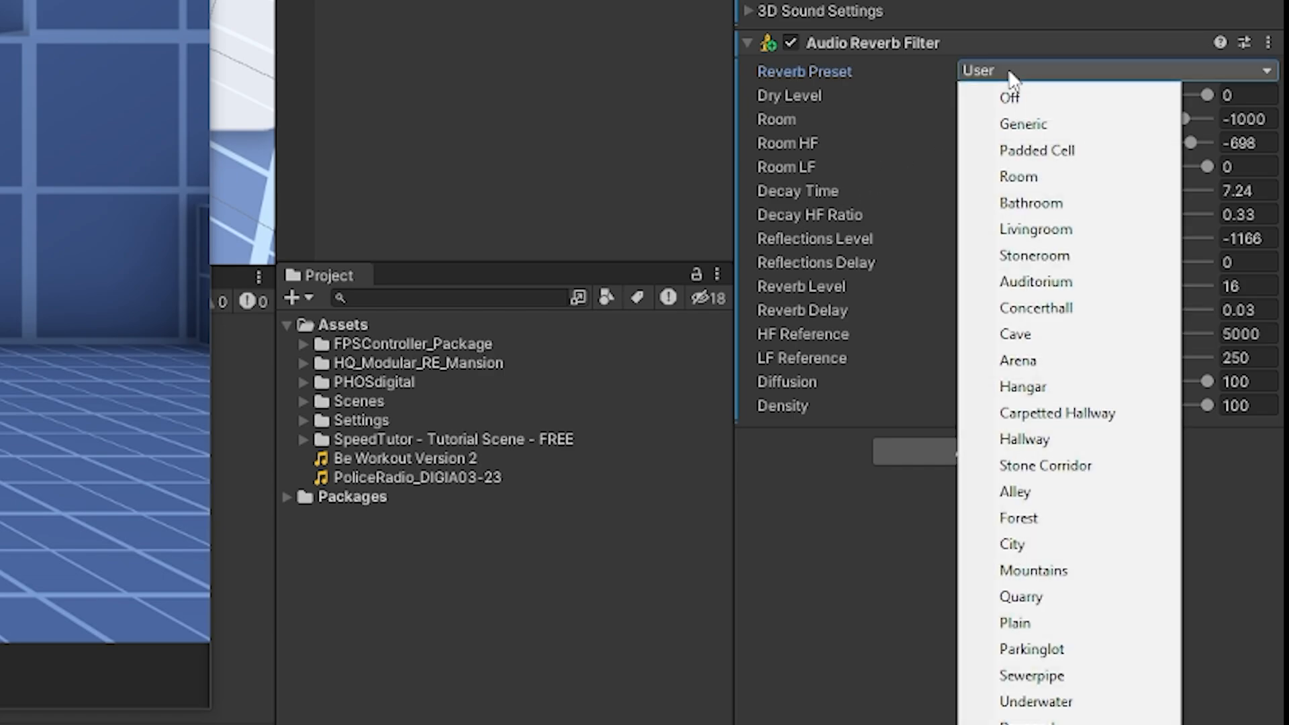
click(1023, 123)
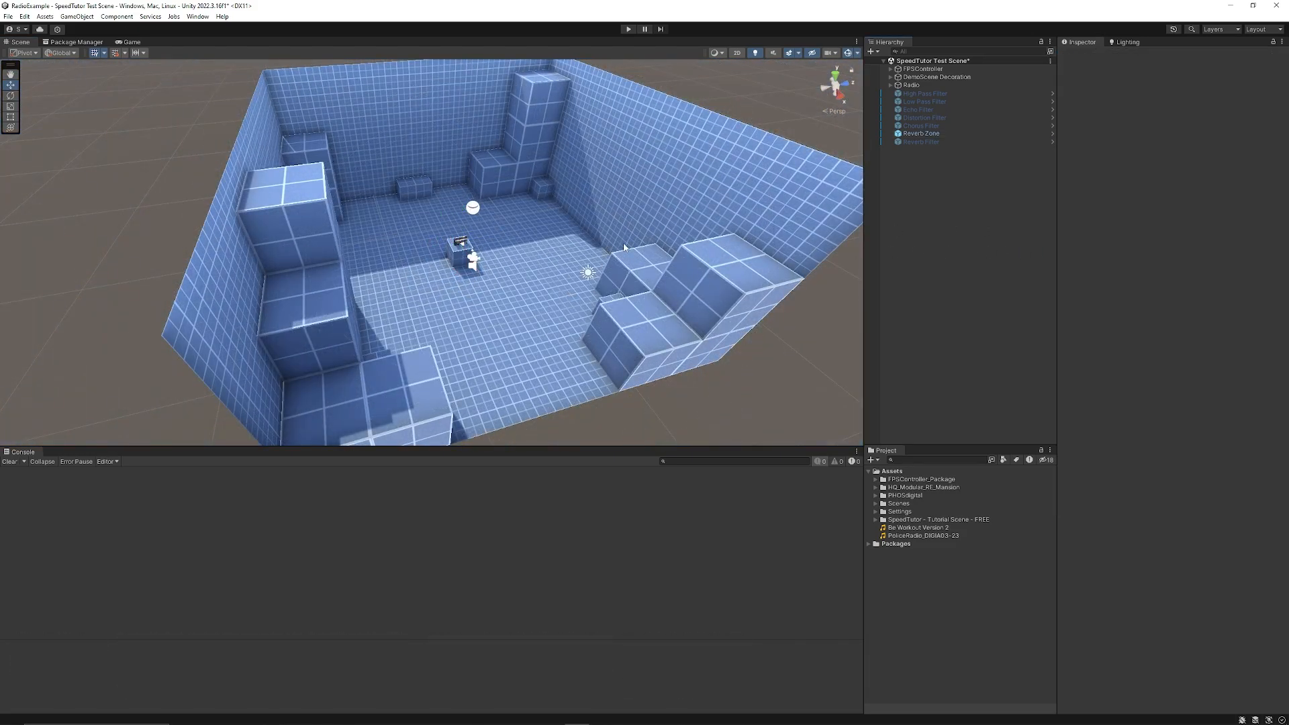
Set the Reverb Zone to the Hallway preset with volume 0.5 and view it running
click(920, 133)
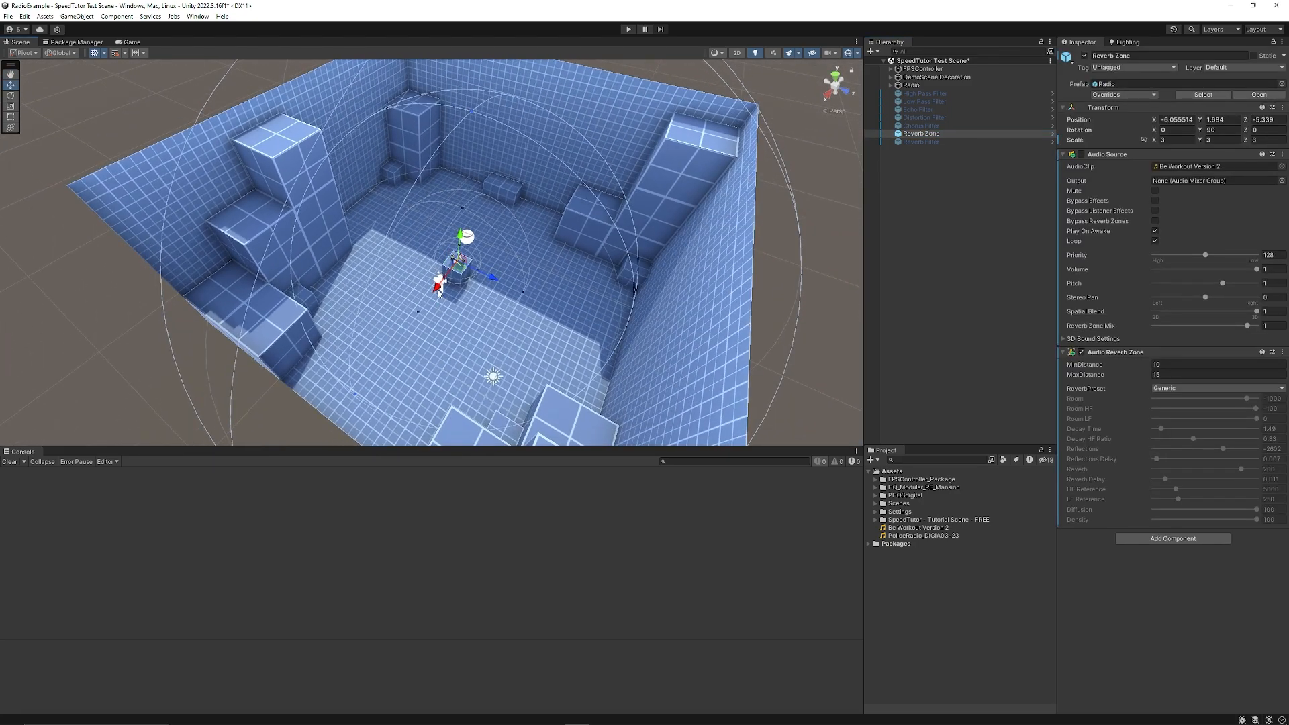
click(1215, 387)
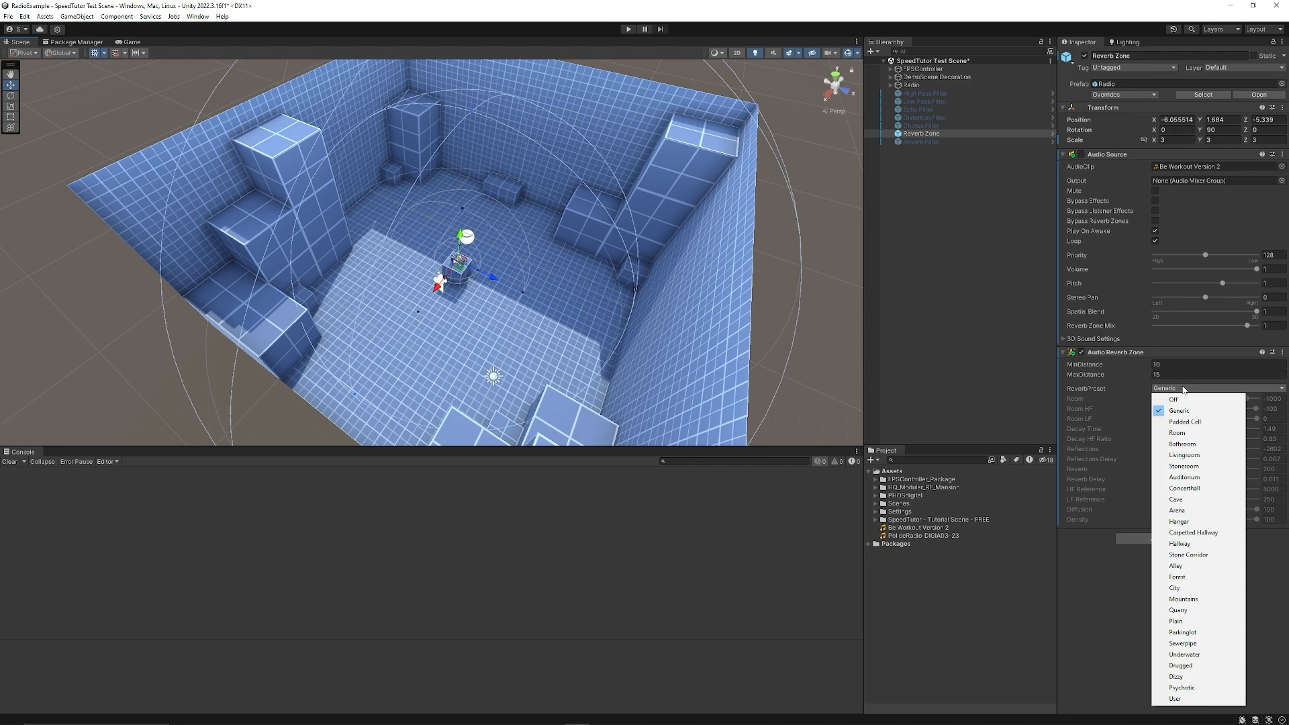
mouse_move(1183, 454)
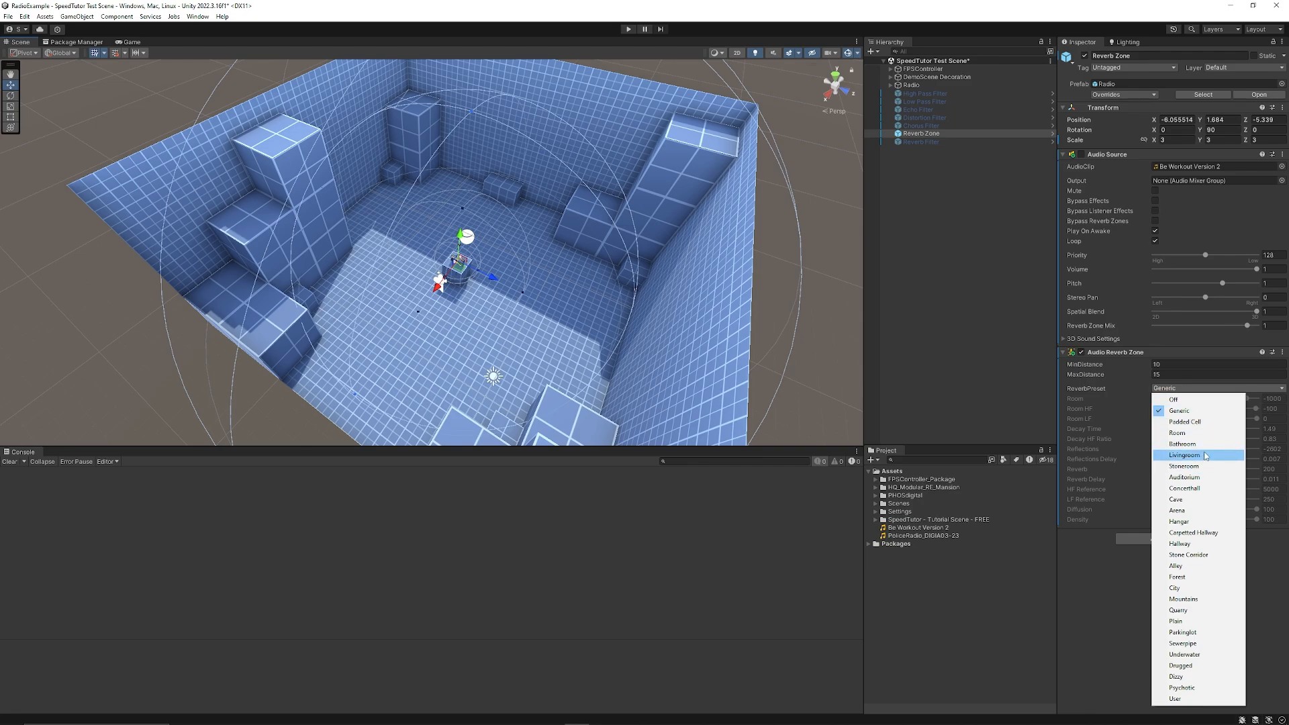
click(1178, 543)
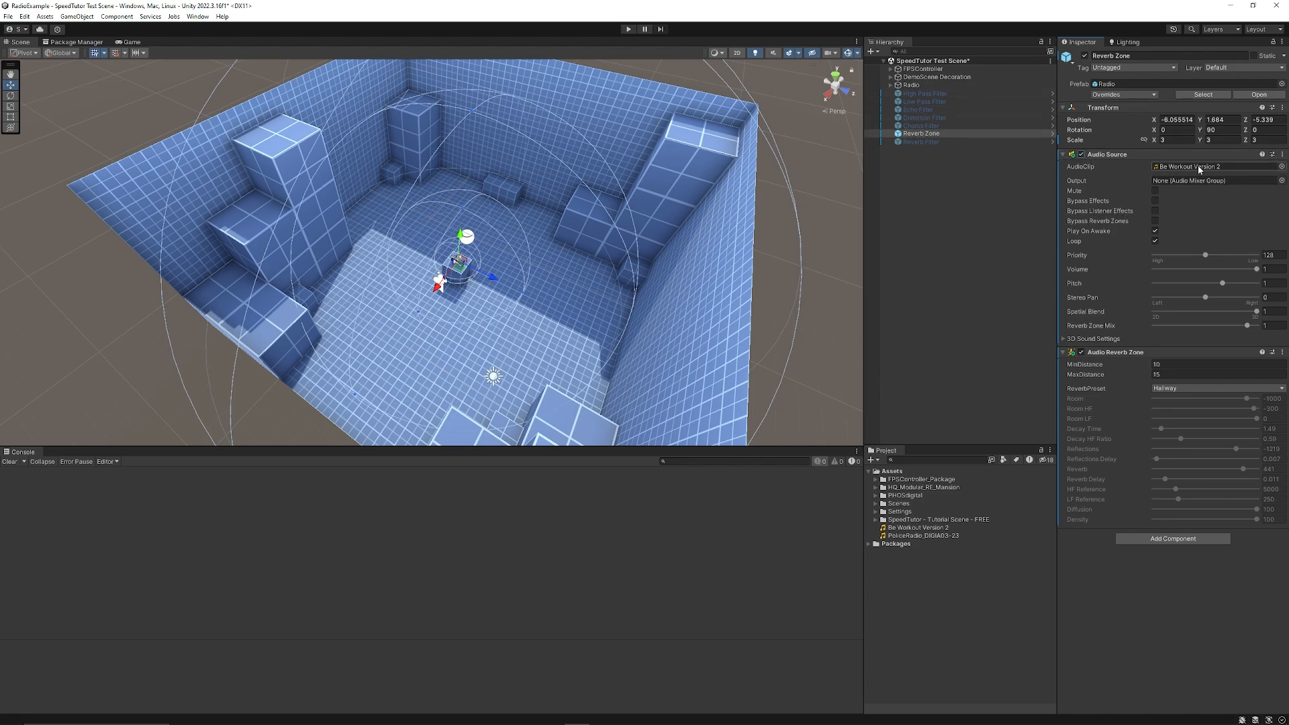
click(1267, 270)
text(0.5)
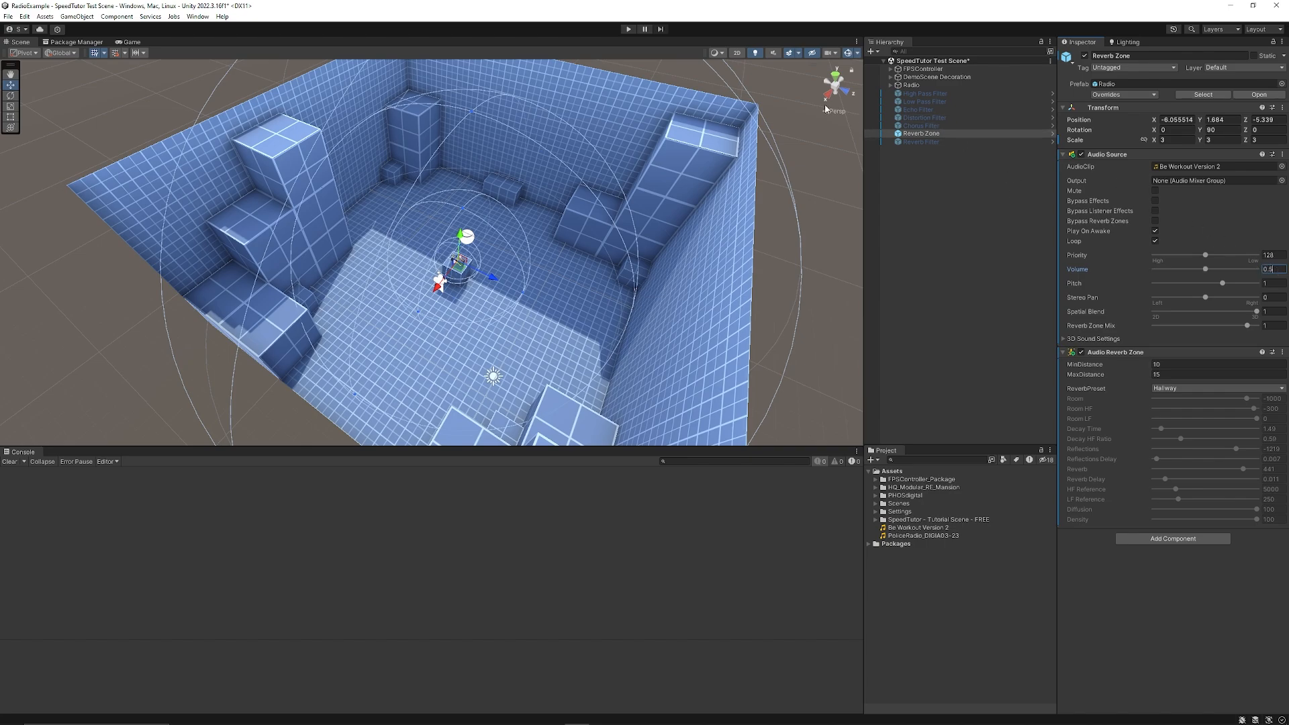
mouse_move(613, 43)
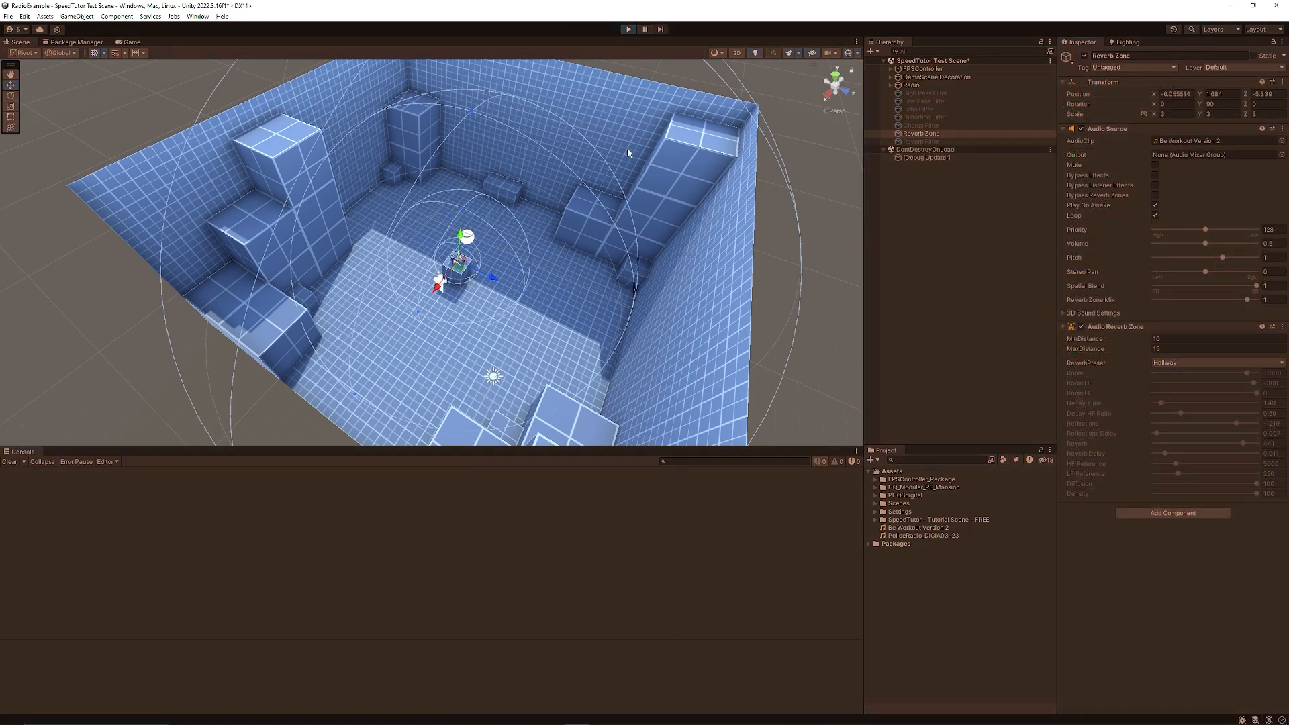
click(128, 42)
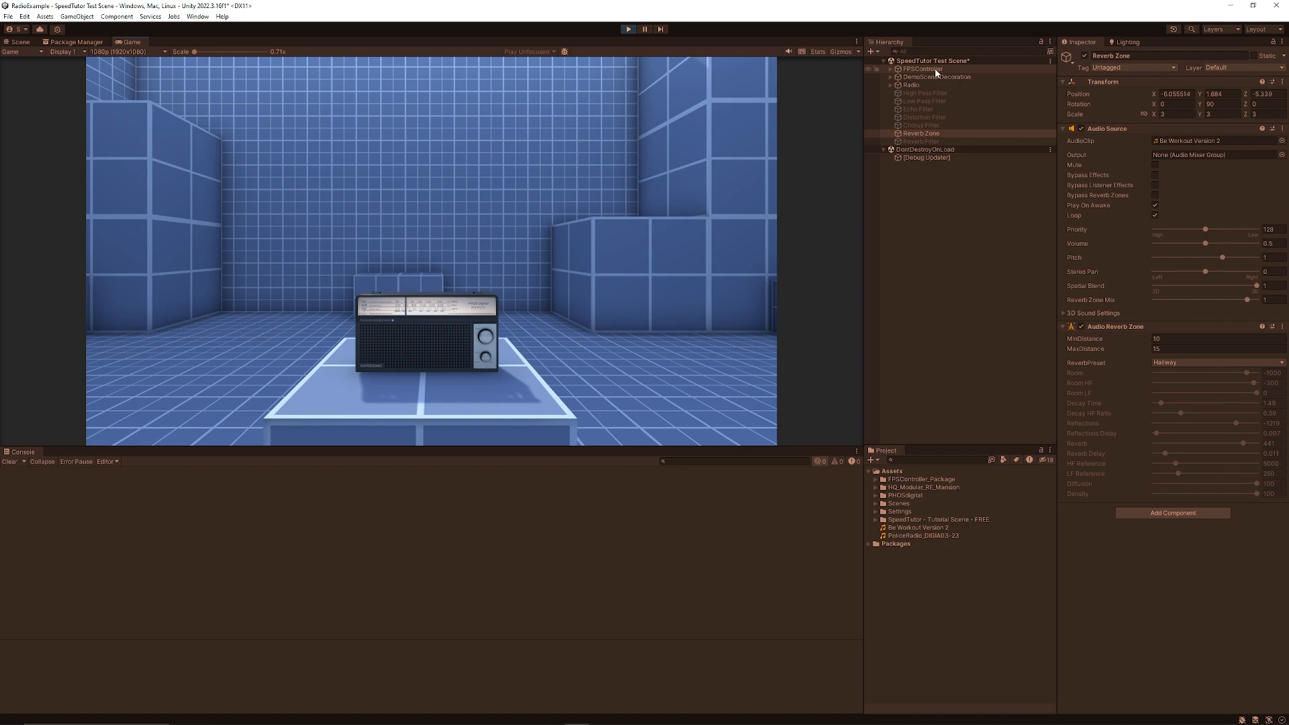
Leave the radio test room and open the 'demo' mansion scene from Scenes
click(919, 69)
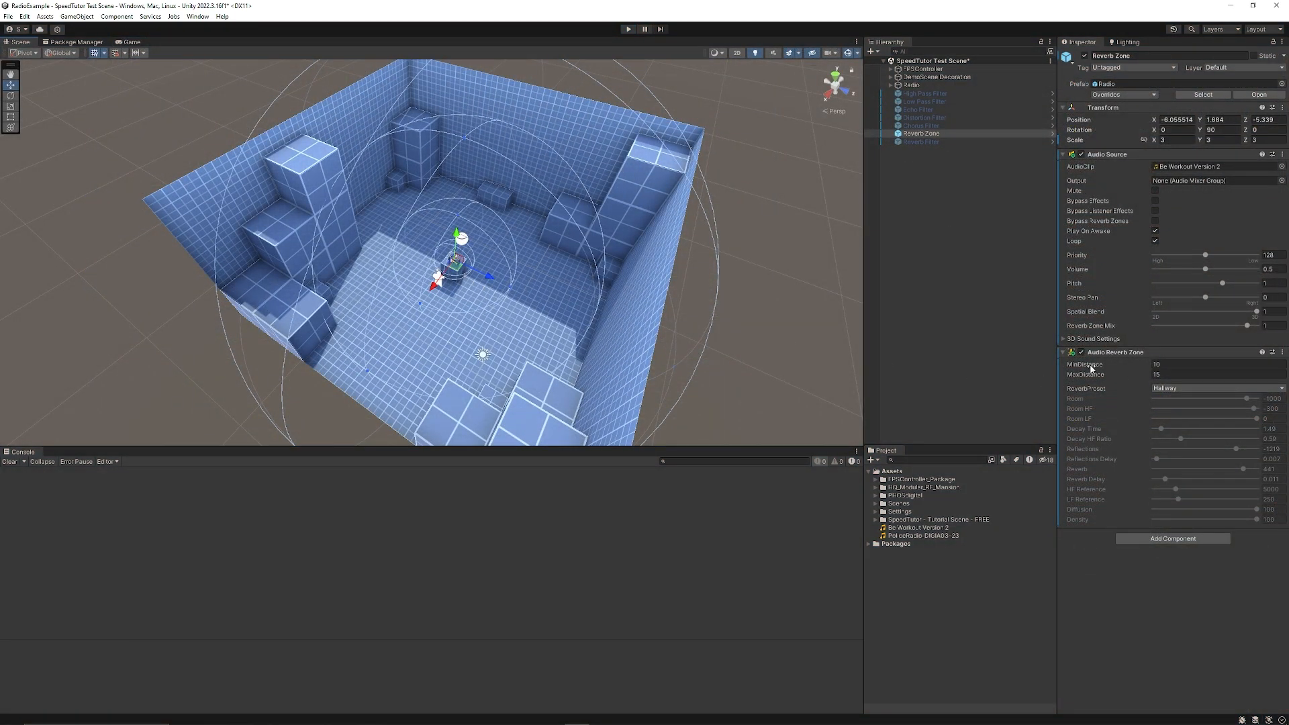
click(1217, 388)
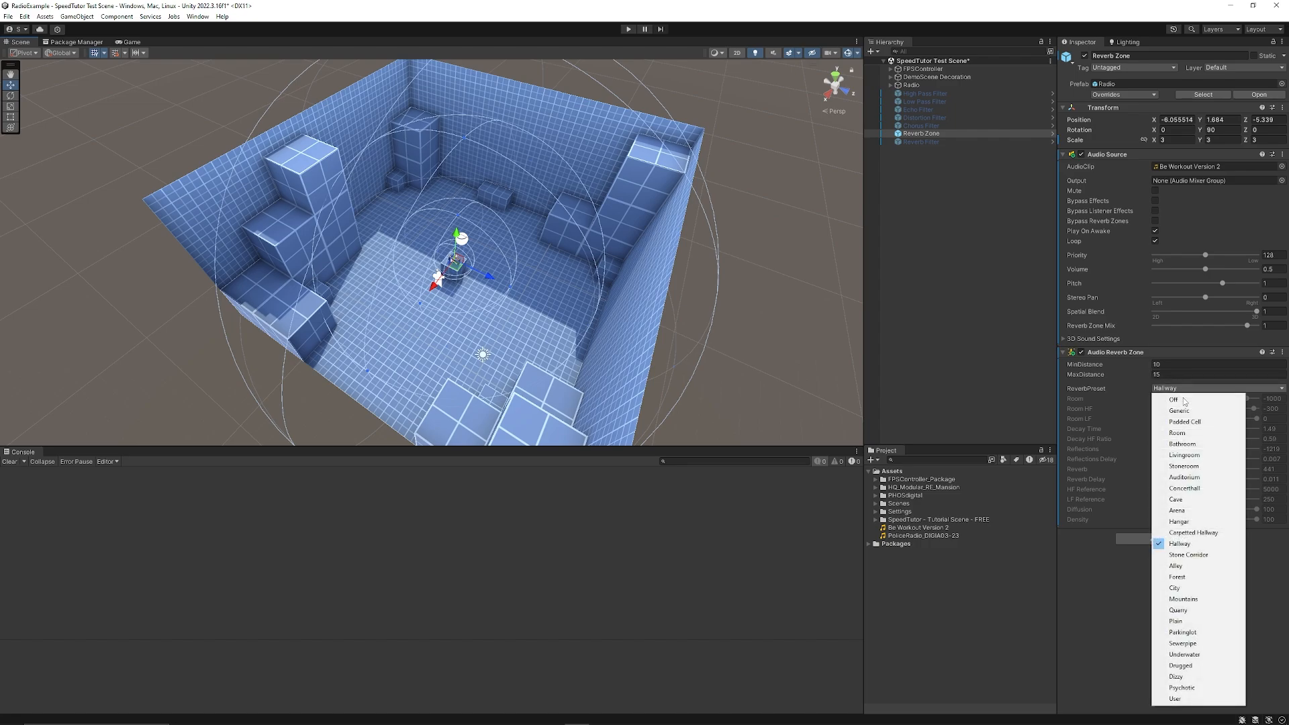
mouse_move(1127, 634)
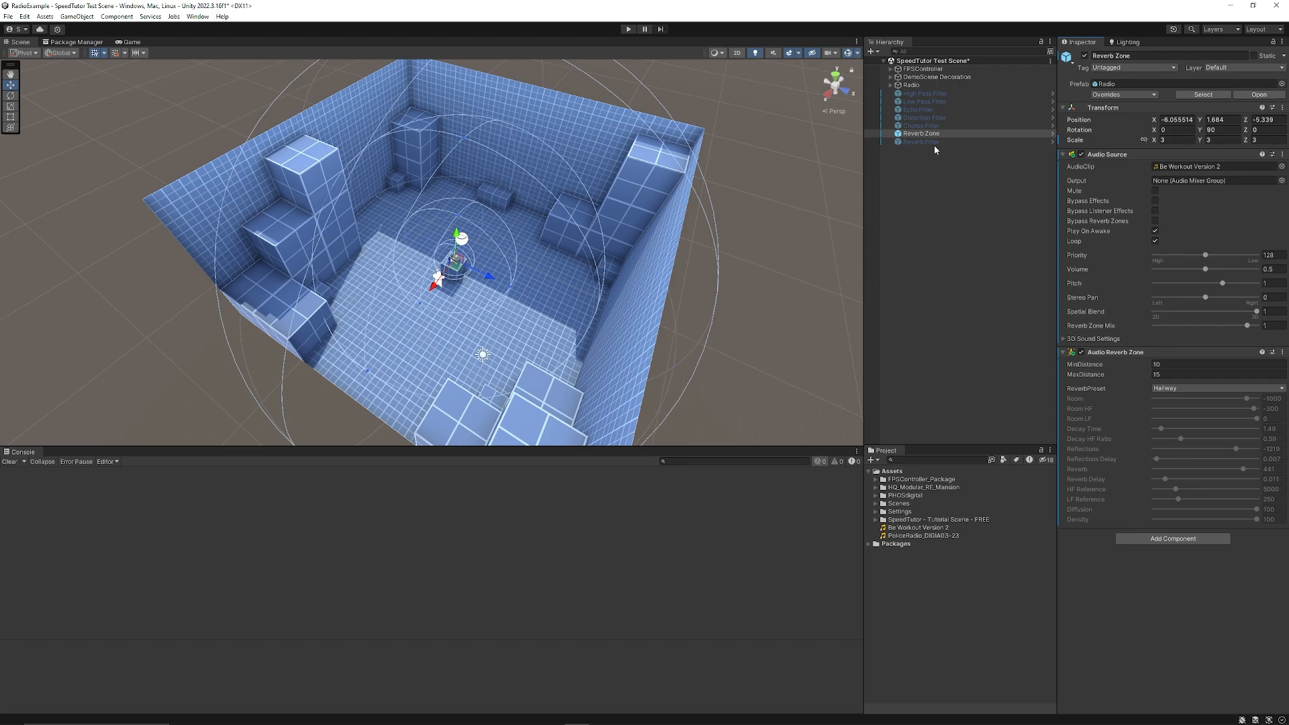
mouse_move(767, 248)
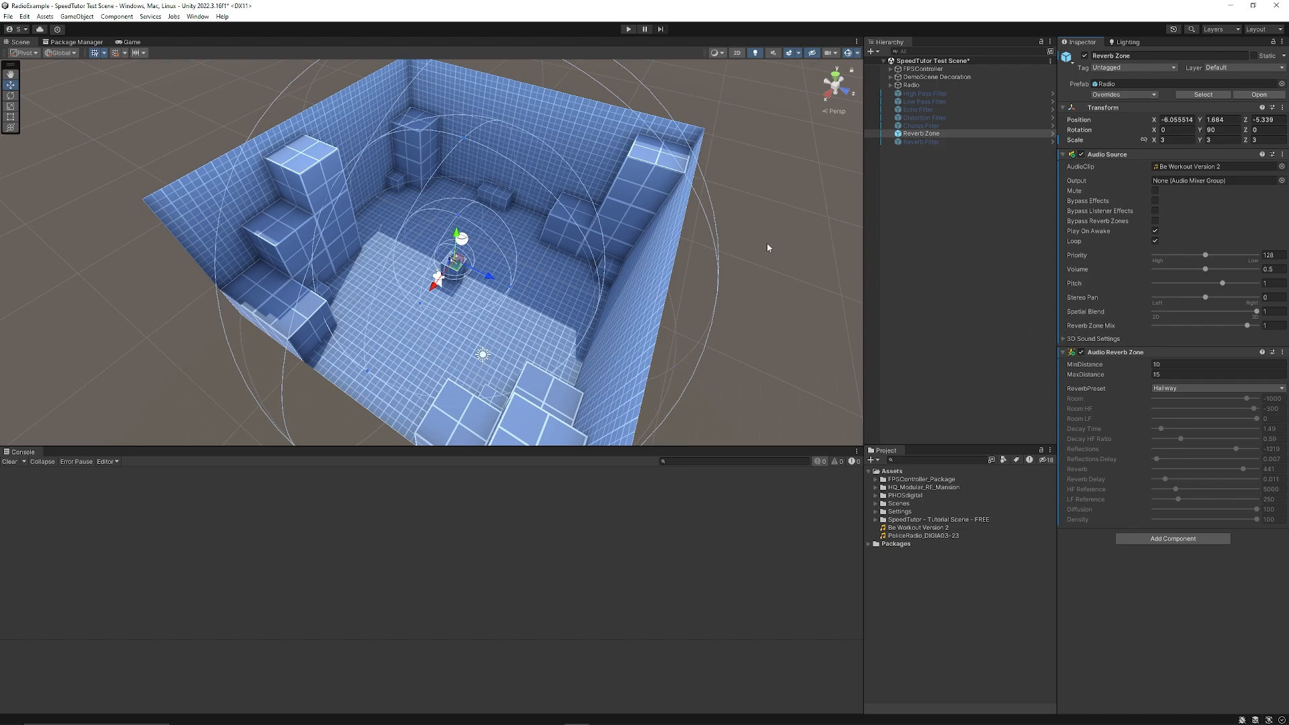
mouse_move(920, 407)
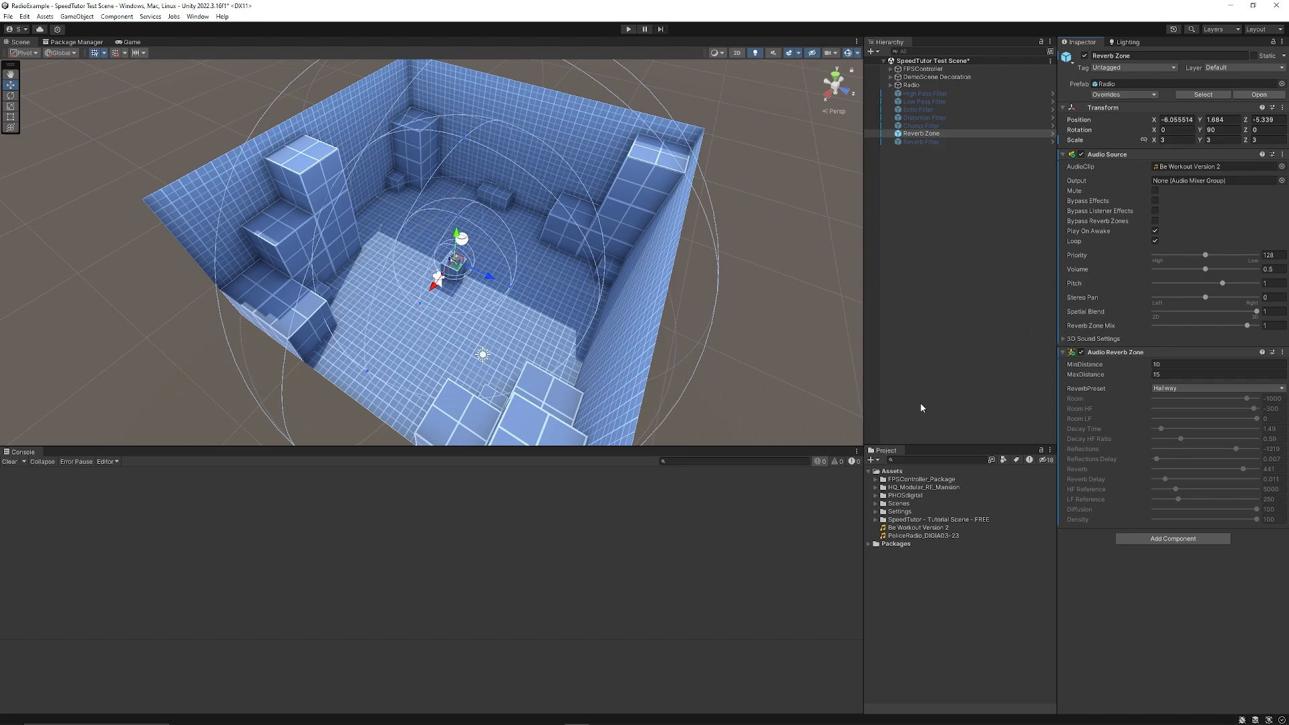
click(627, 28)
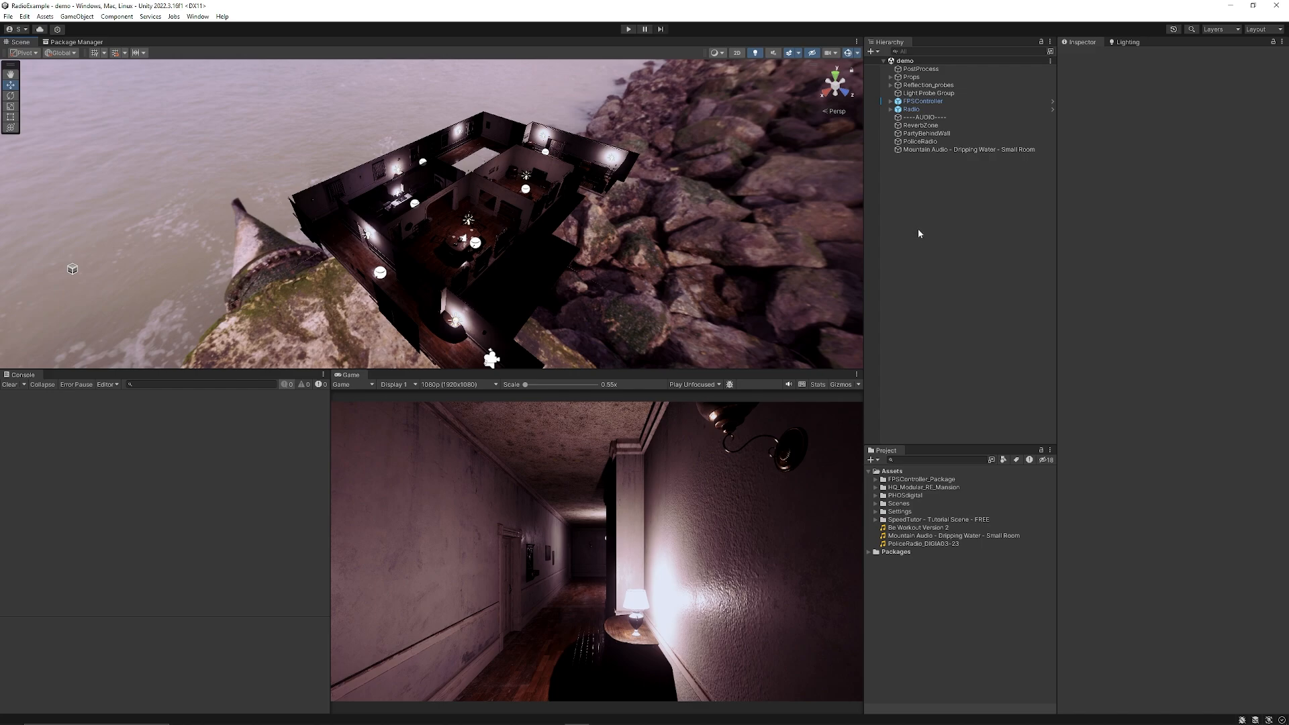
mouse_move(922, 233)
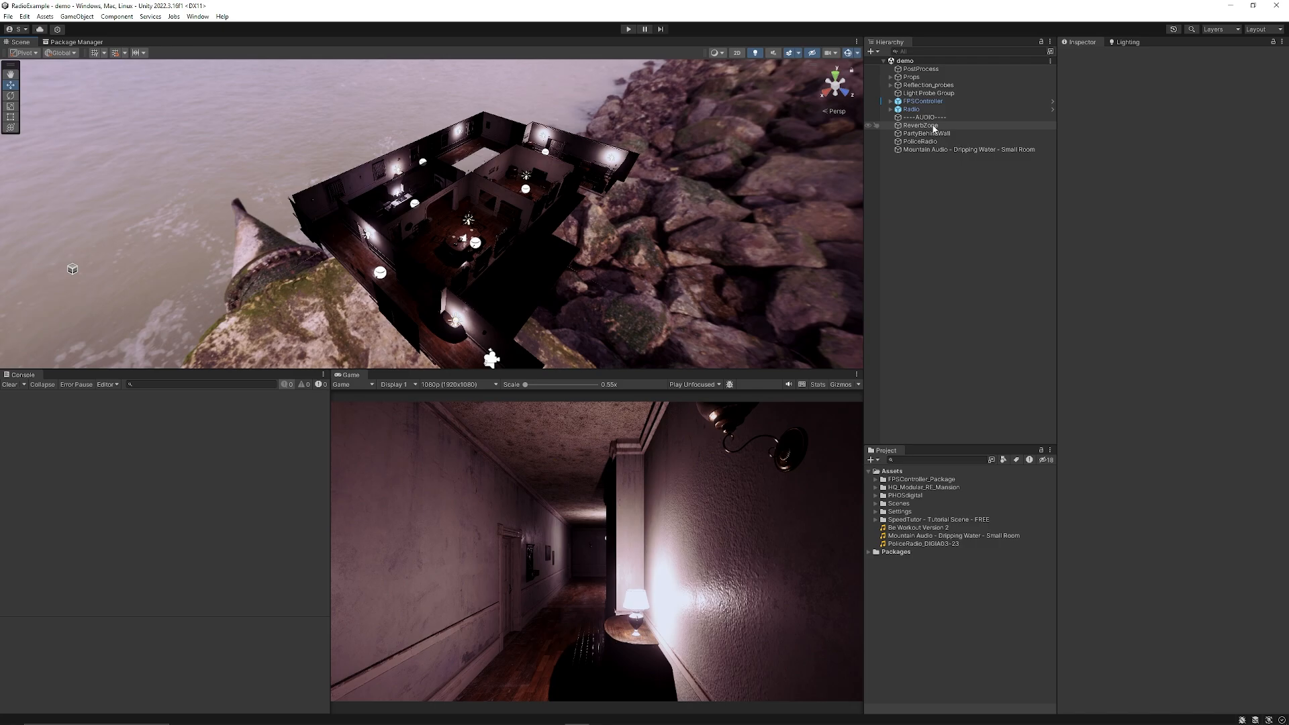
Set the mansion ReverbZone's Audio Reverb Zone preset to Hallway, then select PartyBehindWall
click(919, 125)
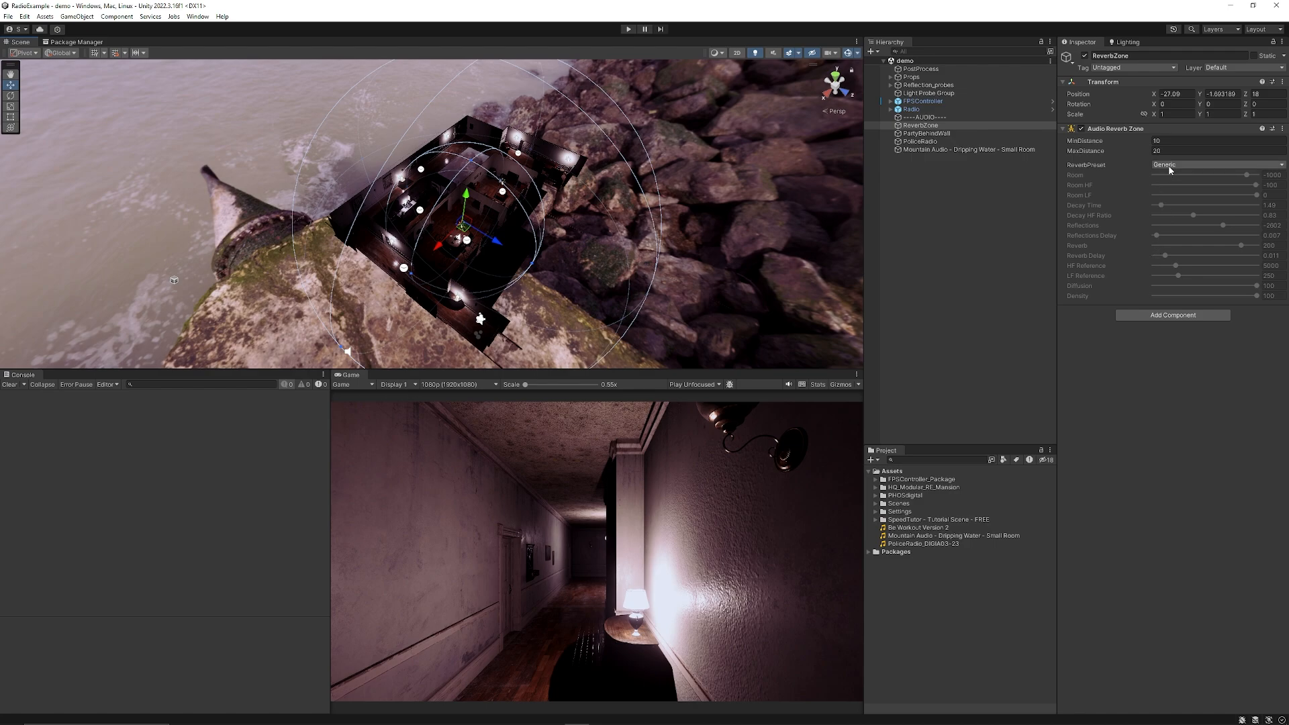
click(1215, 164)
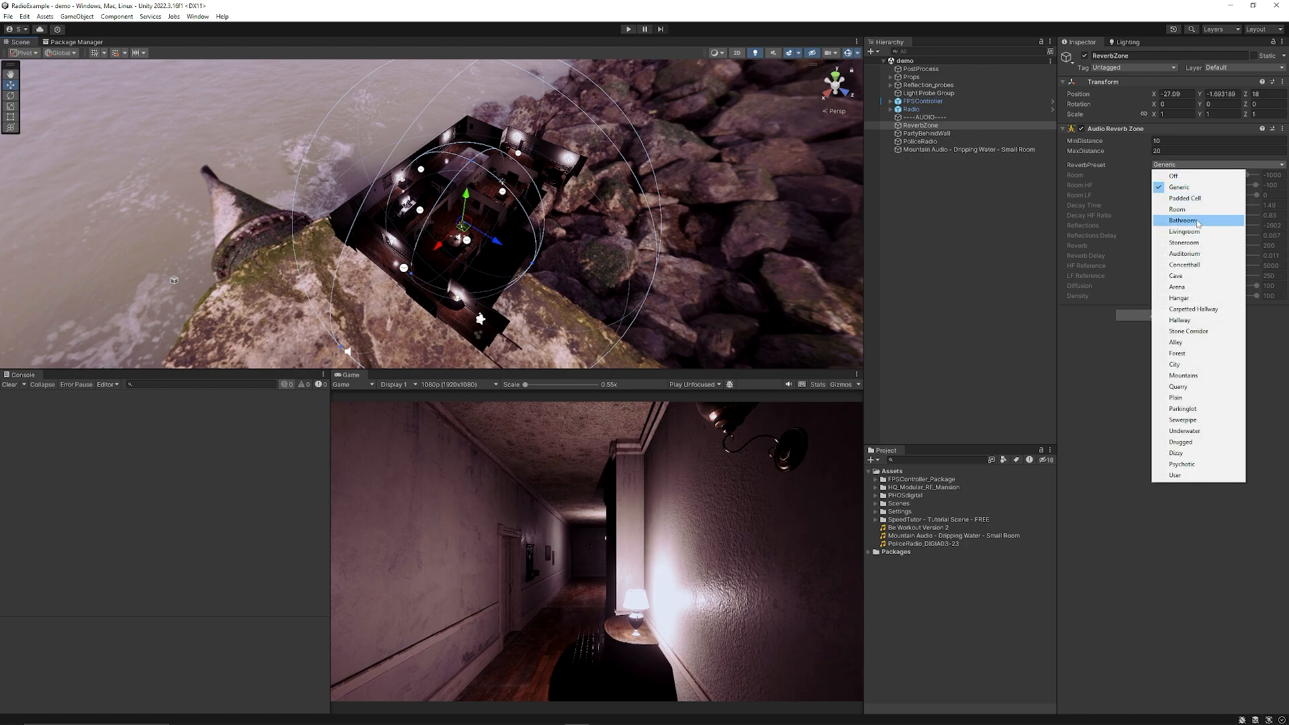
mouse_move(1197, 286)
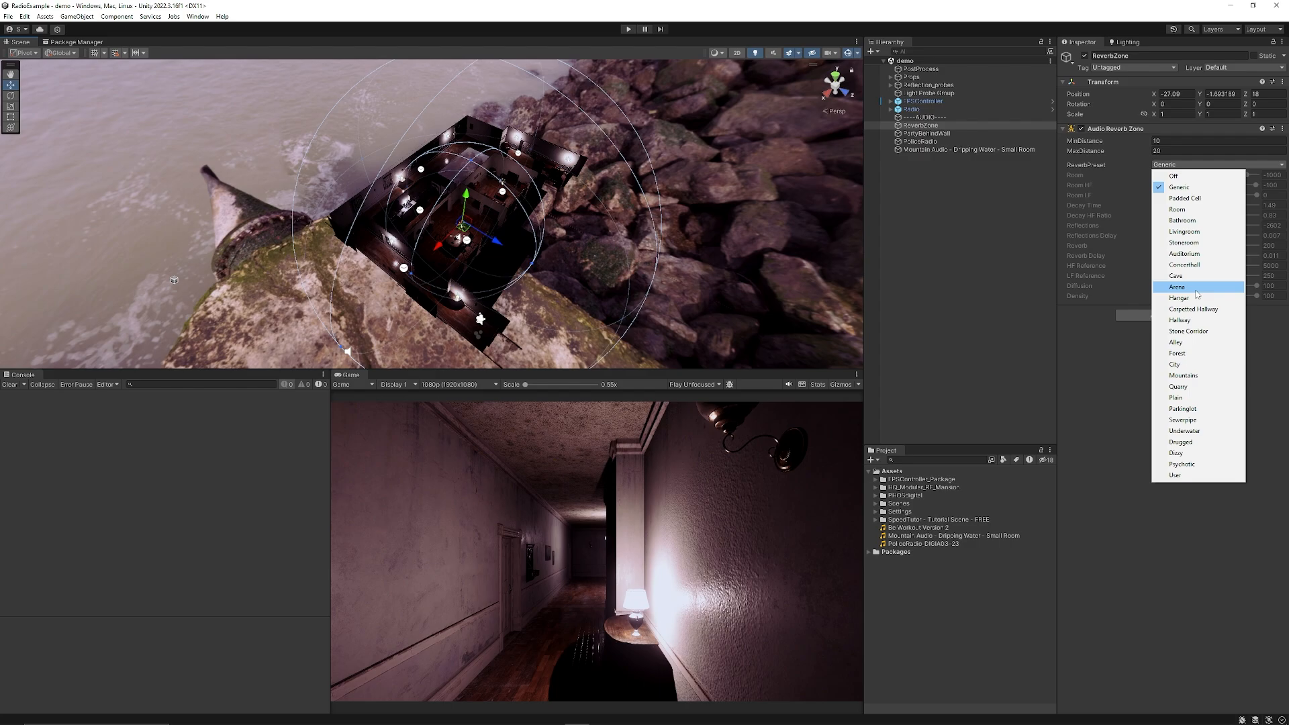
click(1179, 320)
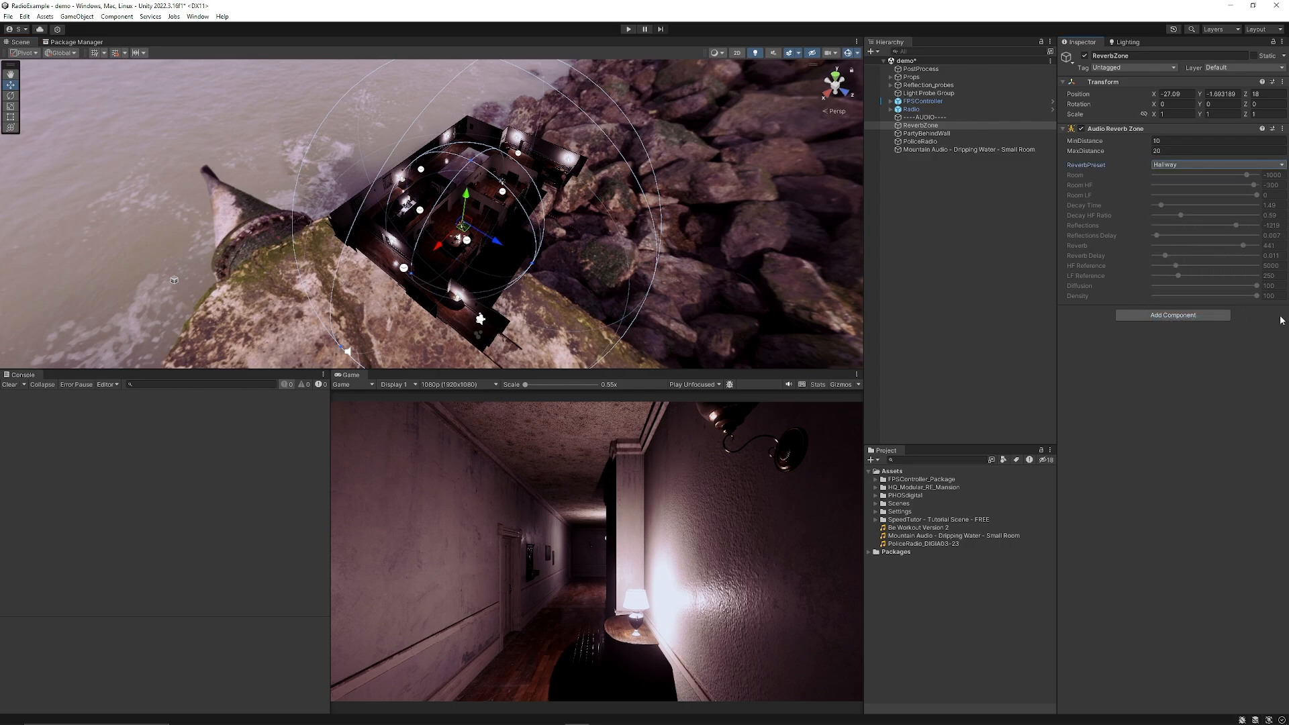
click(925, 133)
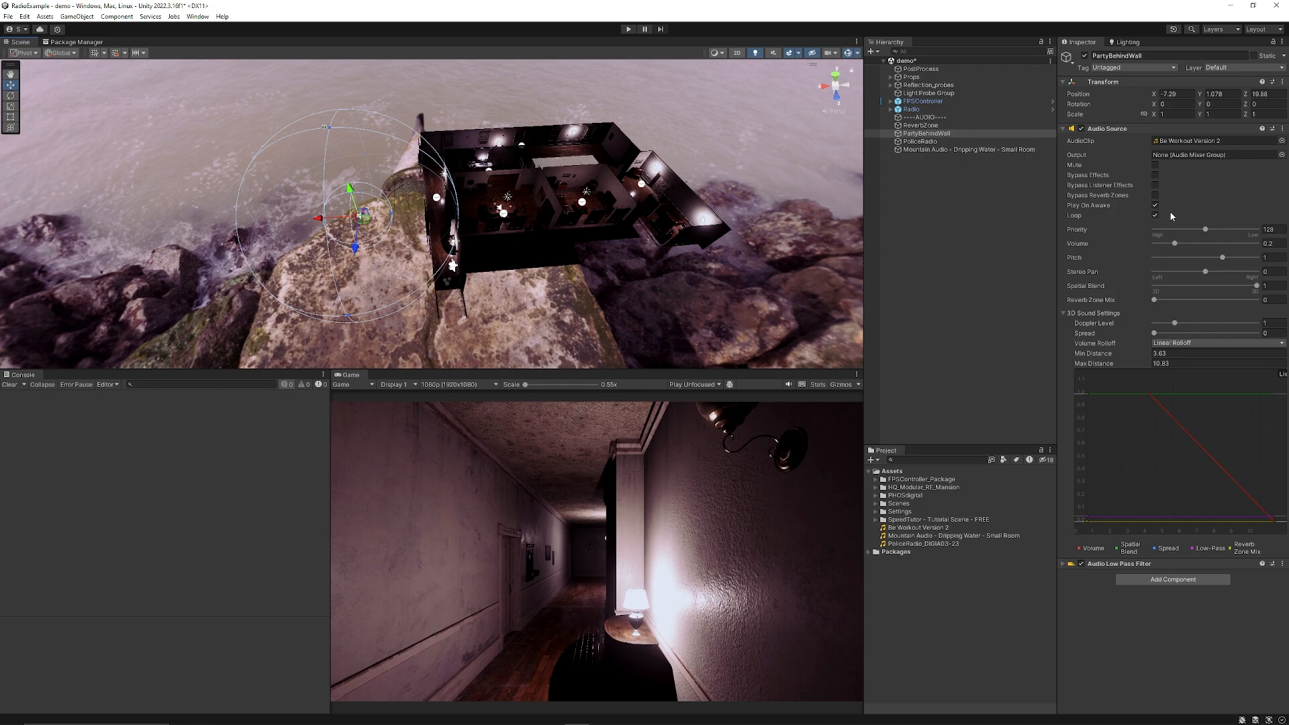
click(1120, 564)
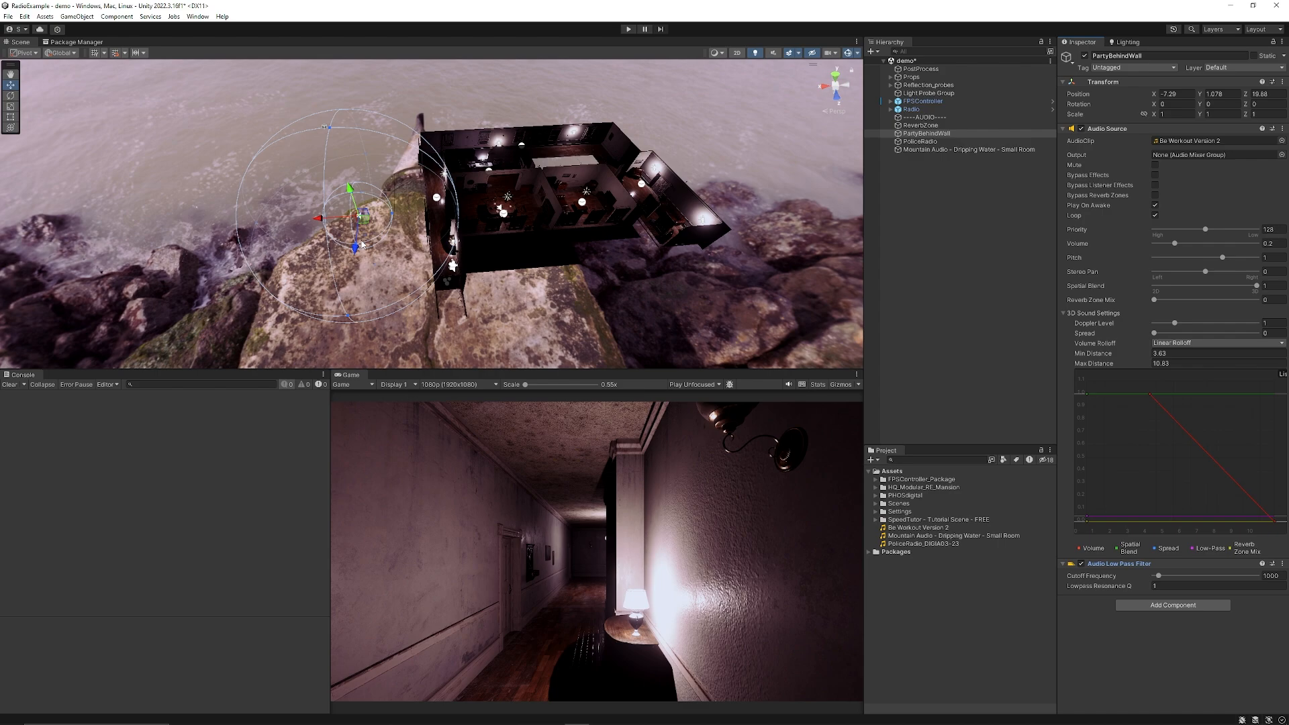
mouse_move(349, 220)
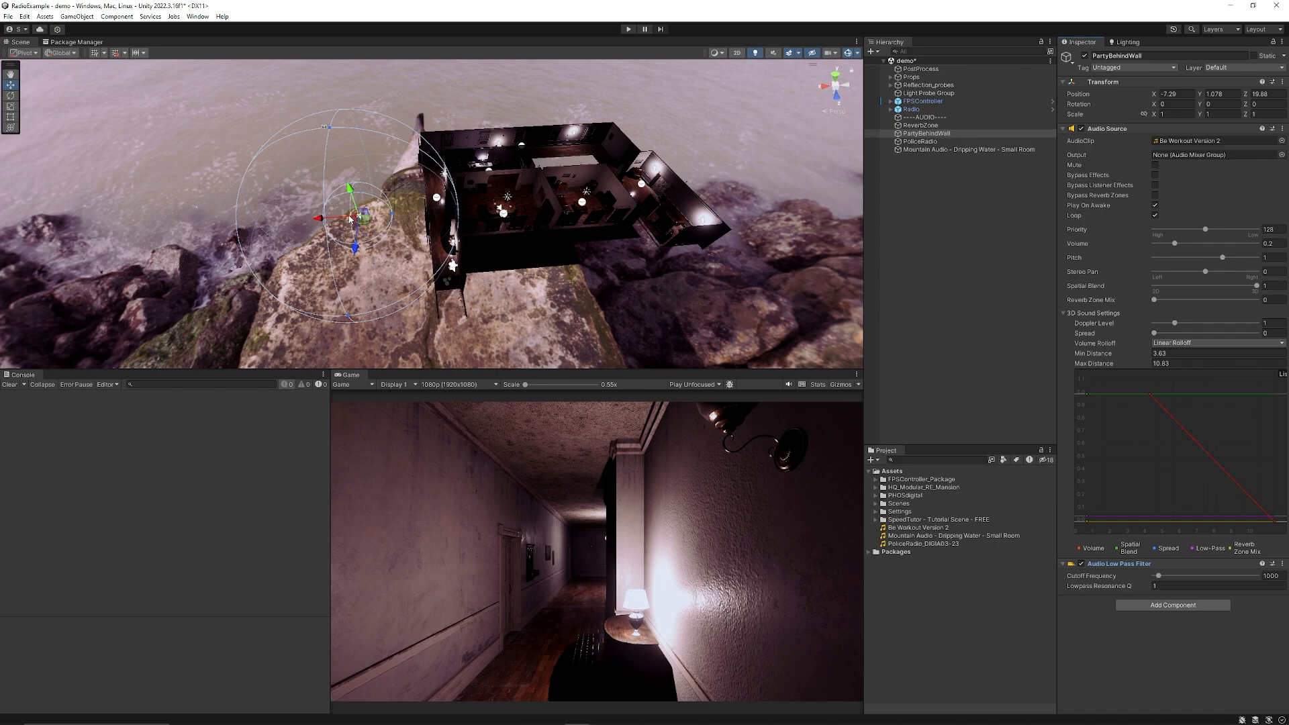
mouse_move(402, 204)
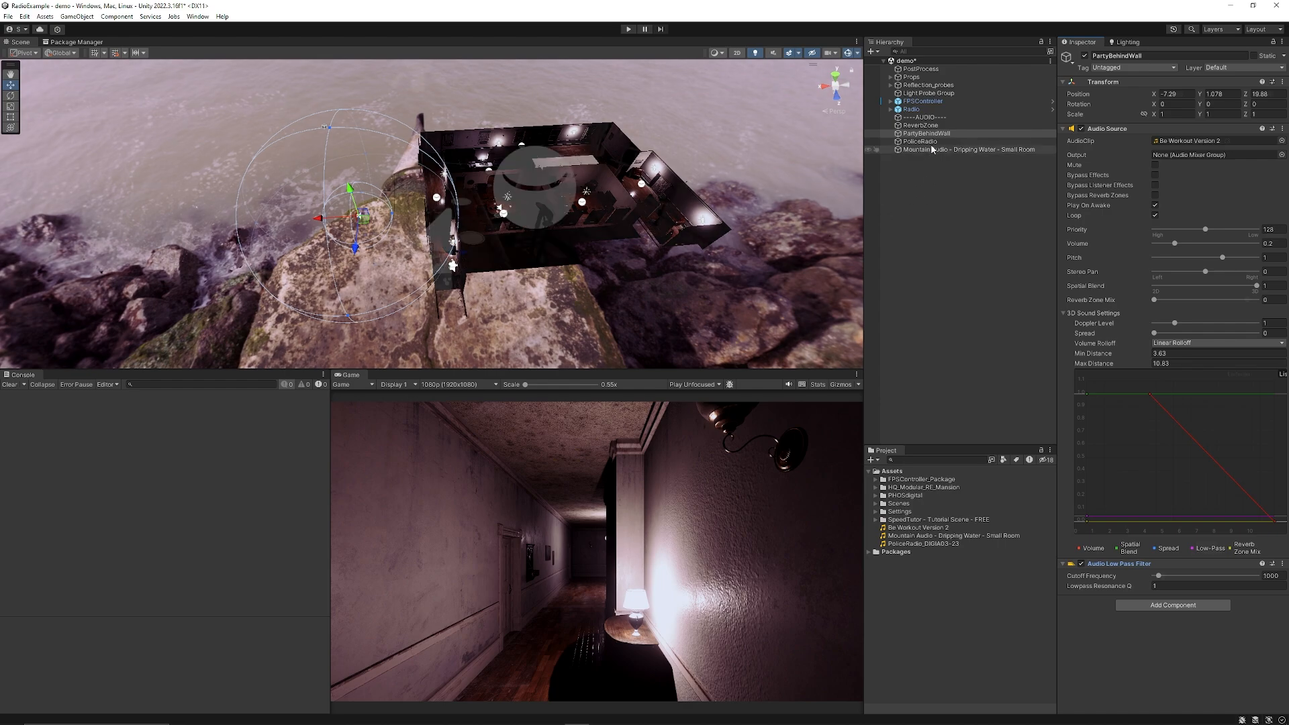
click(919, 141)
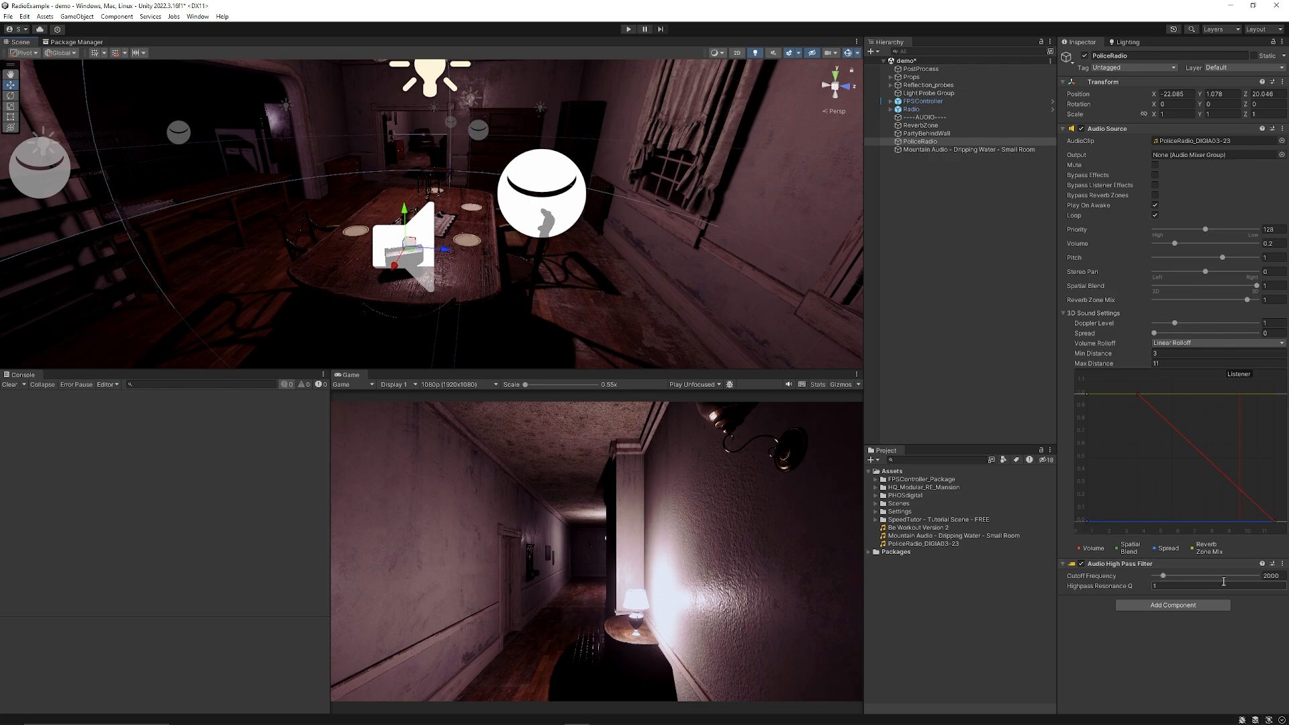
mouse_move(518, 327)
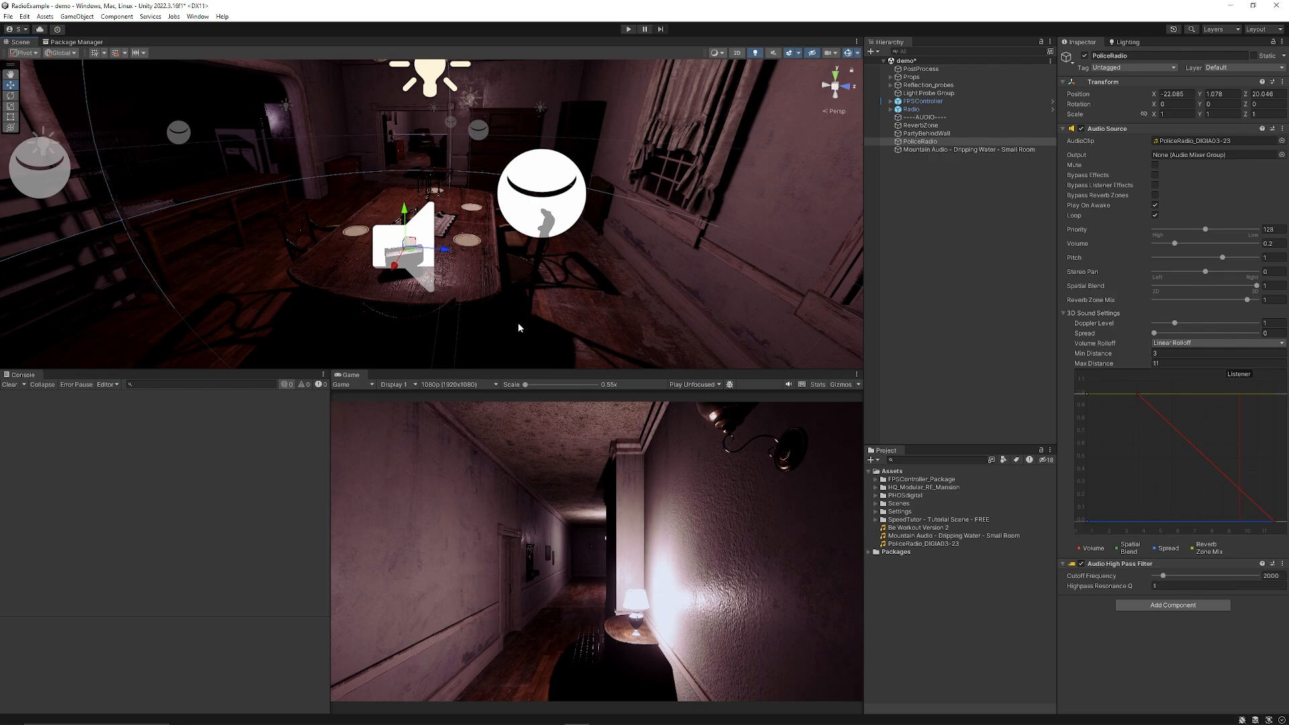
mouse_move(758, 288)
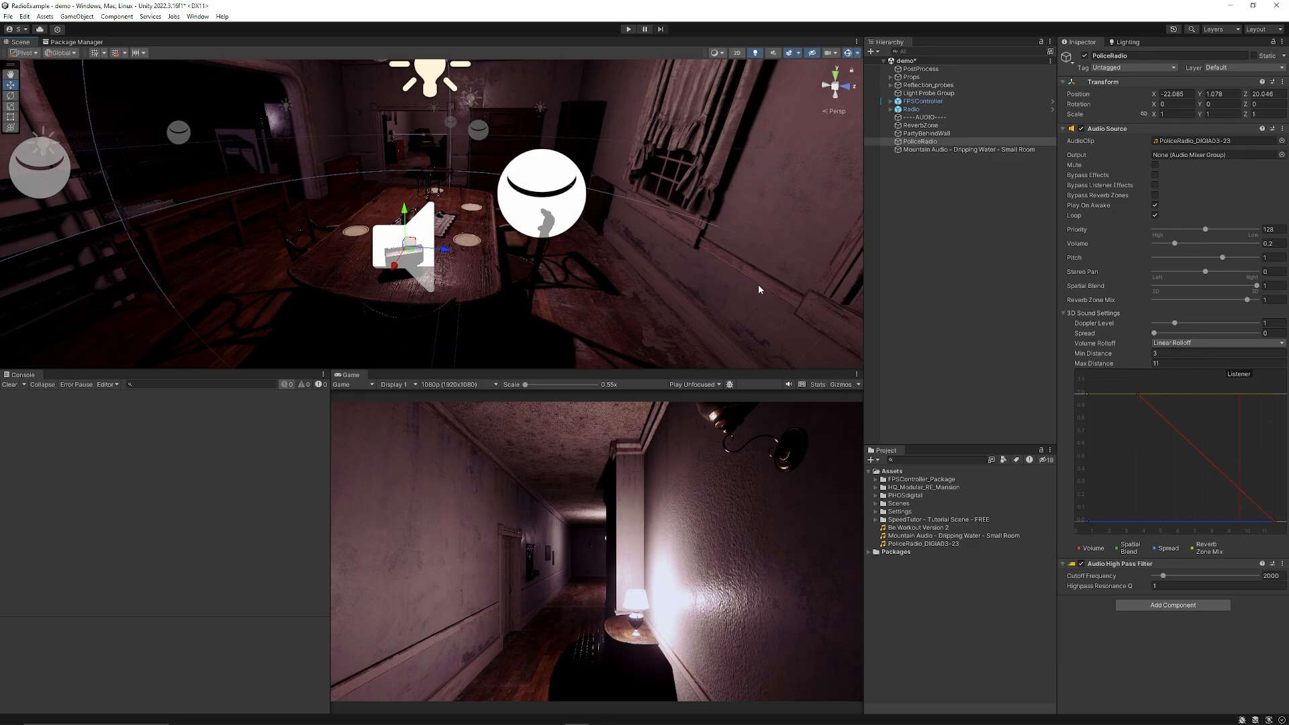
click(970, 150)
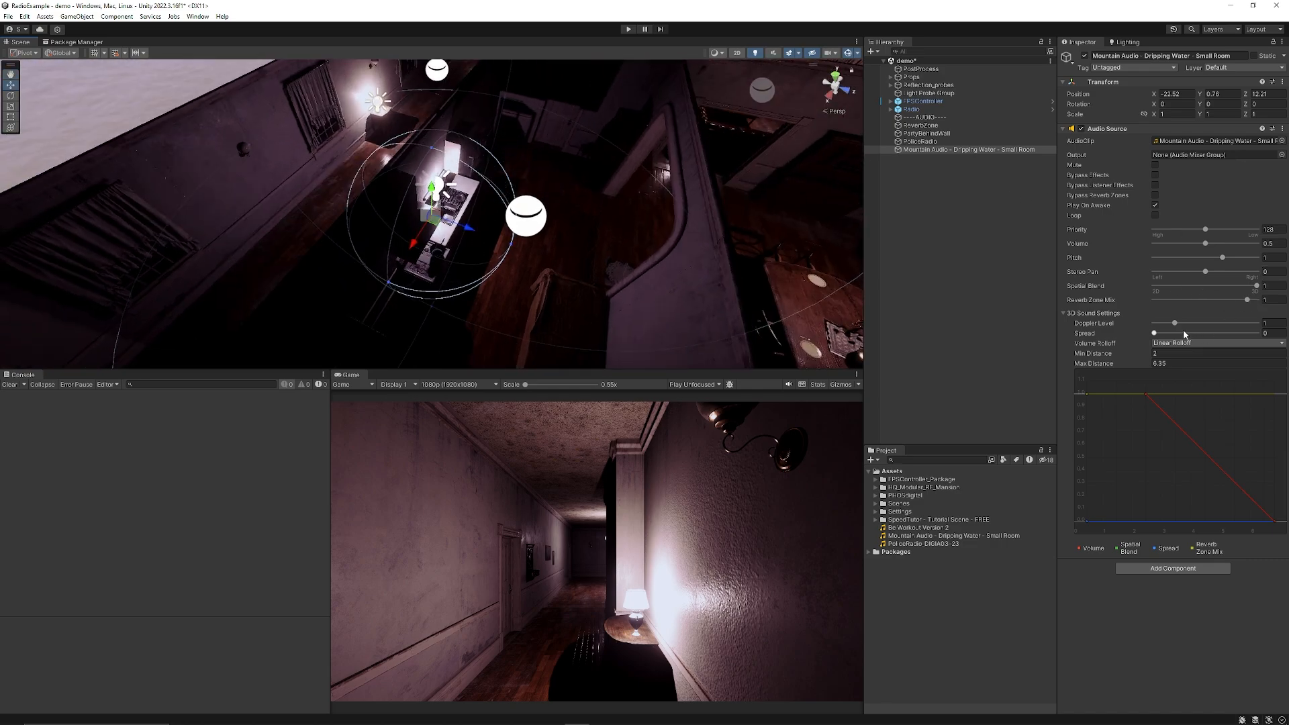
mouse_move(685, 198)
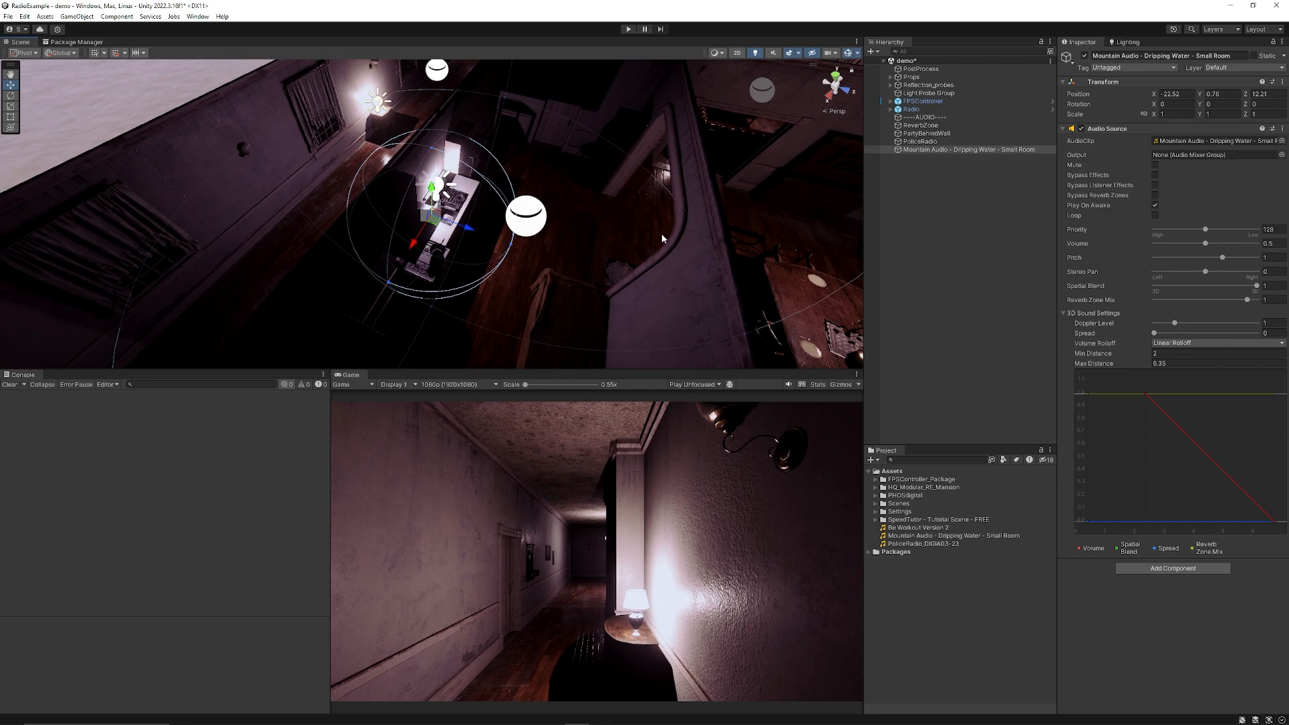
click(919, 125)
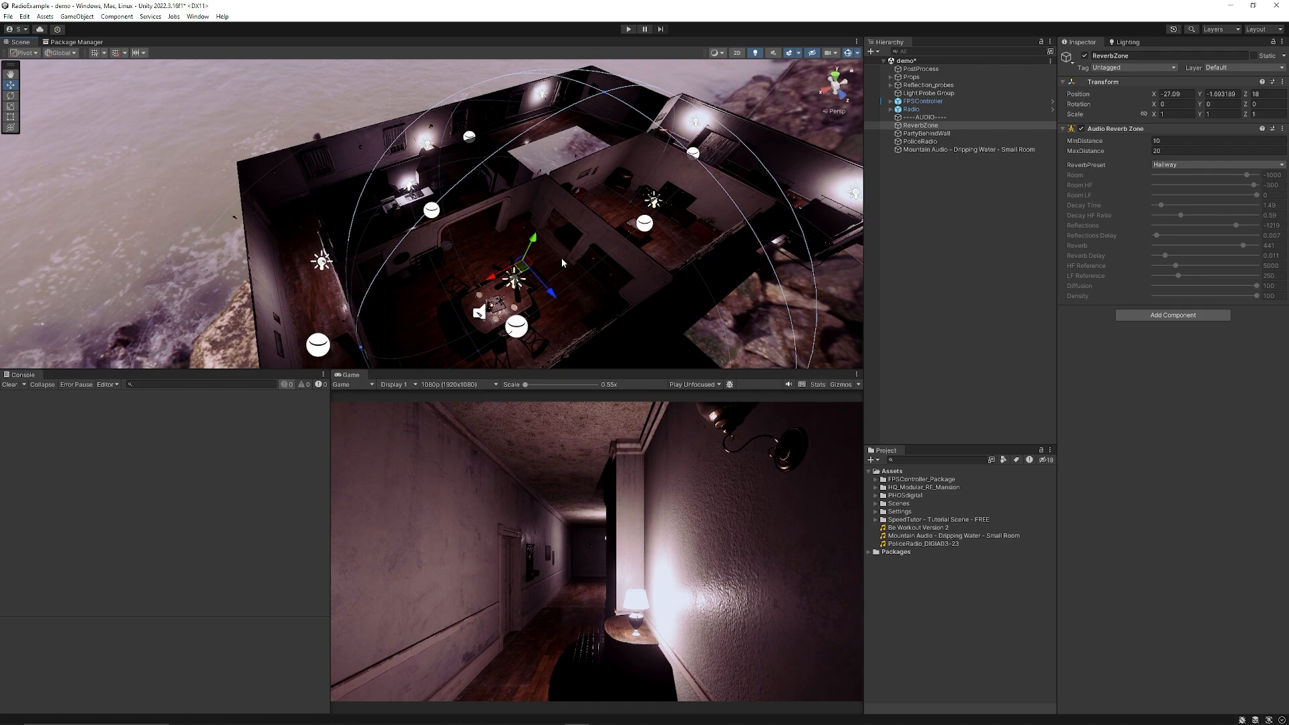
mouse_move(415, 210)
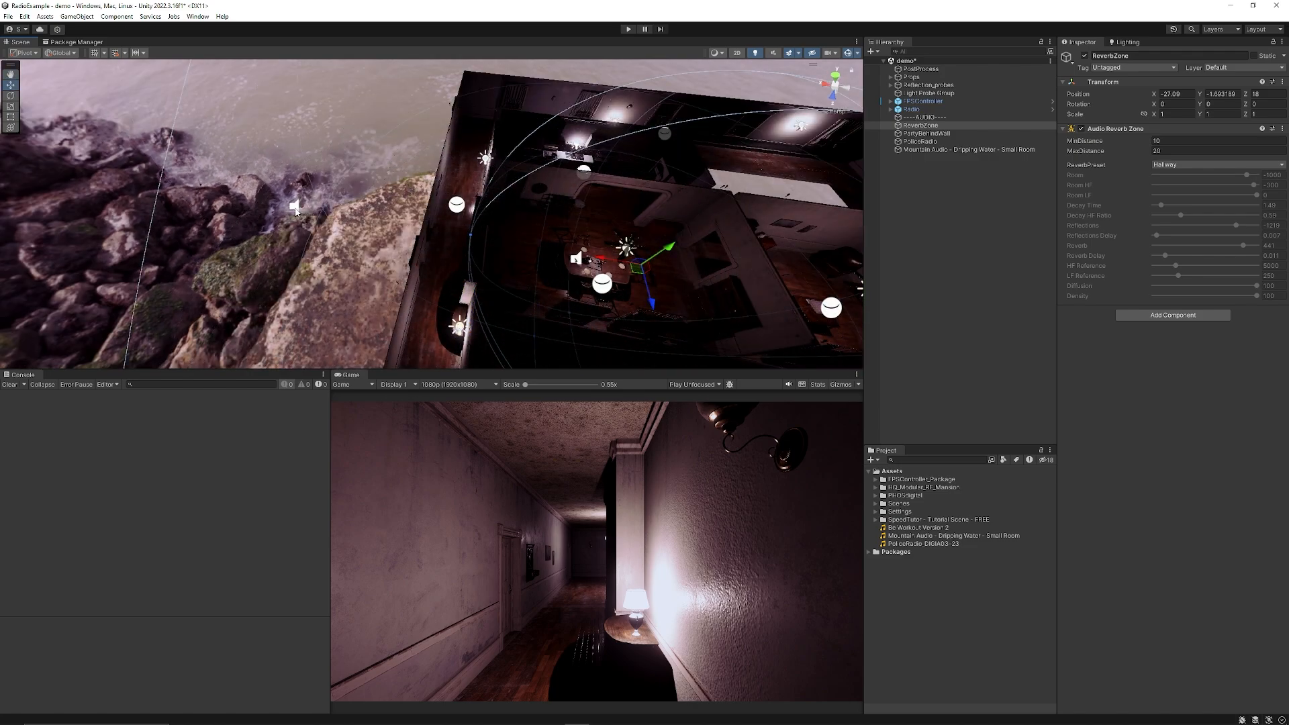
click(928, 133)
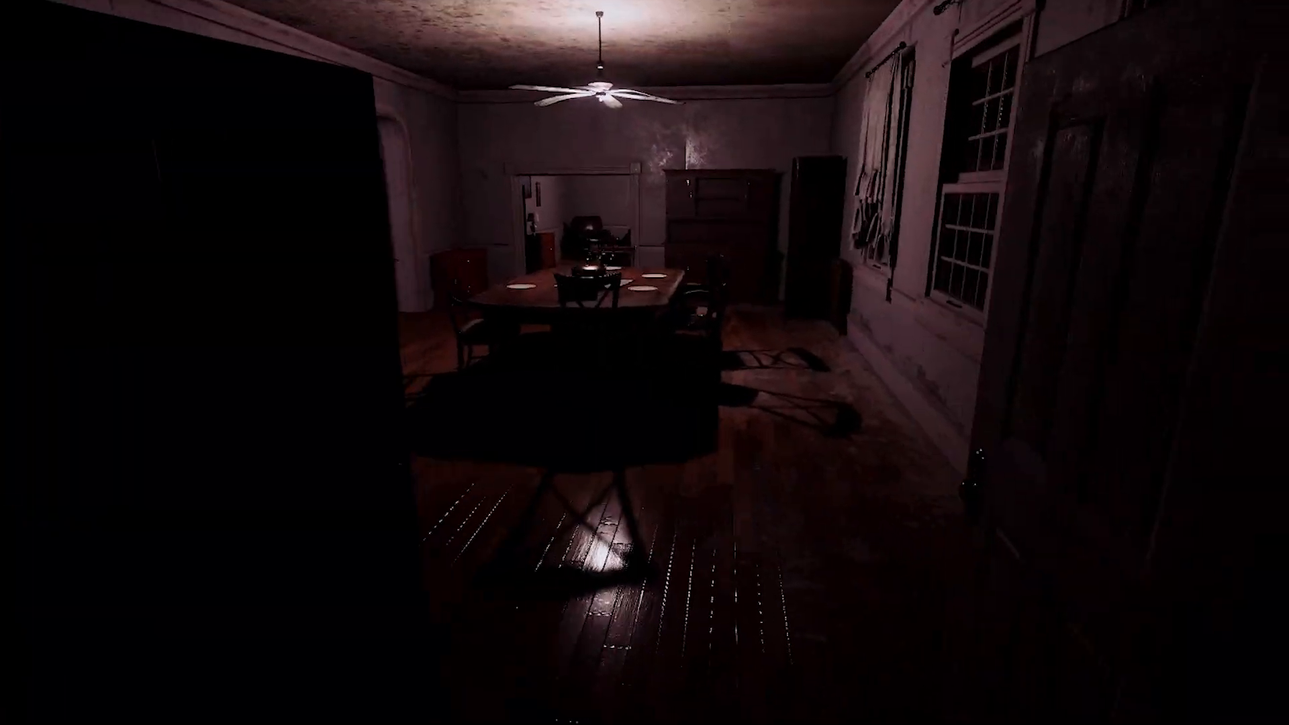
mouse_move(644, 363)
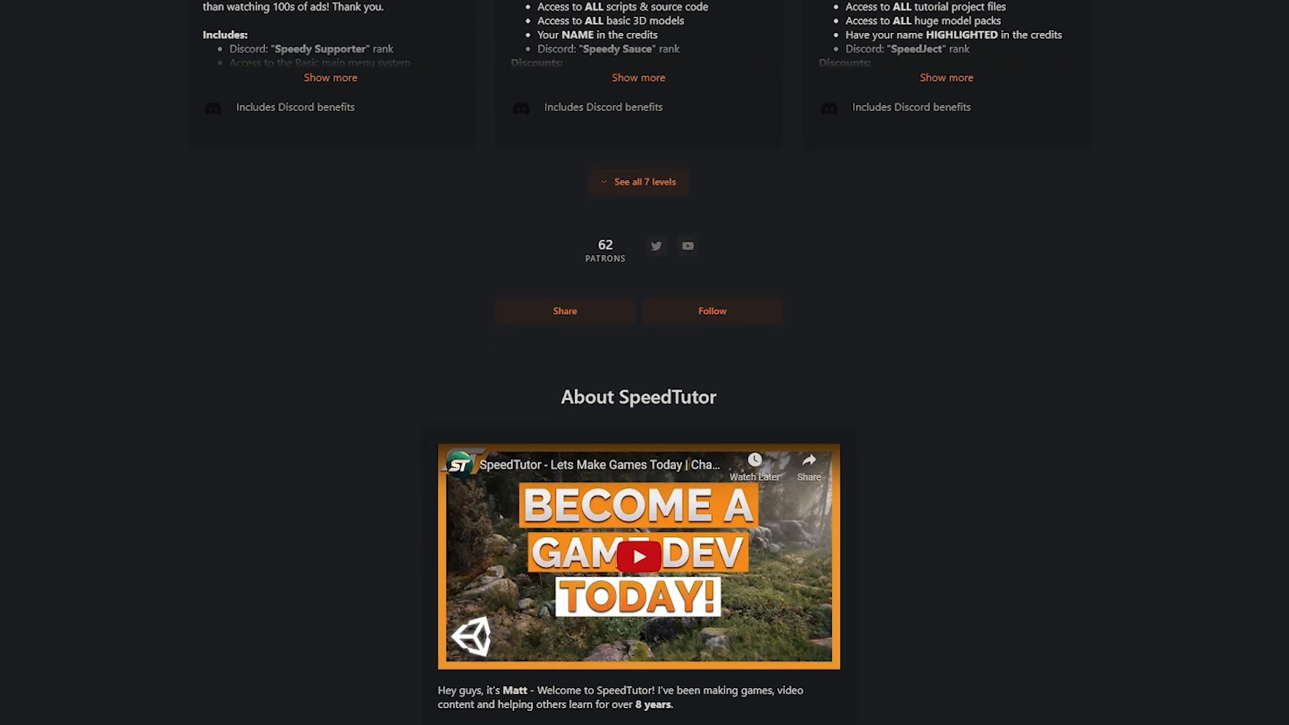
Scroll SpeedTutor's Patreon page past About to the locked Recent posts
scroll(down, 3)
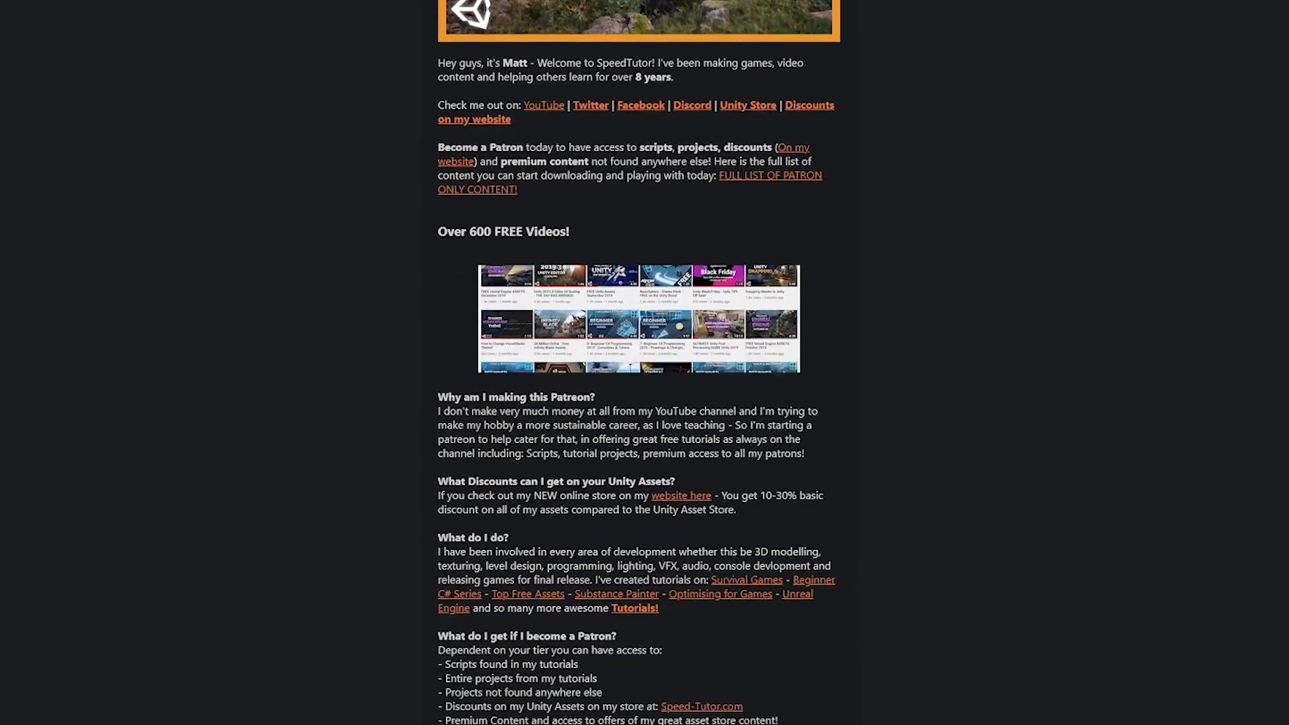
scroll(down, 3)
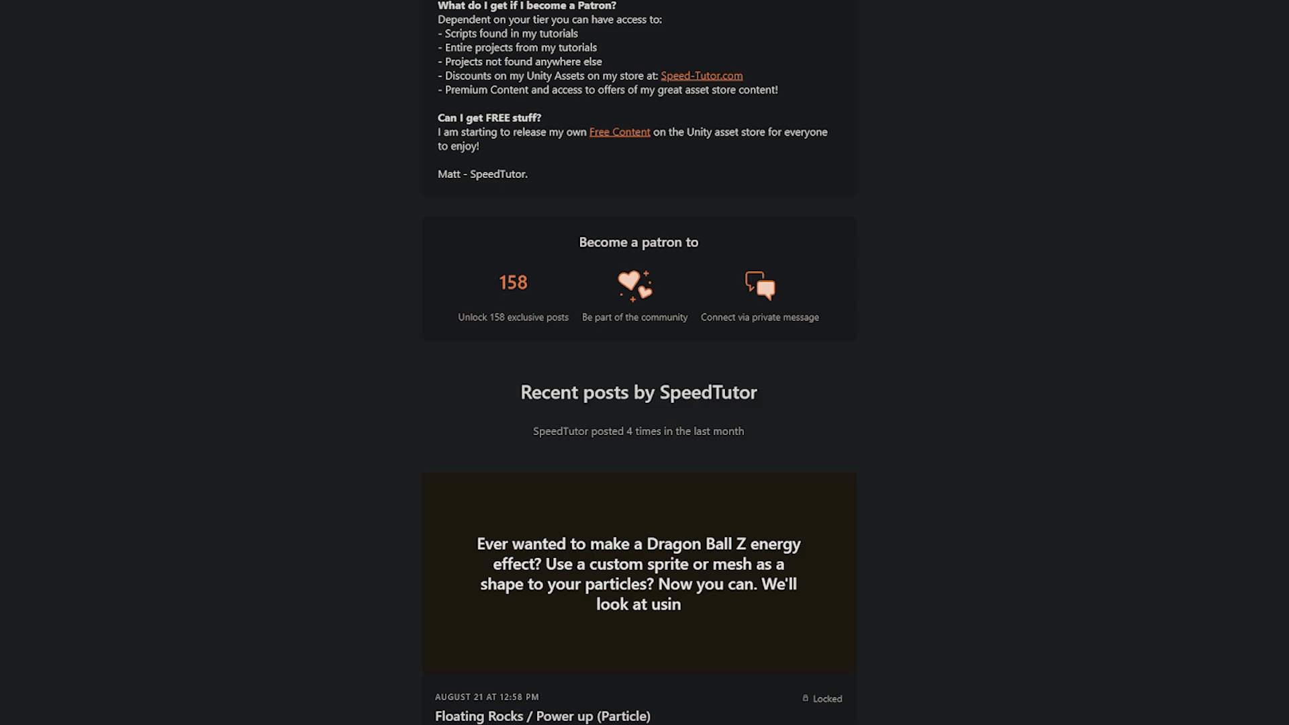
scroll(down, 3)
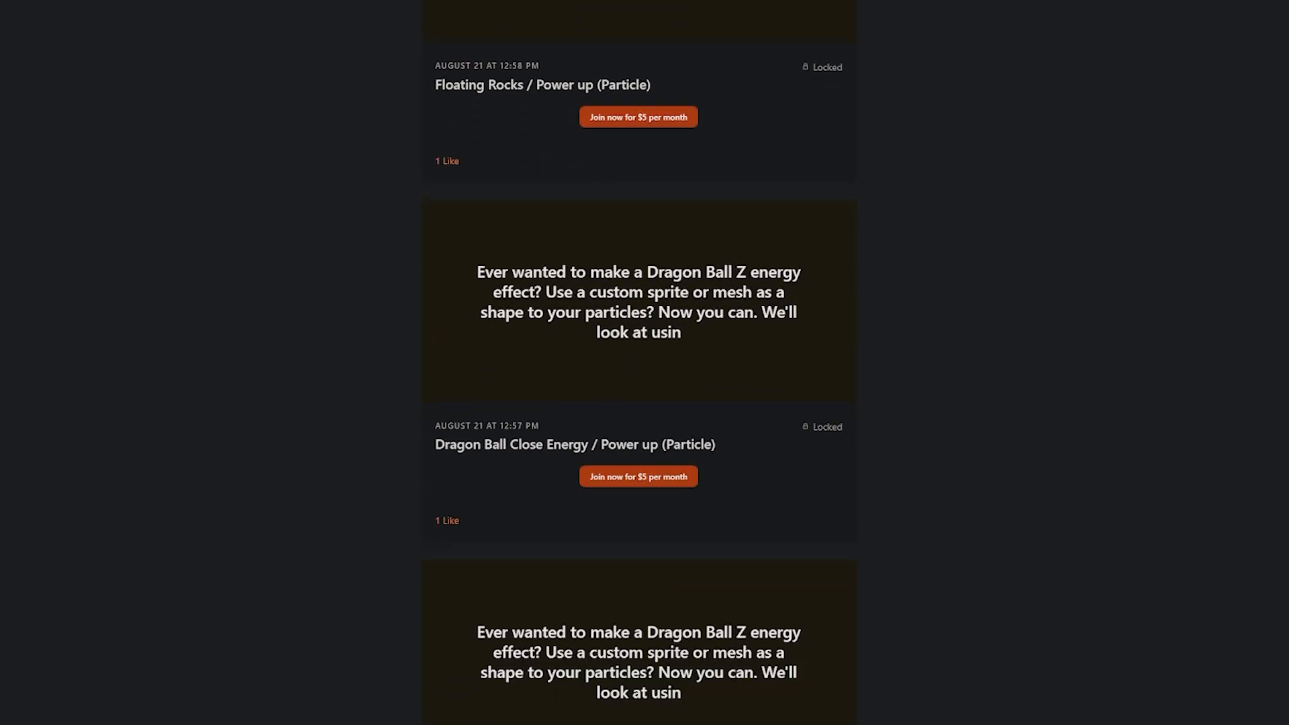